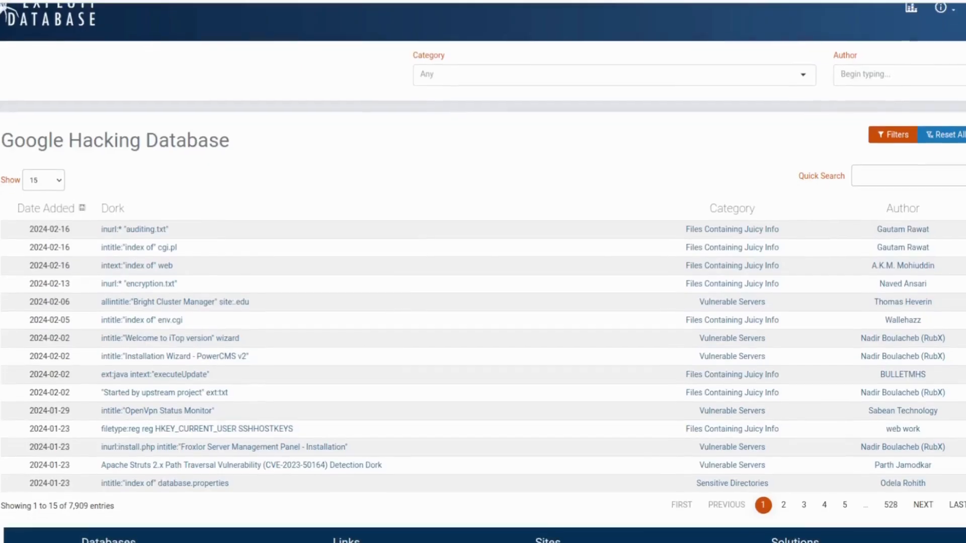
Step: Scroll through the Exploit-DB GHDB, GitHub dork table, NVISO post and CNET hacking article
scroll(down, 3)
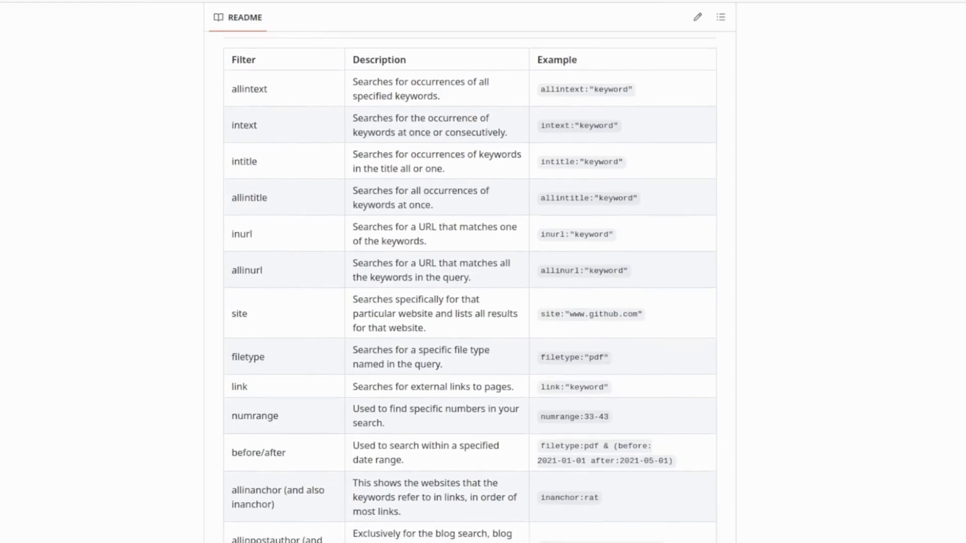
scroll(down, 3)
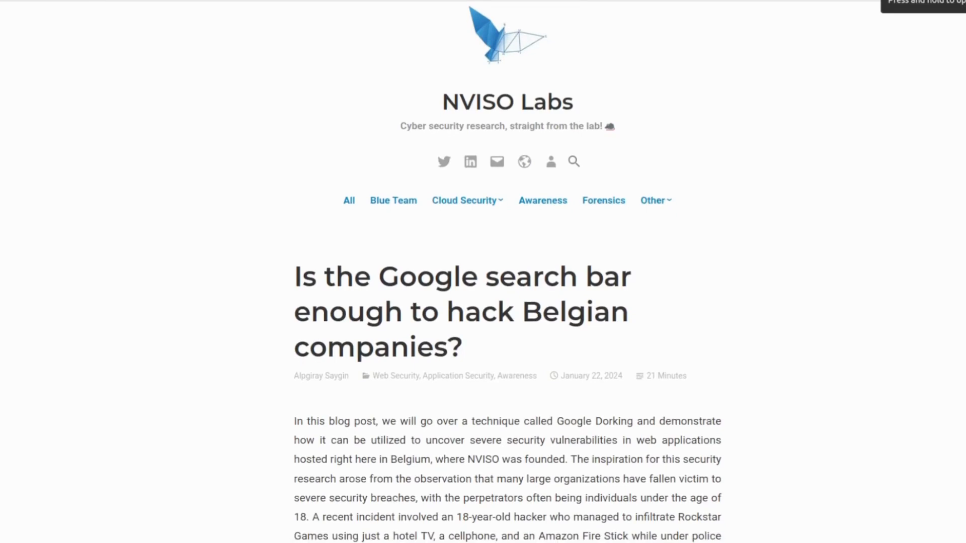
scroll(down, 3)
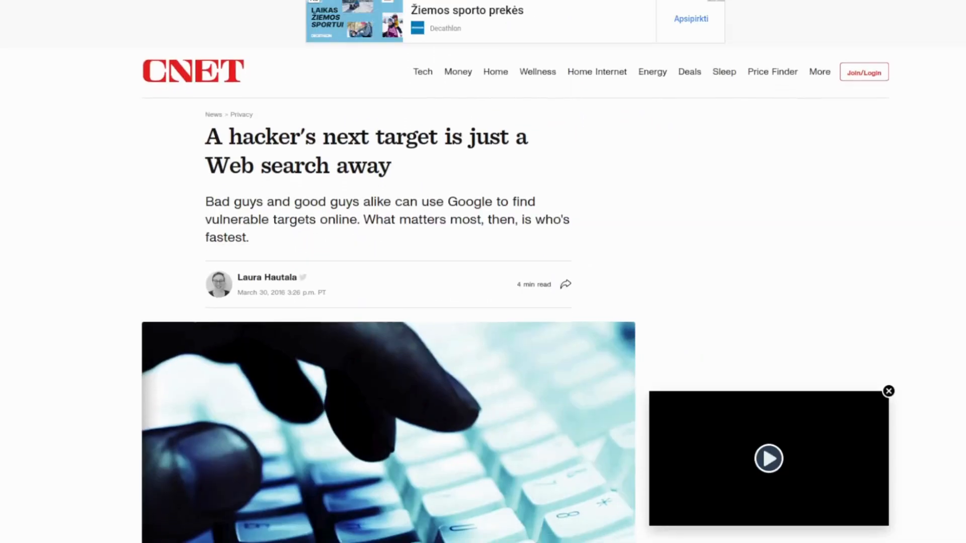
scroll(down, 3)
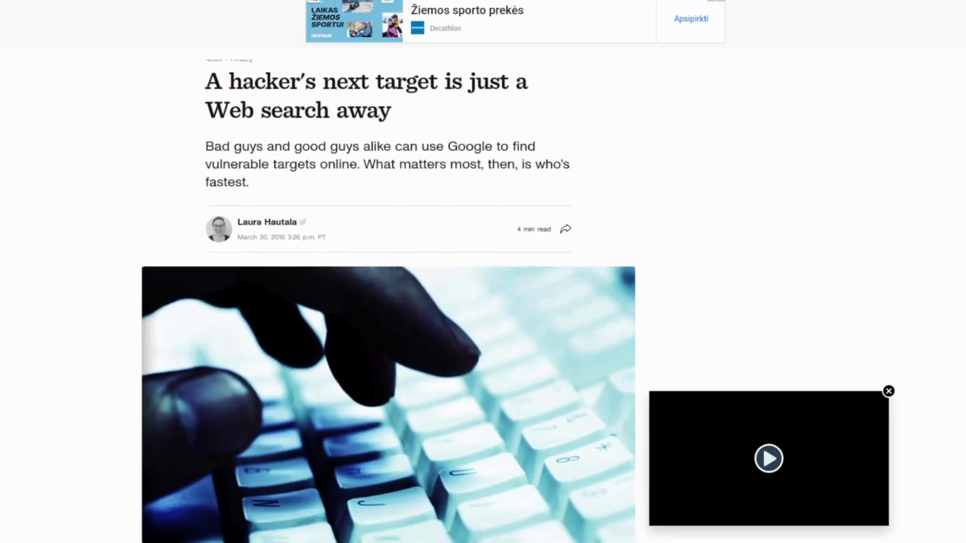
scroll(down, 3)
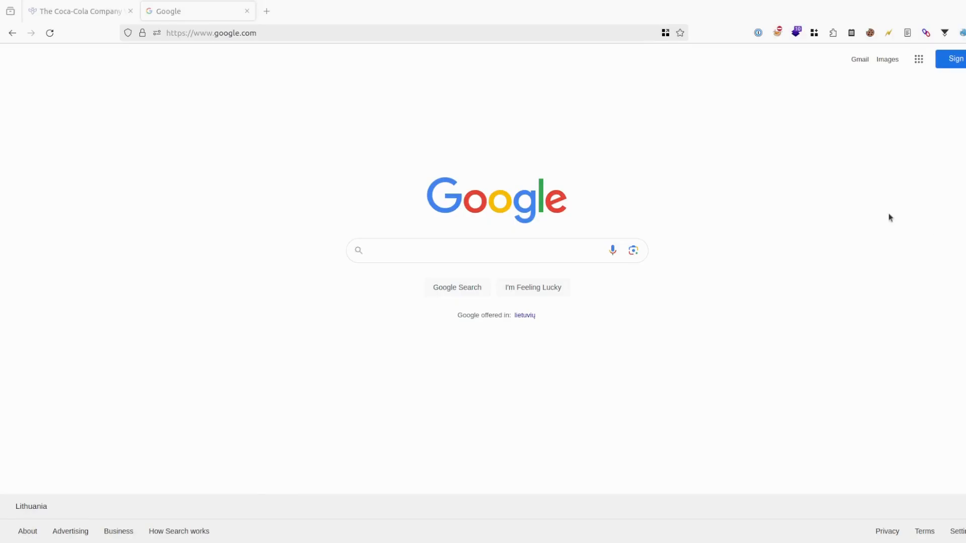
Step: Draft the dork site:target.com in the Google search box without submitting it
click(455, 250)
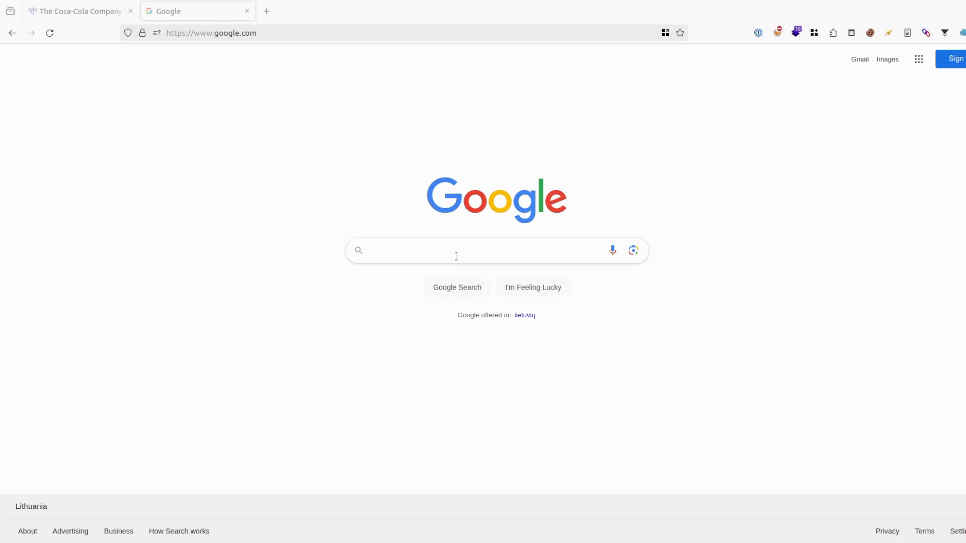
text(site:target)
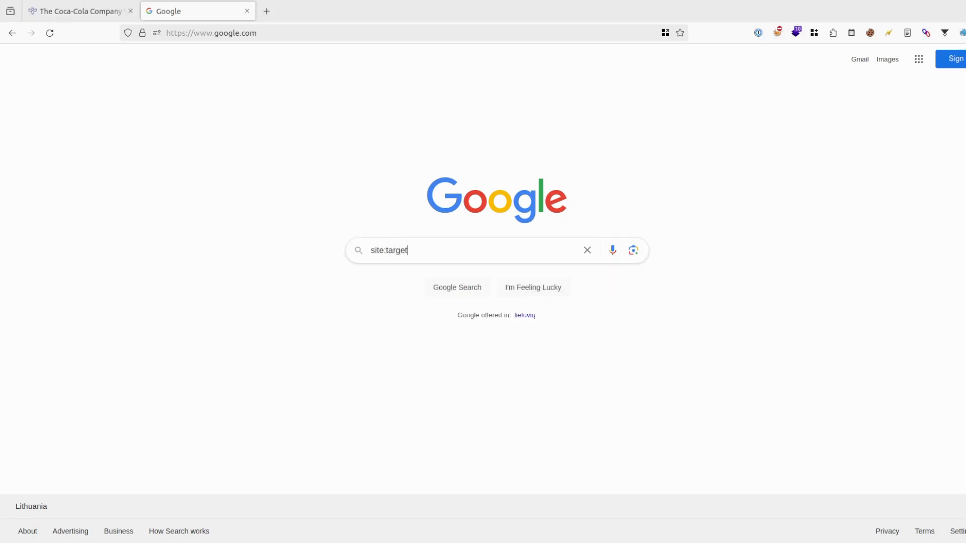
text(.com)
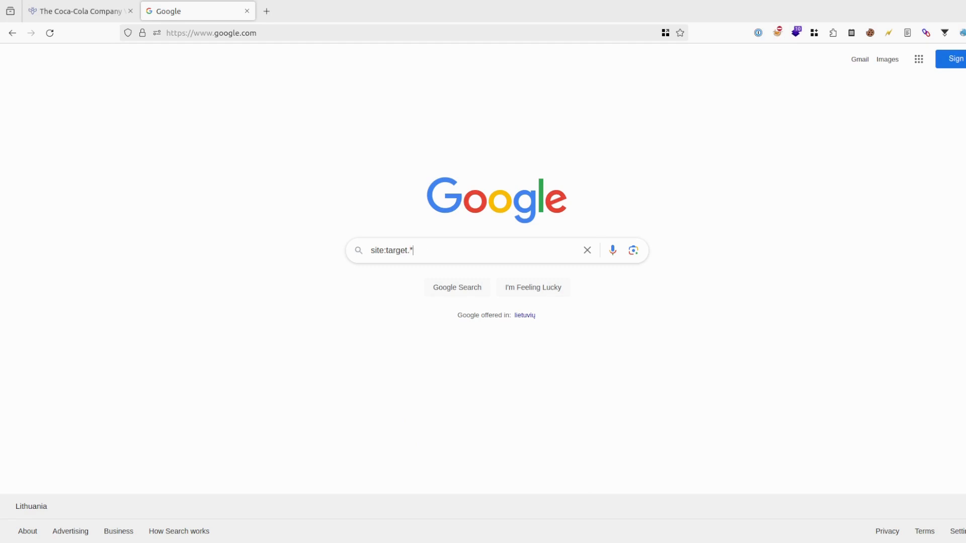
key(Backspace)
text(com)
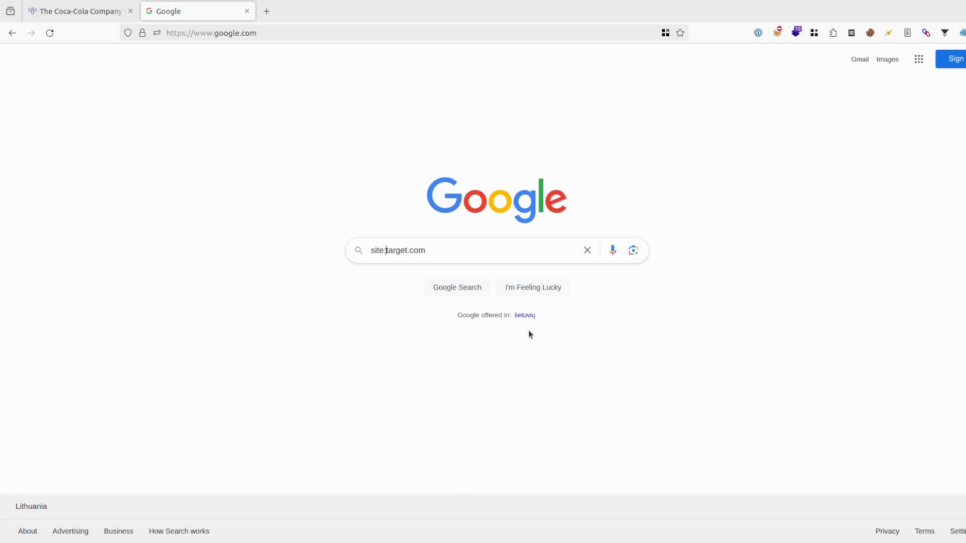
mouse_move(360, 275)
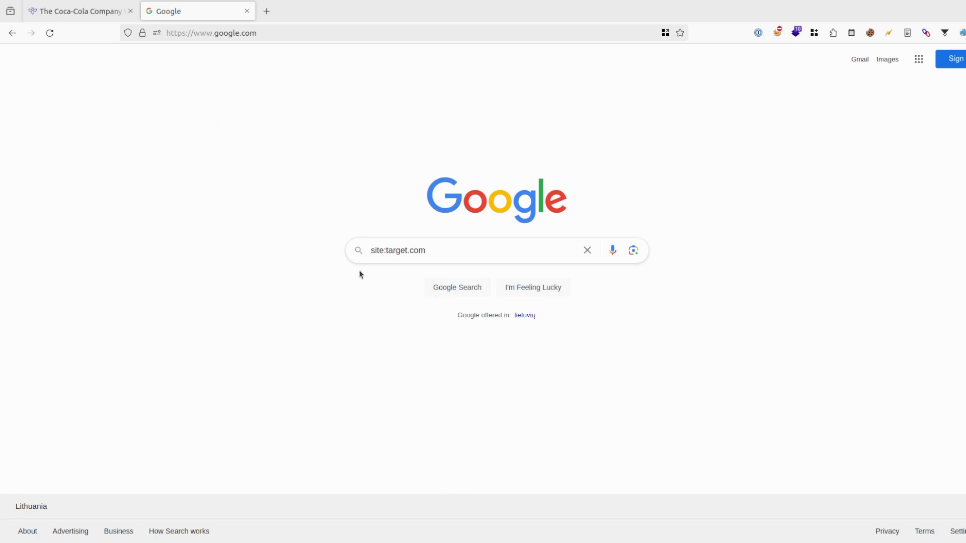
click(74, 11)
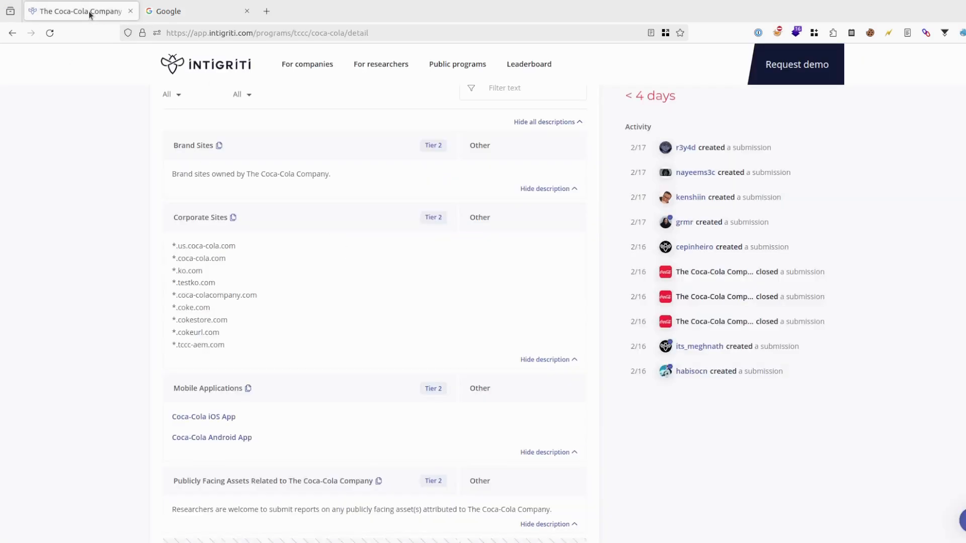
mouse_move(318, 168)
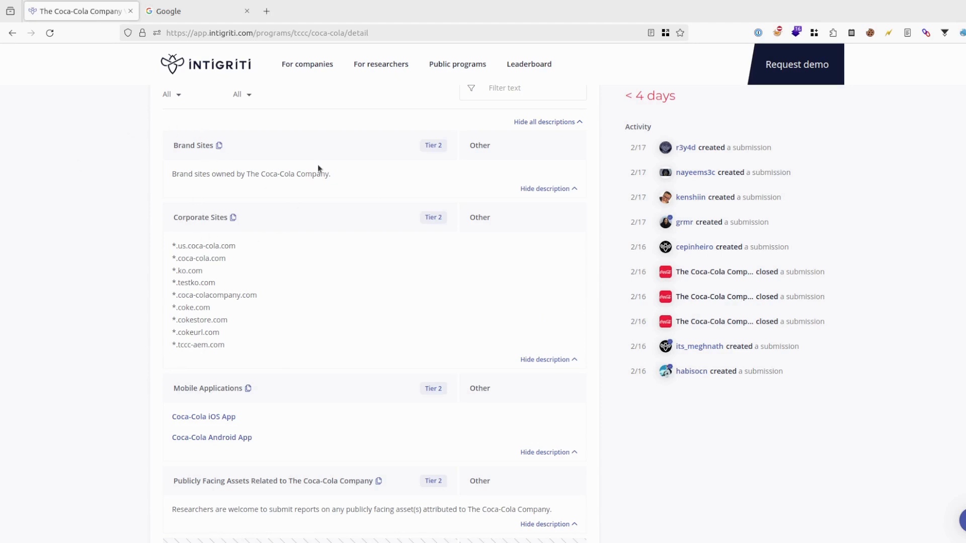
mouse_move(336, 201)
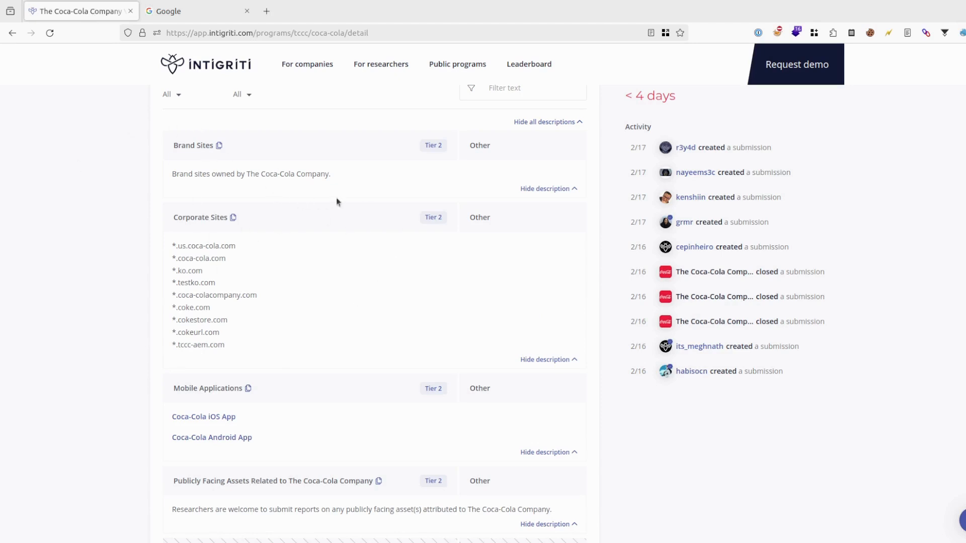
drag(171, 246, 225, 345)
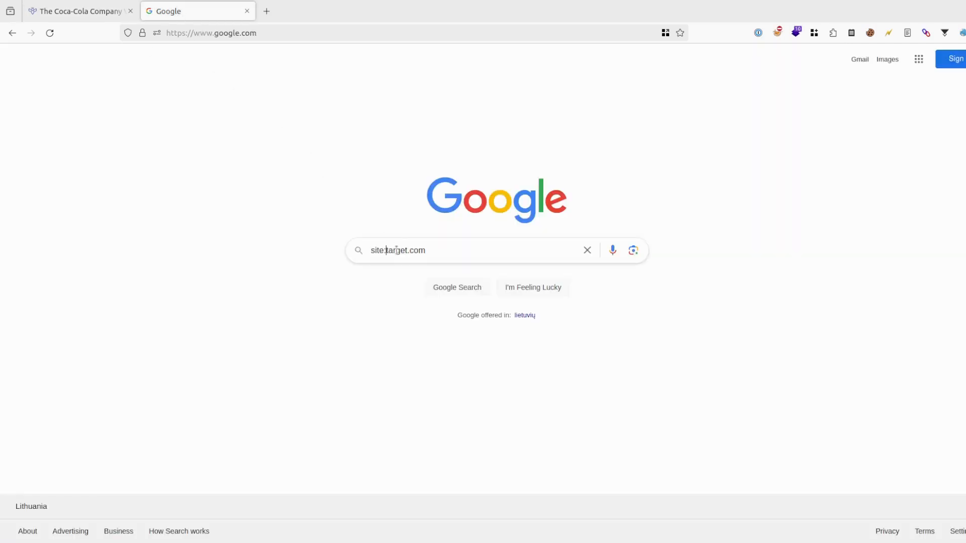
Step: Search site:coca-cola.com, then widen it to site:coca-cola.* and start adding an ext: filter
click(77, 10)
text(coca-cola)
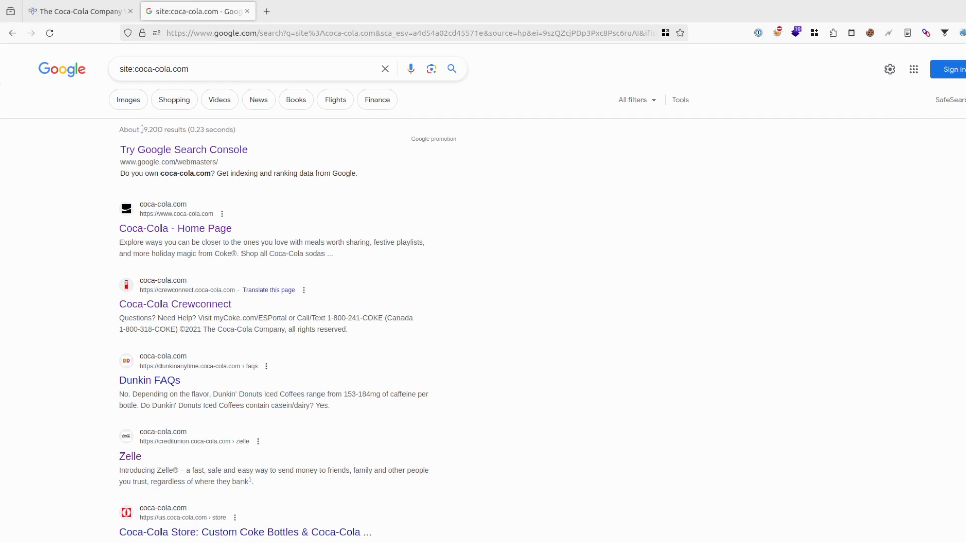
double_click(183, 69)
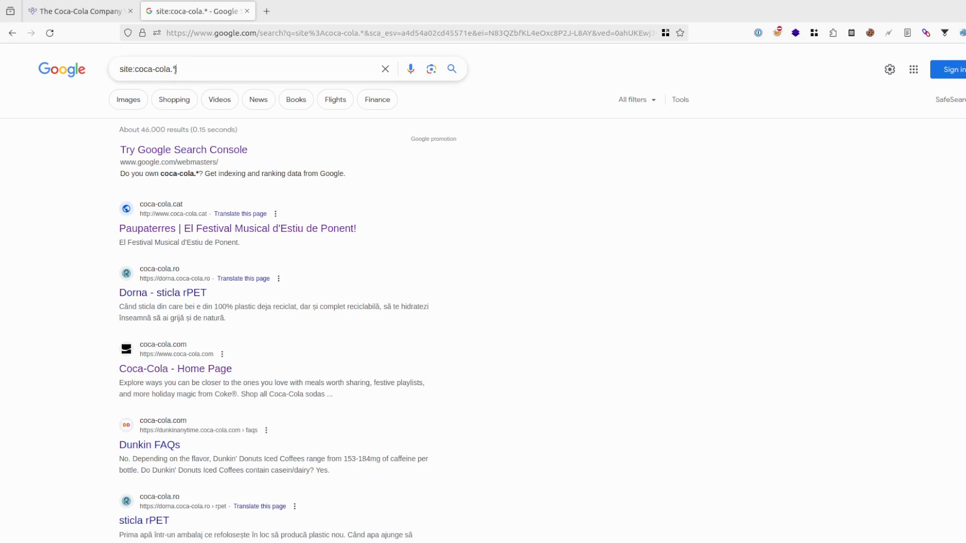
double_click(166, 70)
text( ext:)
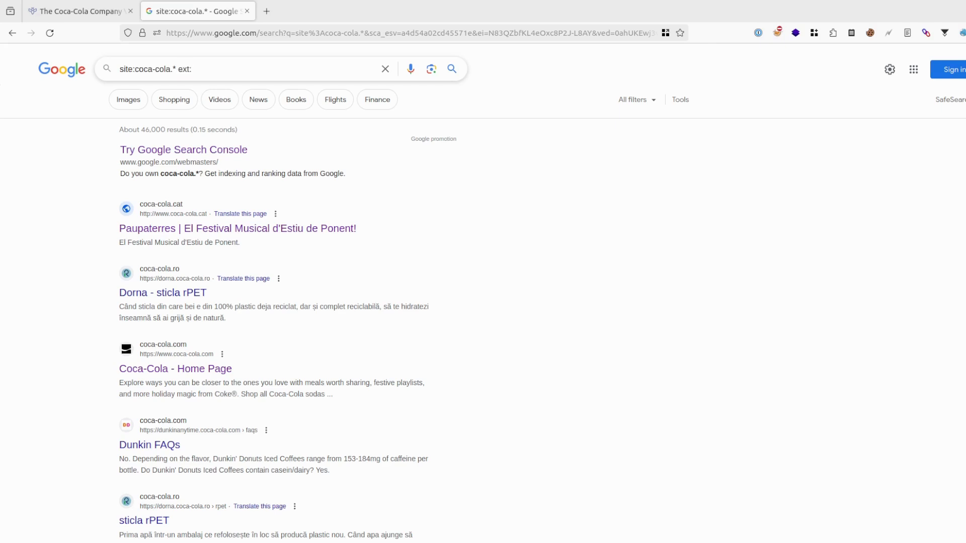
Step: Search site:coca-cola.* ext:pdf, then try classified and confidential keyword variants
text(pd)
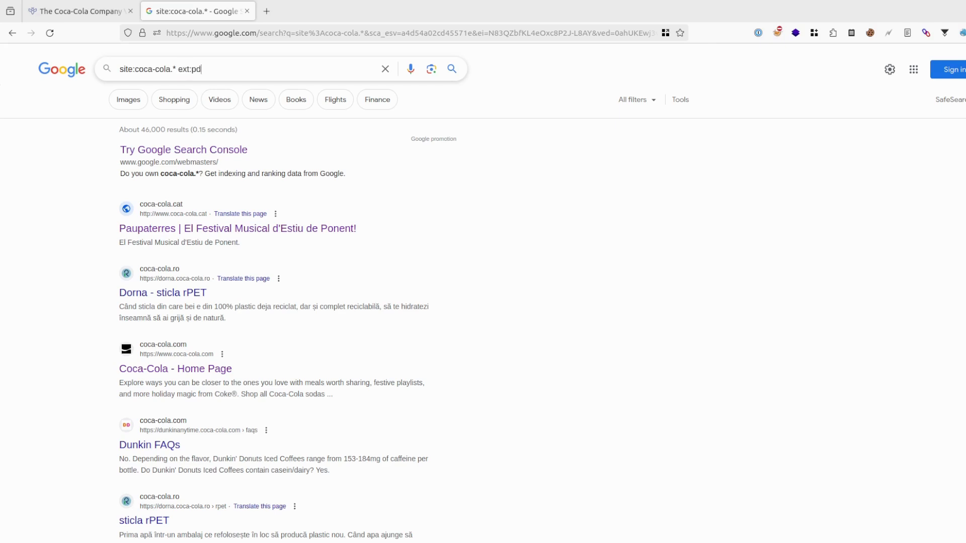
text(f)
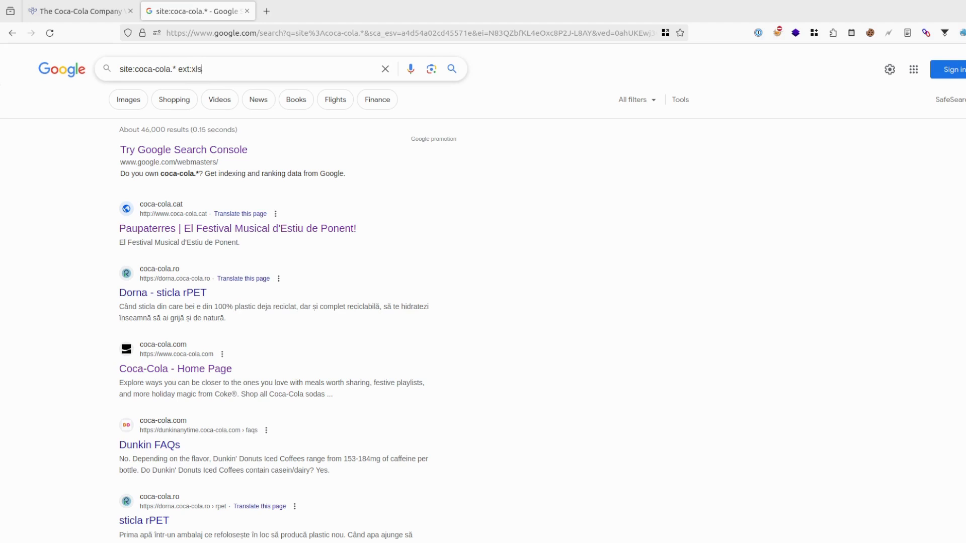
double_click(191, 69)
text(pdf)
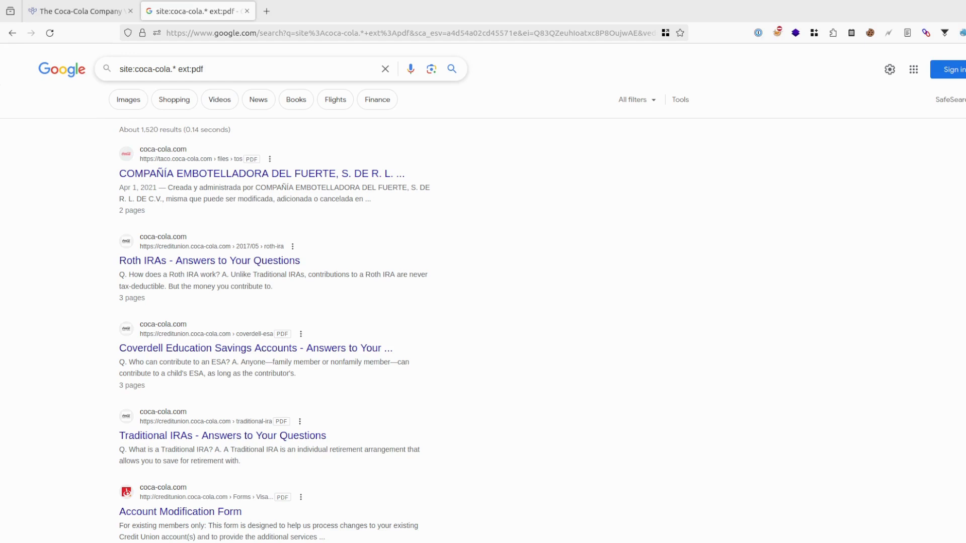
text(c)
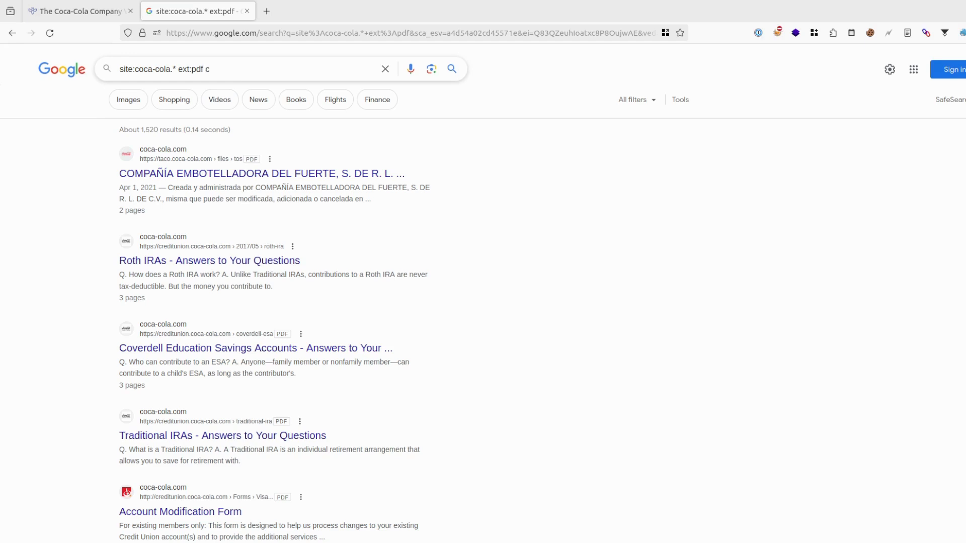
text(lassif)
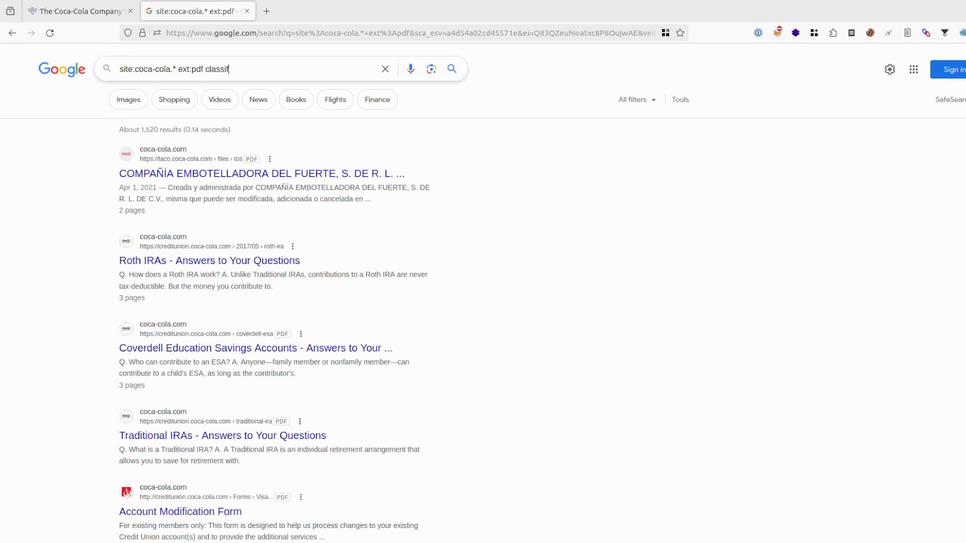
text(confidentia)
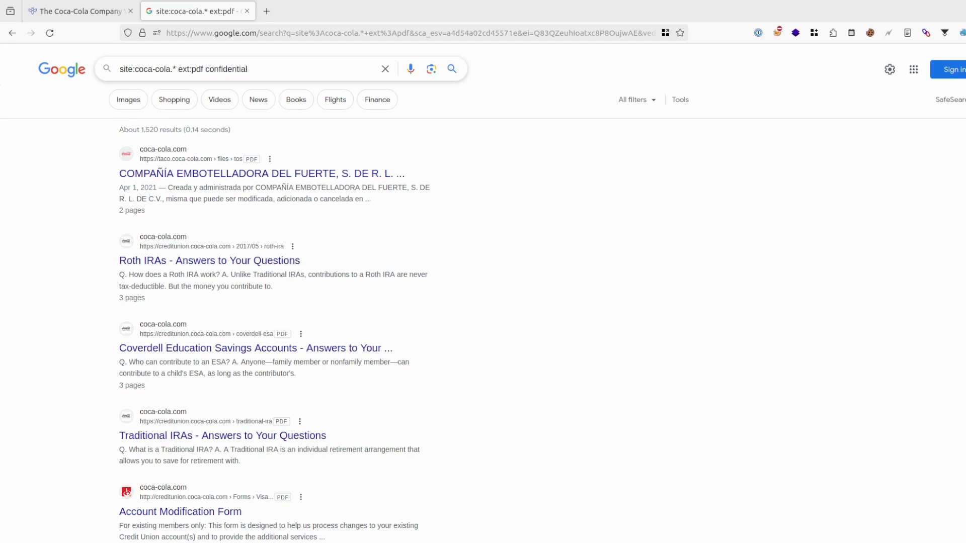
Step: Swap the filter to ext:xlsx and ext:php, then trim the query back to site:coca-cola.*
double_click(225, 70)
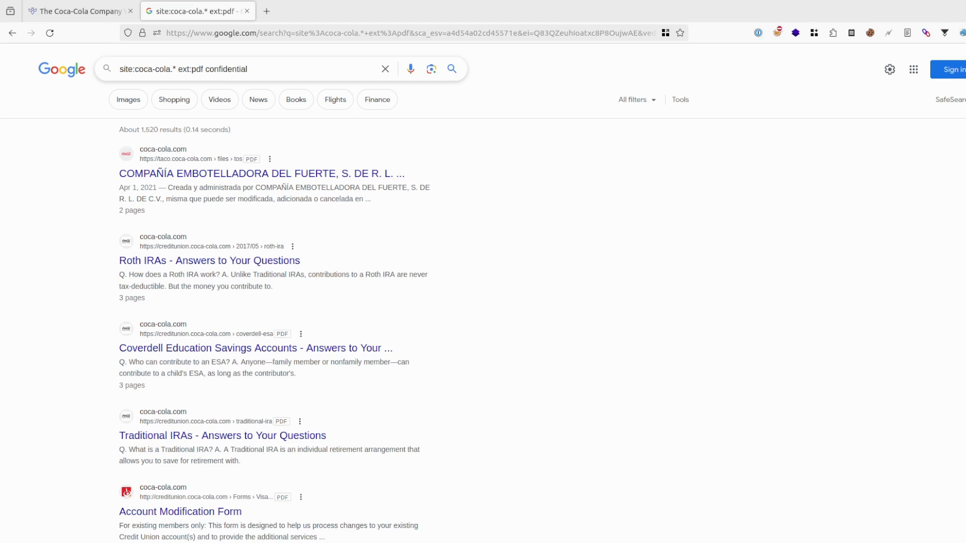
double_click(227, 69)
text(x)
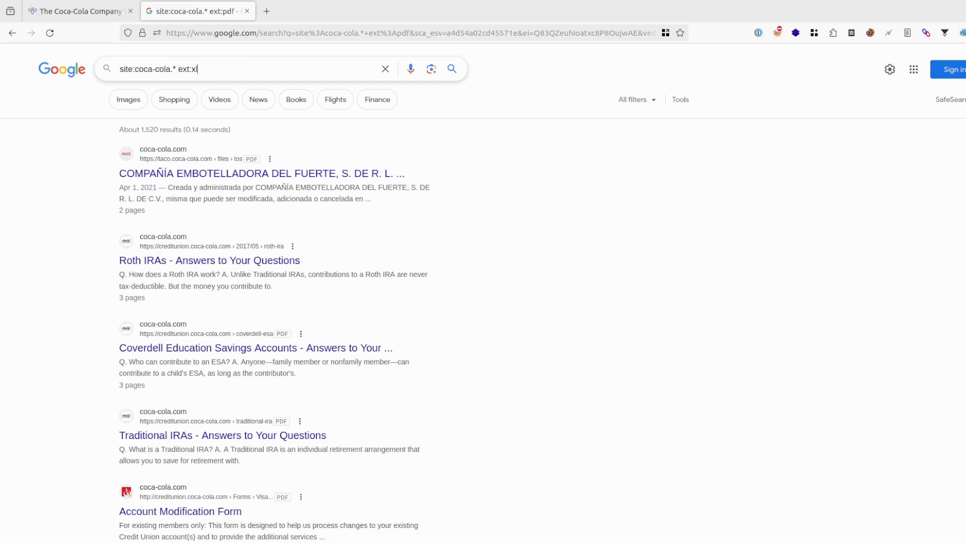
text(lsx)
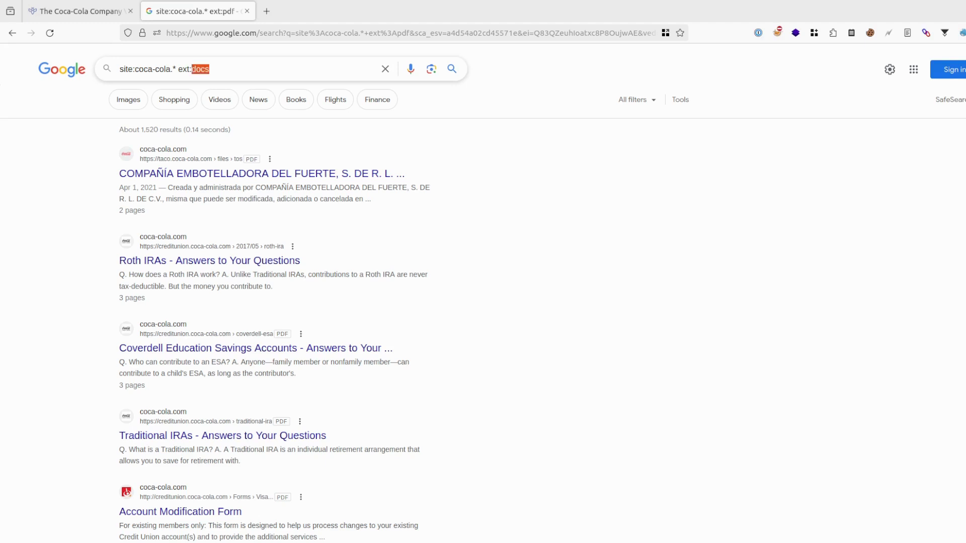
key(Backspace)
text(action)
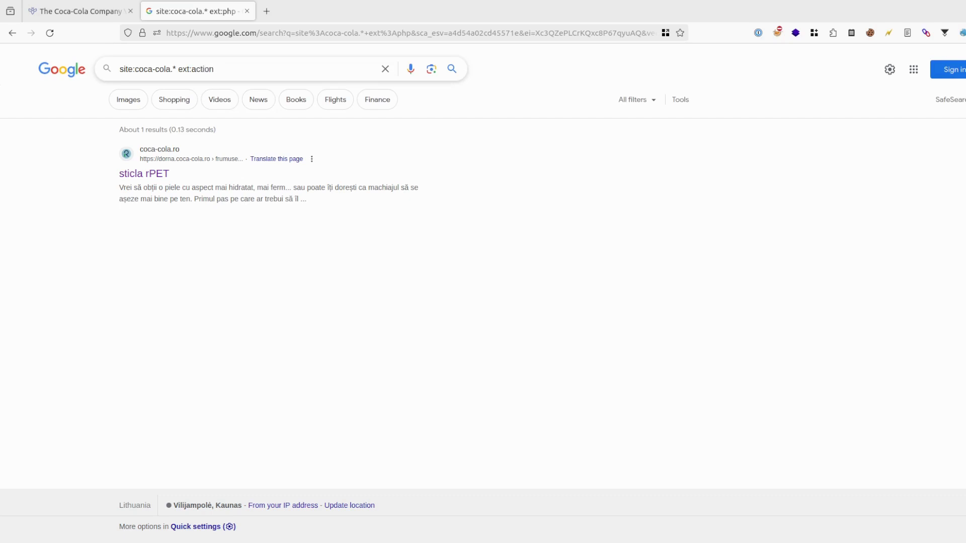
key(Backspace)
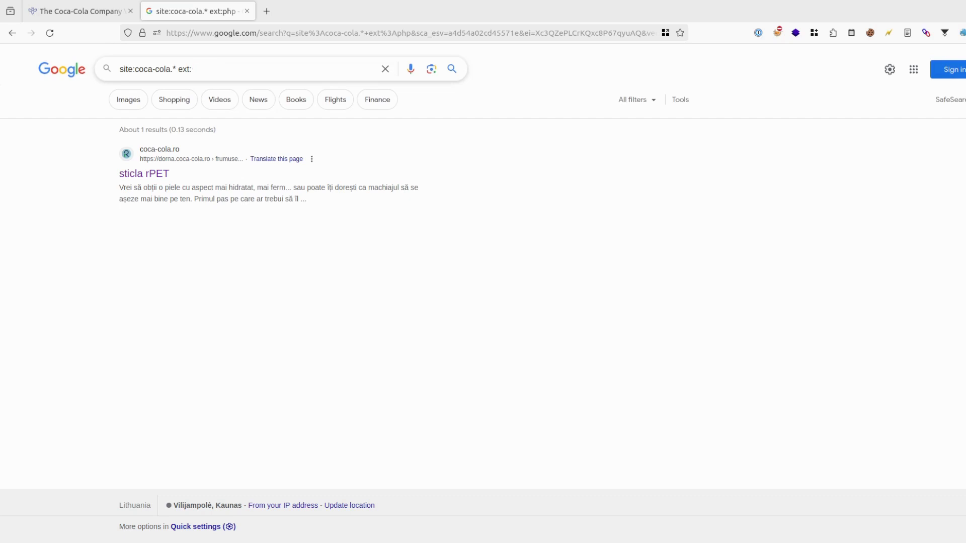
text(z)
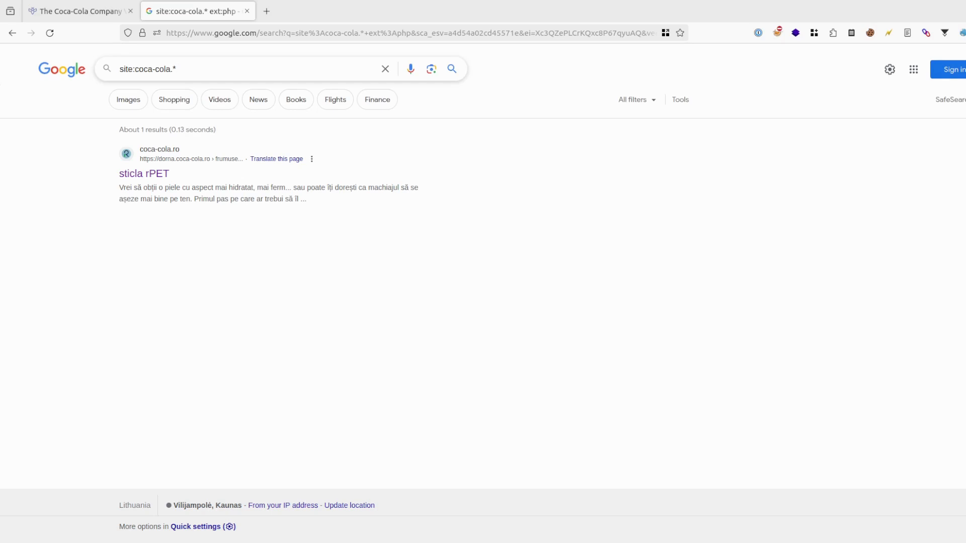
Step: Search site:coca-cola.* inurl:"index of", get no results, and remove the inurl part
click(179, 70)
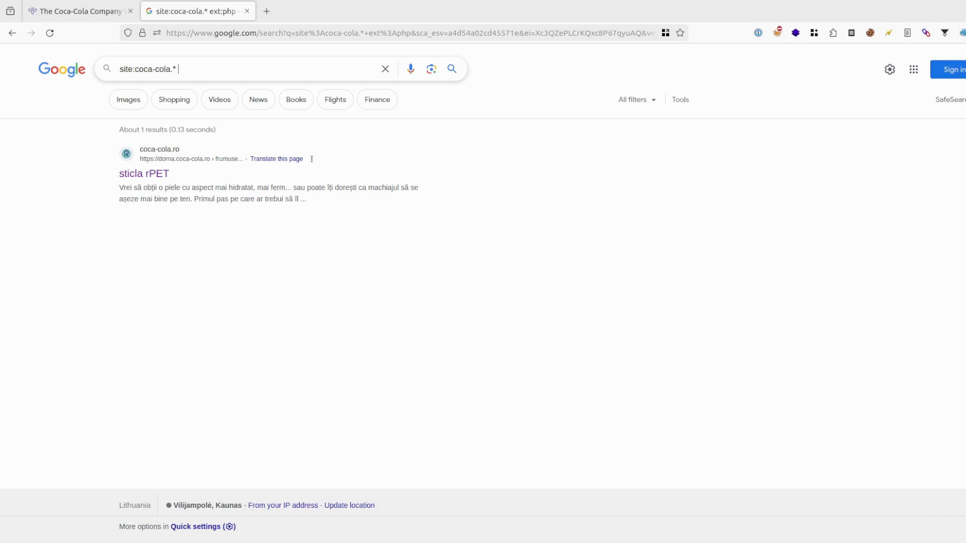
text(inurl:)
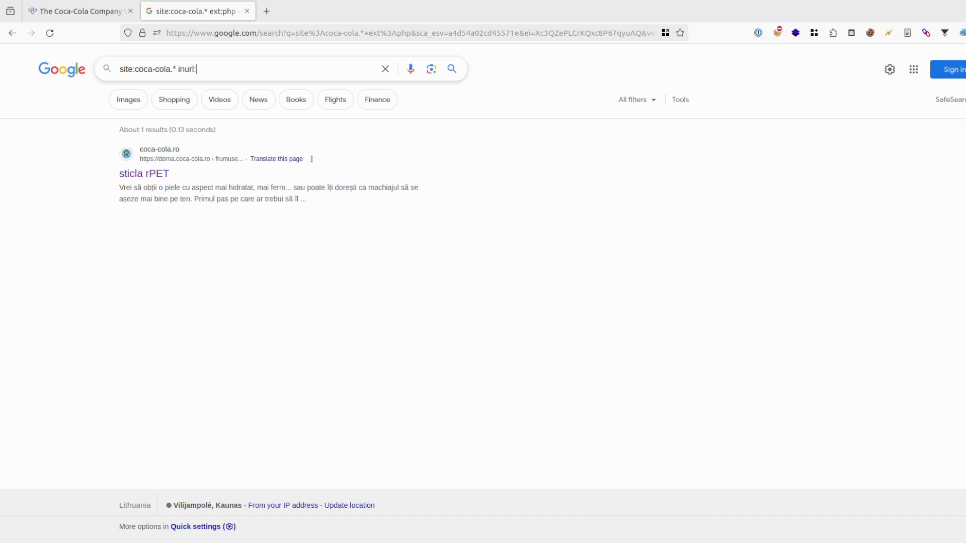
text(")
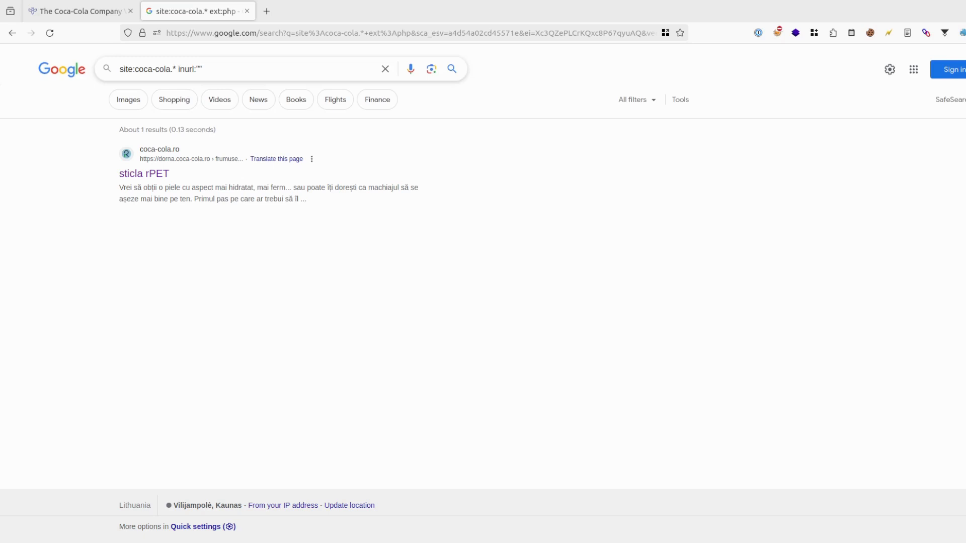
text(inf)
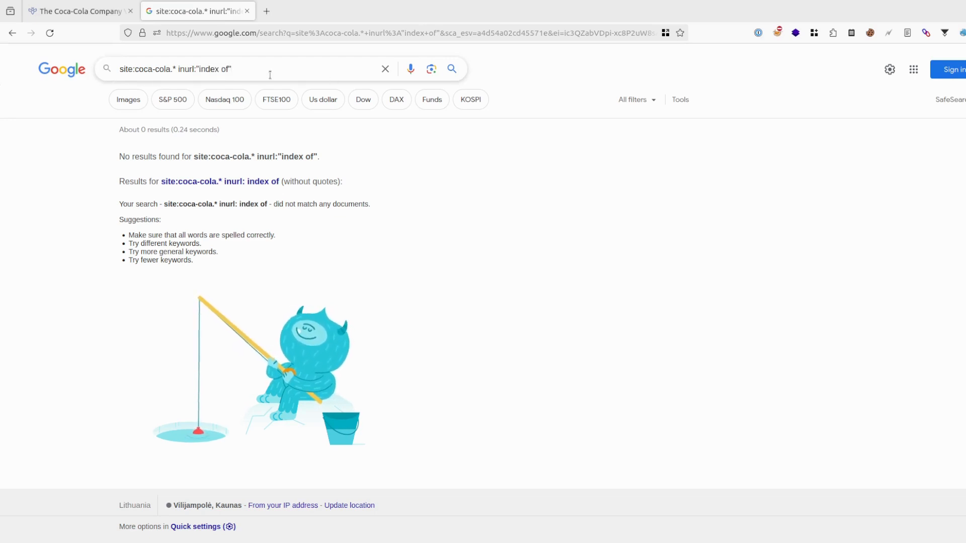
double_click(214, 69)
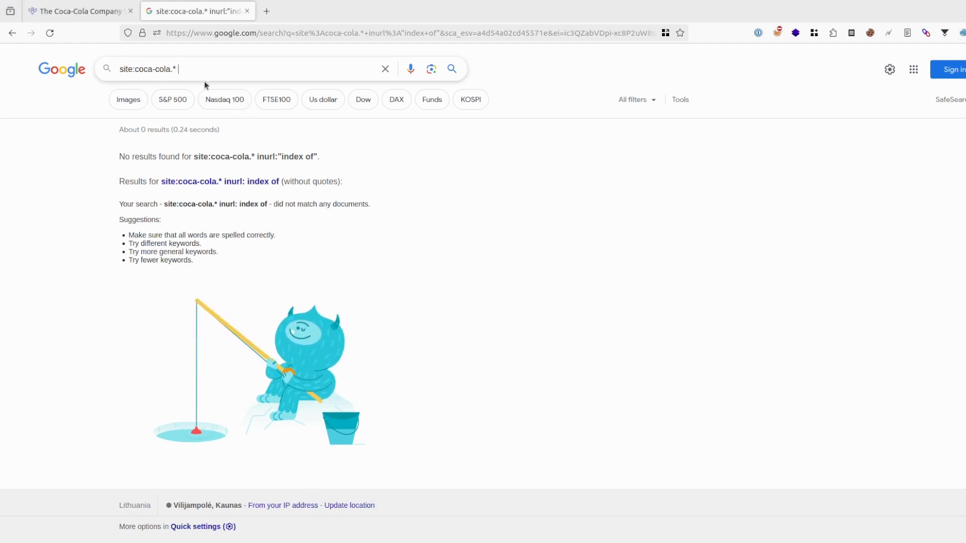
Step: Open coca-cola.com in a new tab and copy the © 2024 The Coca-Cola Company footer line
click(365, 11)
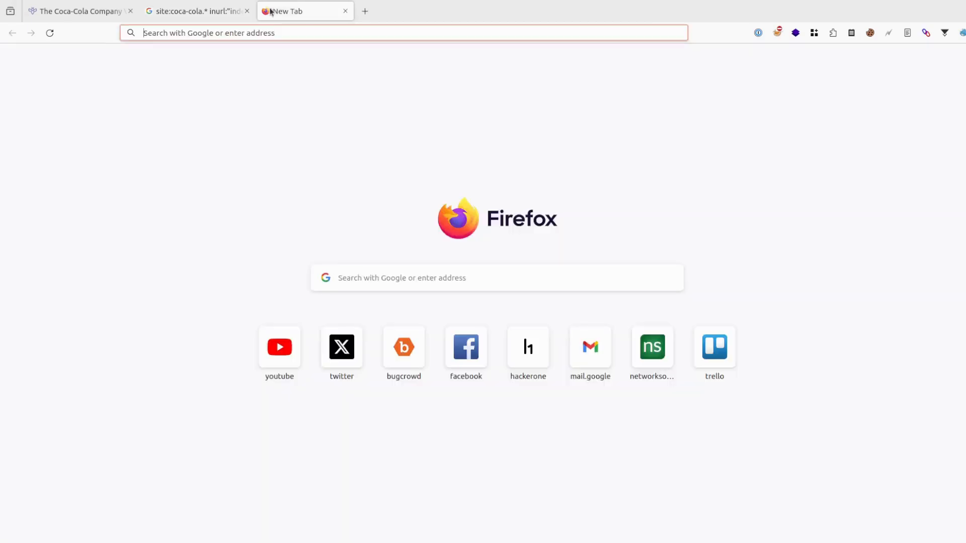
text(coca-cola.com/us/en)
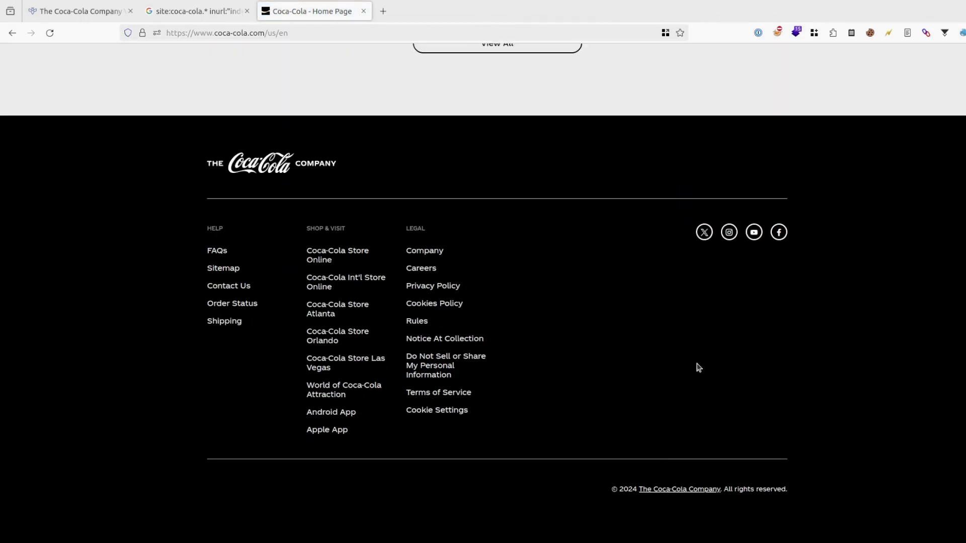
mouse_move(679, 489)
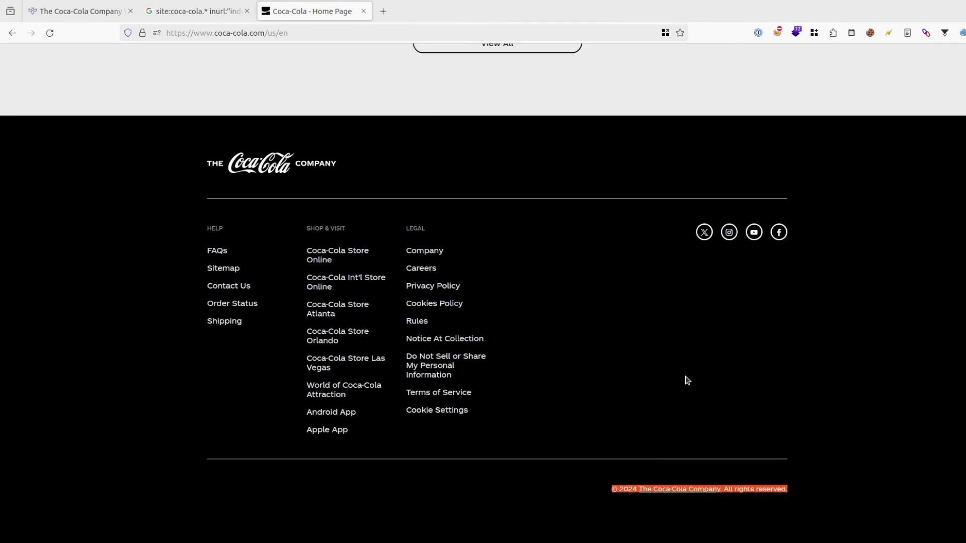
click(194, 12)
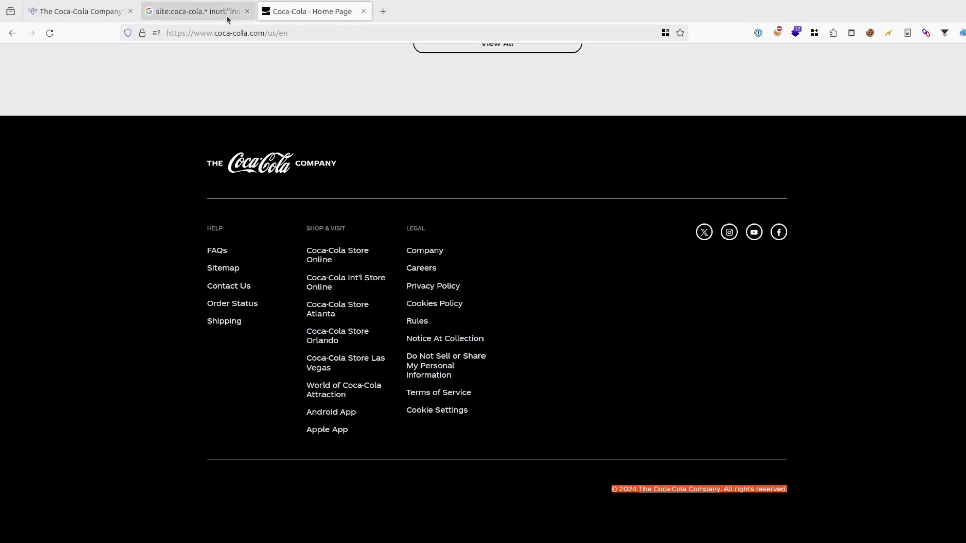
Step: Search the quoted Coca-Cola copyright phrase on Google and scroll the results
click(196, 11)
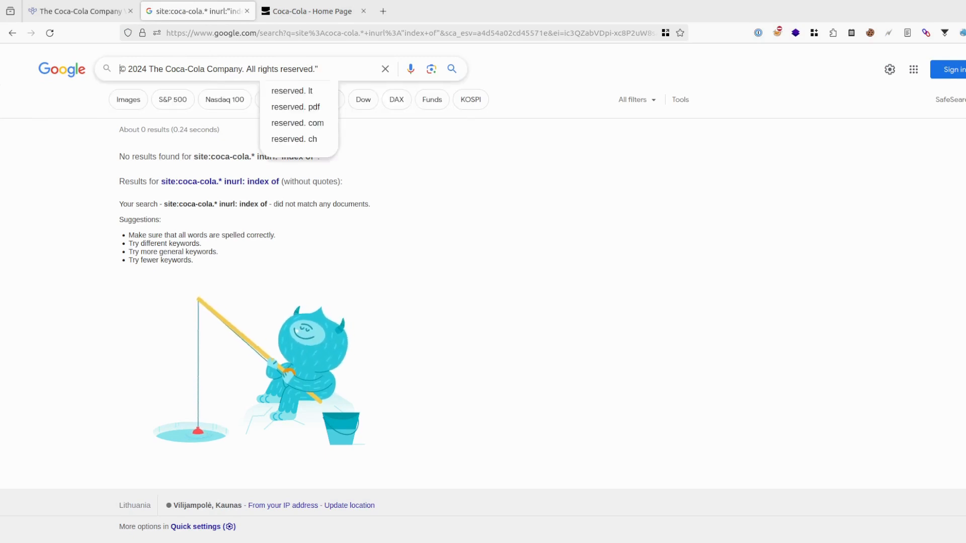
text(")
key(Enter)
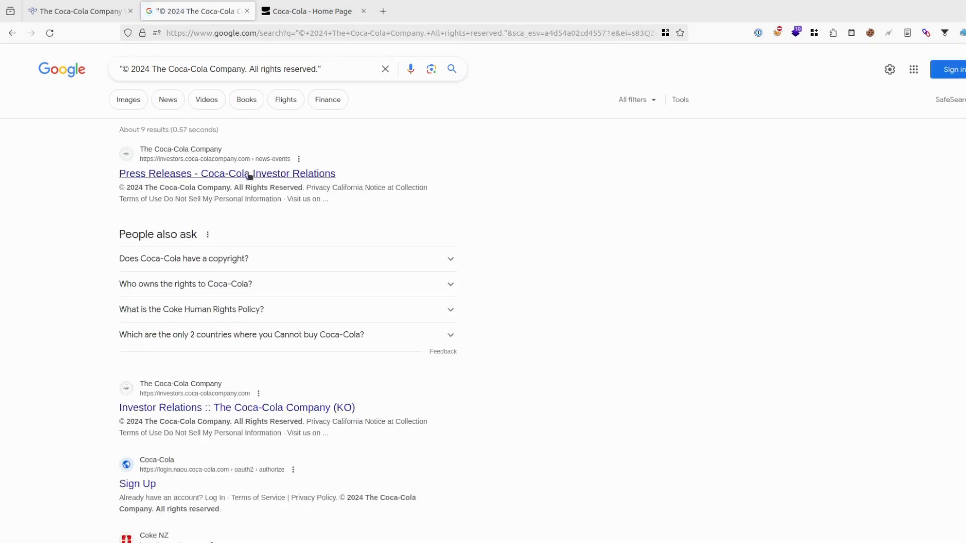
mouse_move(226, 163)
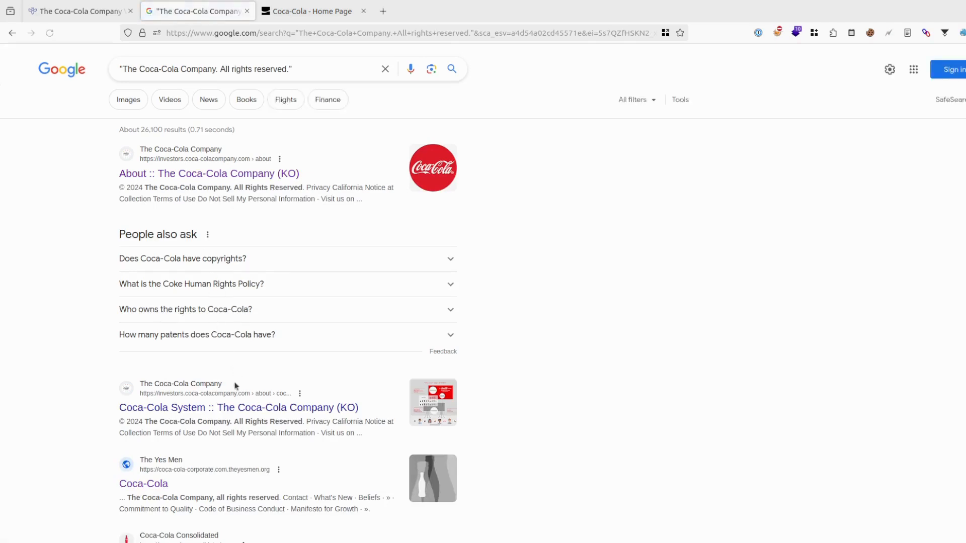
scroll(down, 3)
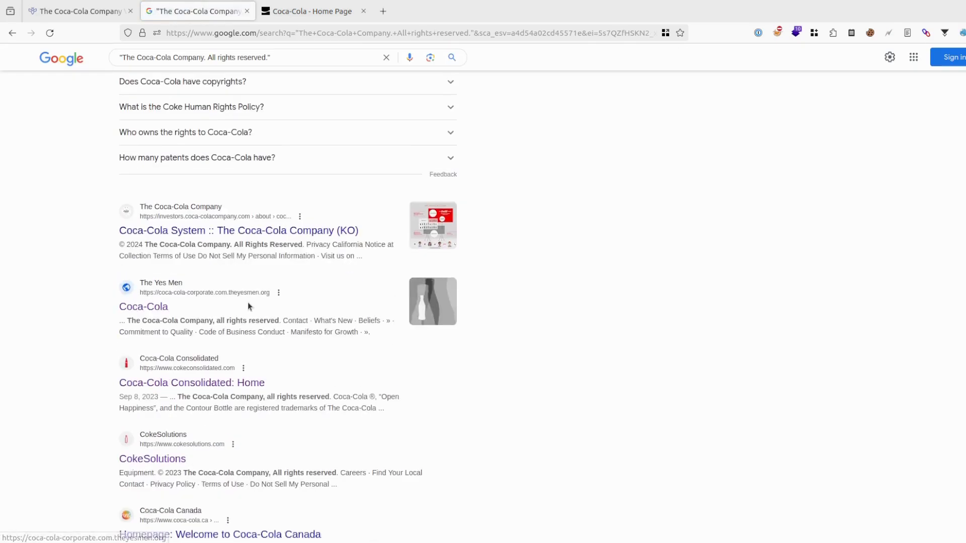
scroll(down, 3)
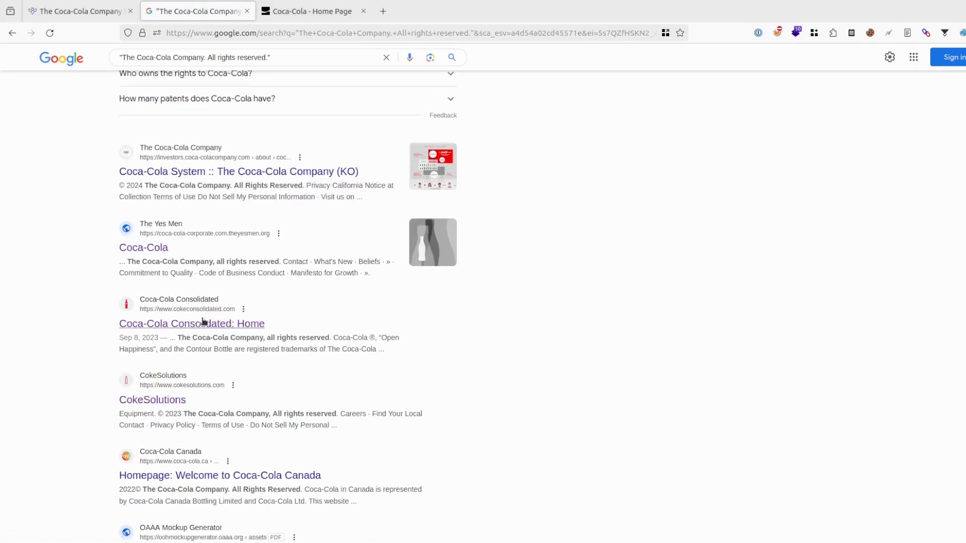
Step: Open Coca-Cola Consolidated and CokeSolutions in new tabs and flip between them and the bug bounty page
right_click(191, 323)
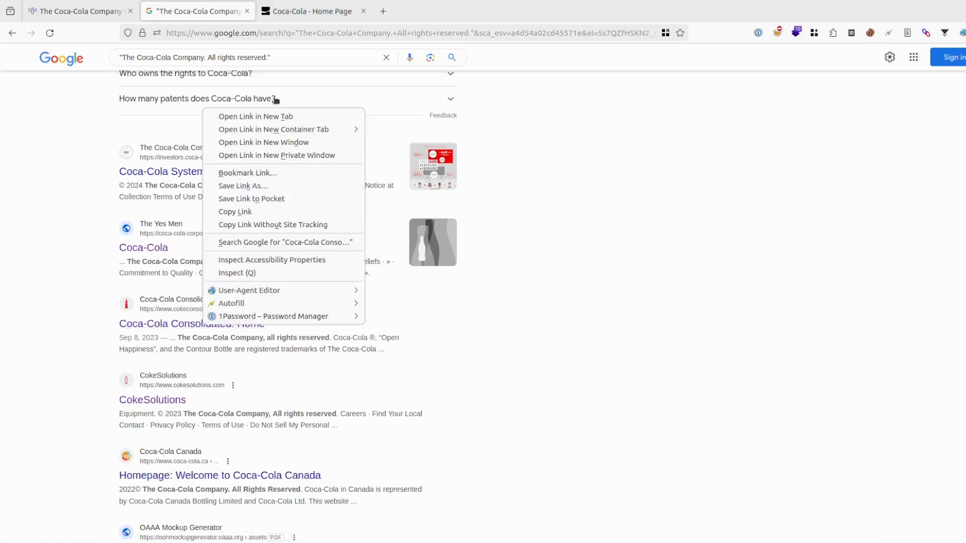
click(255, 117)
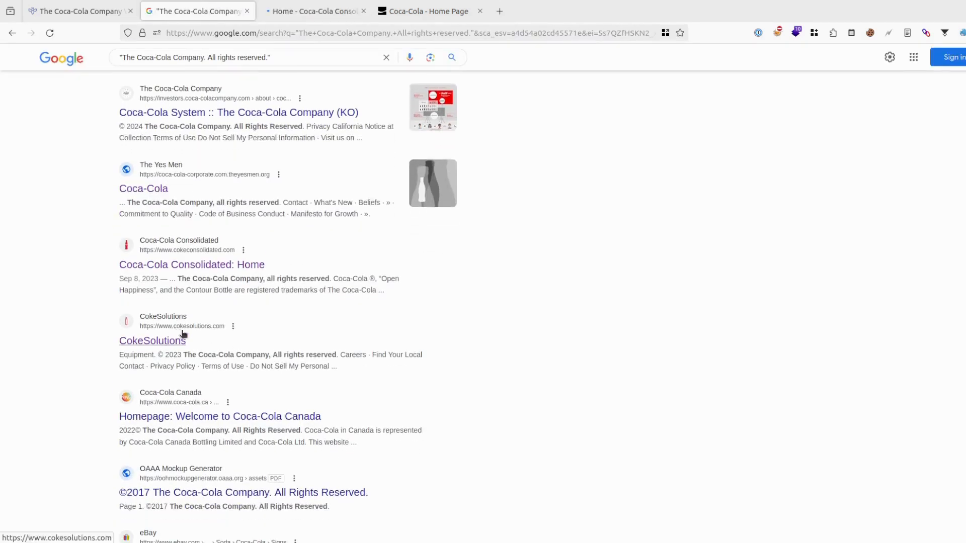
click(152, 341)
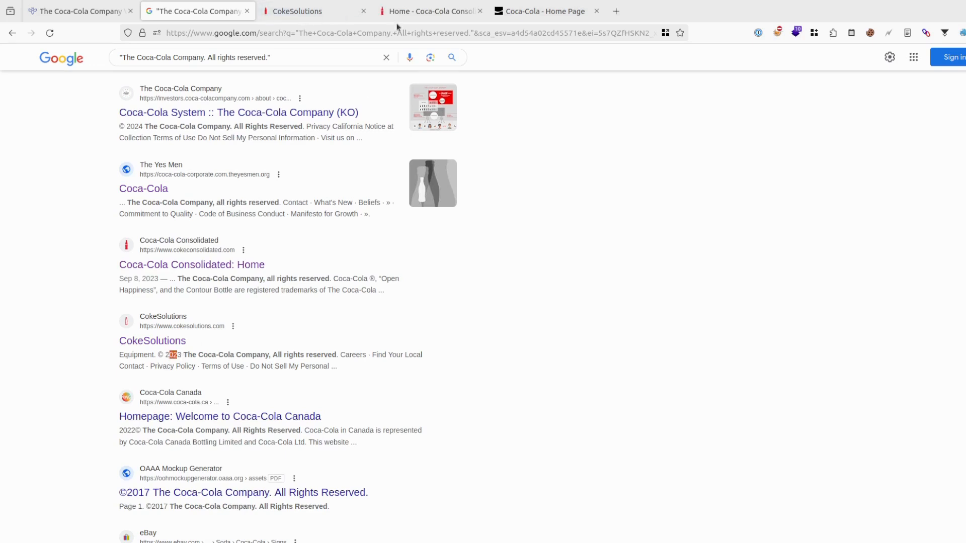
click(302, 11)
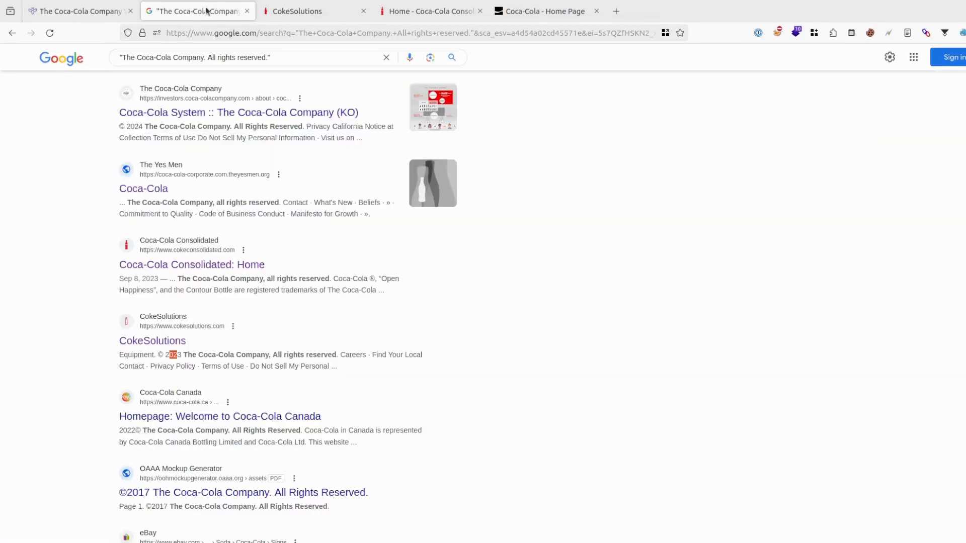
click(295, 11)
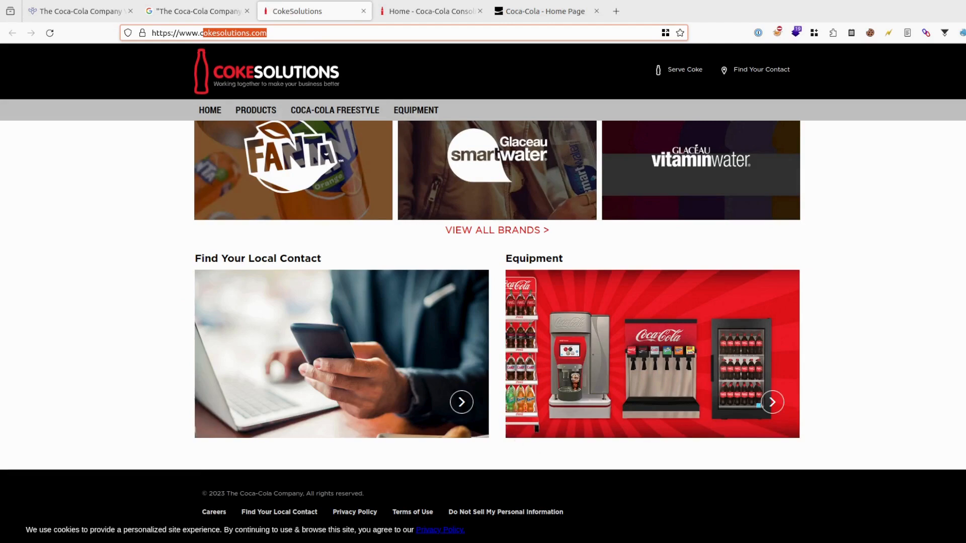
click(430, 11)
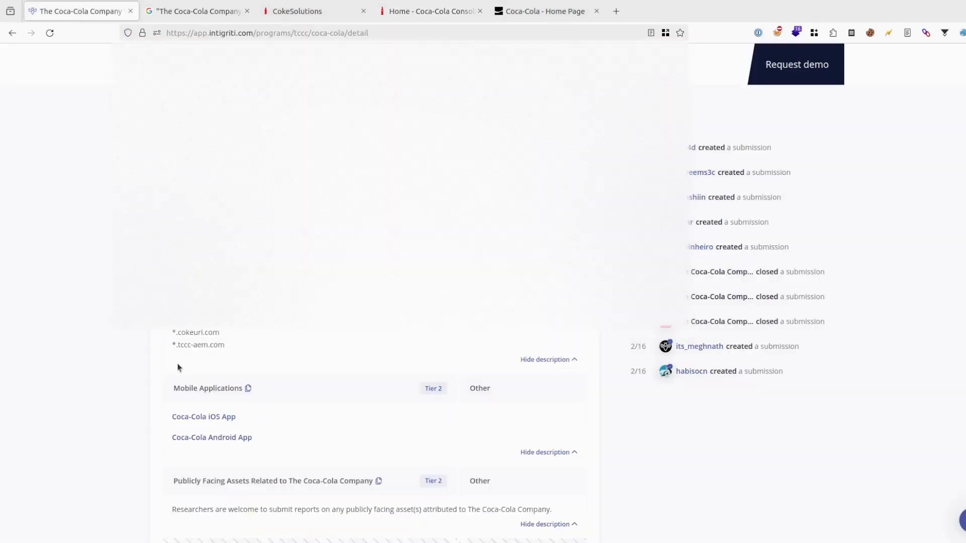
click(296, 11)
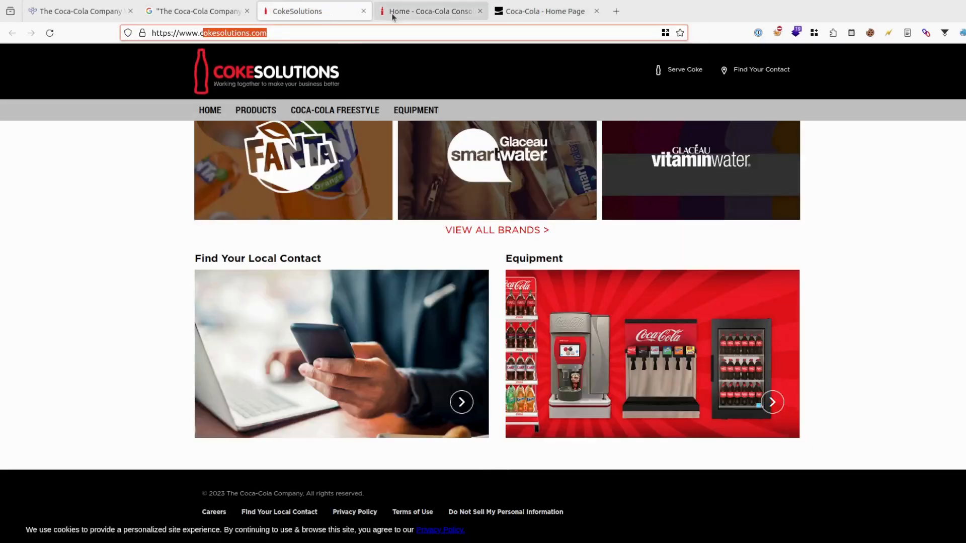
click(430, 12)
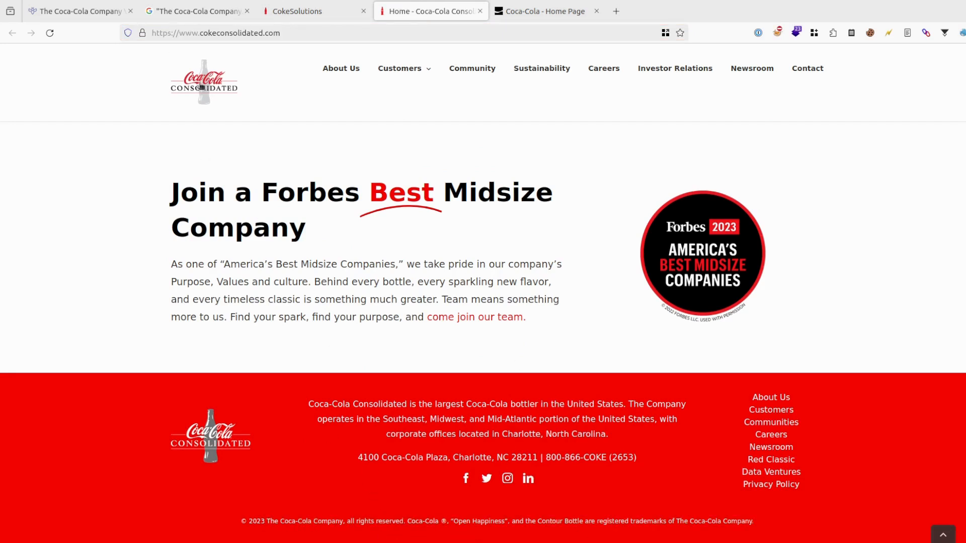
mouse_move(406, 121)
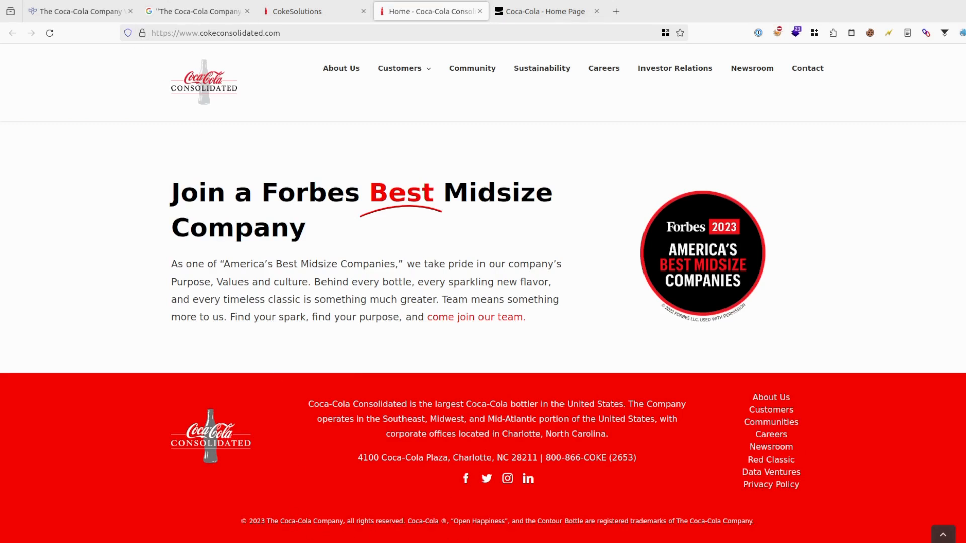
Step: View cokeconsolidated.com's GoDaddy certificate revealing testsite.cokeconsolidated.com, then return to the Google results
click(142, 33)
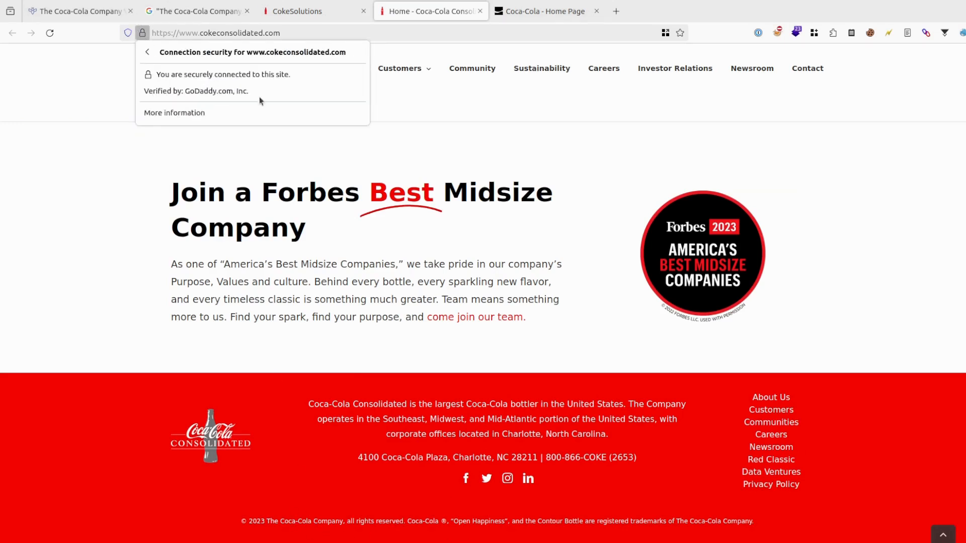
click(174, 113)
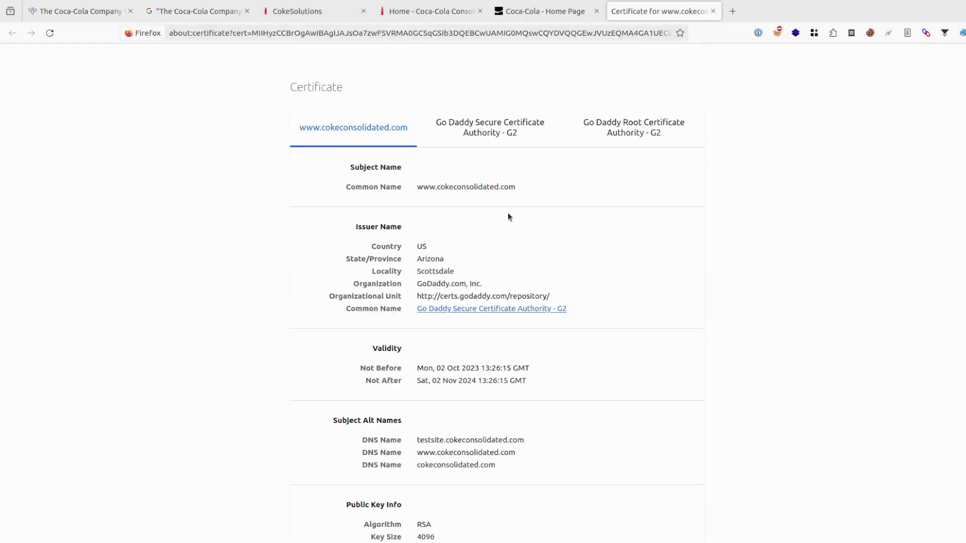
scroll(down, 3)
text(c)
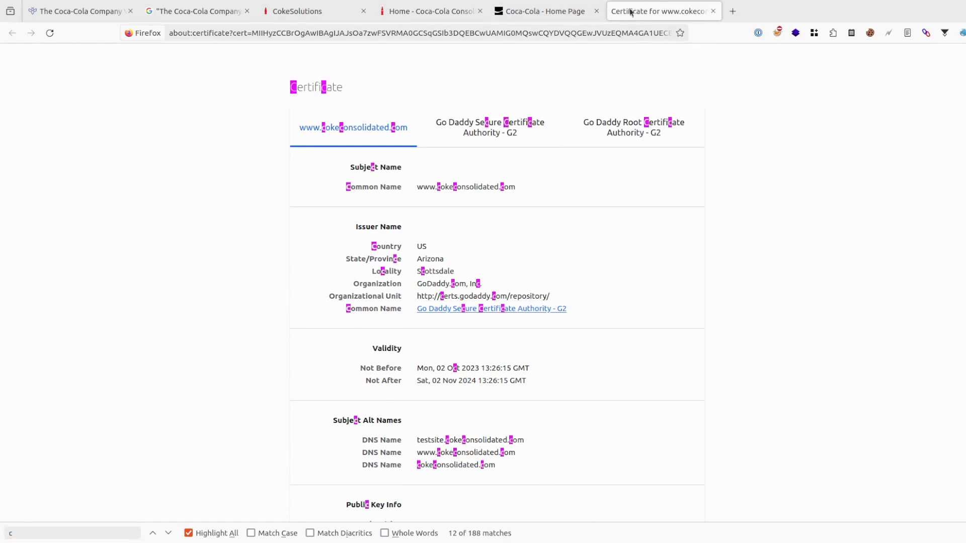
click(712, 11)
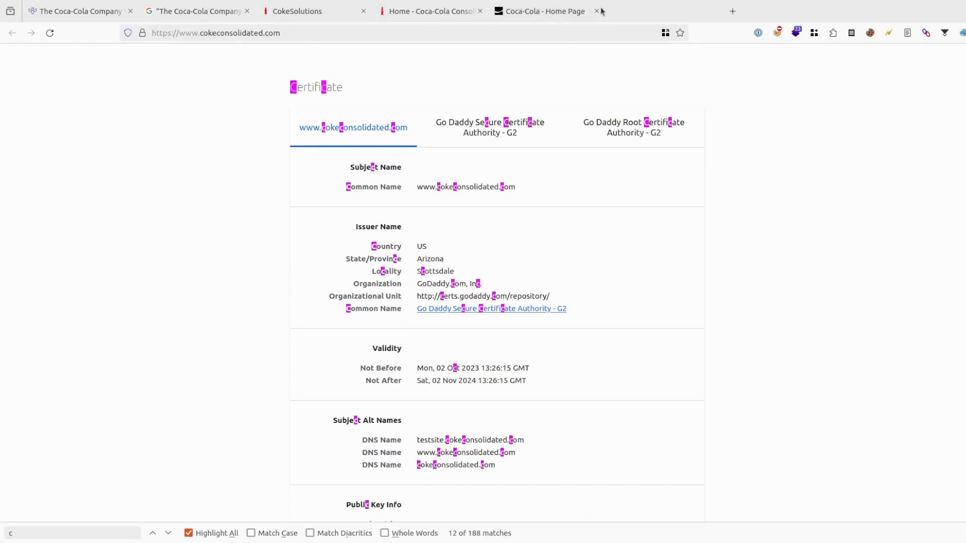
click(196, 11)
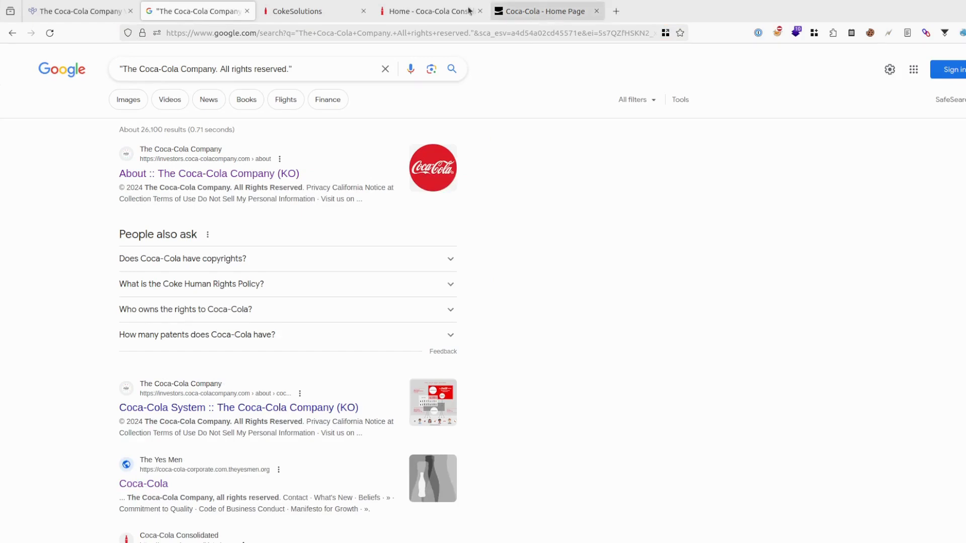
Step: Browse the Coca-Cola US Brands page (Sprite, Fanta, Gold Peak) and return to the copyright search results
click(545, 11)
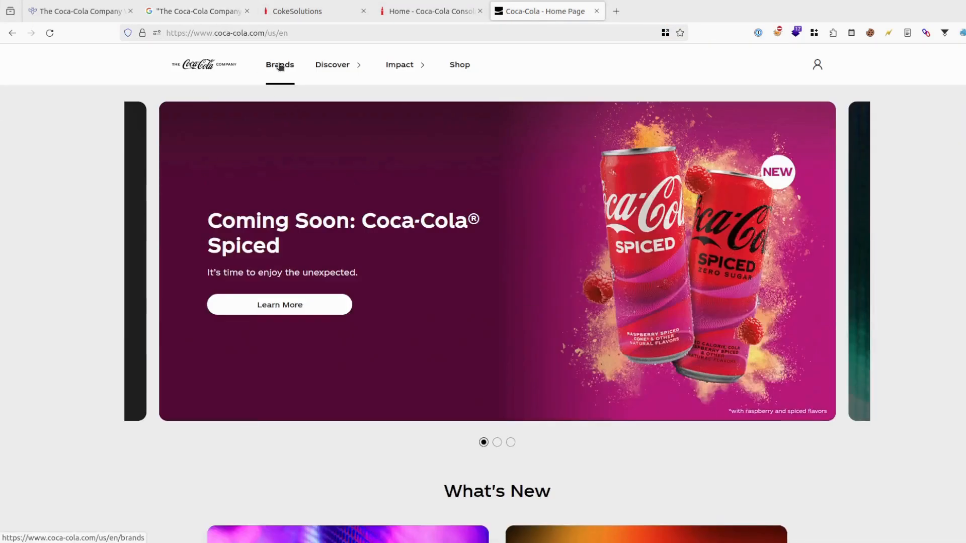
click(279, 64)
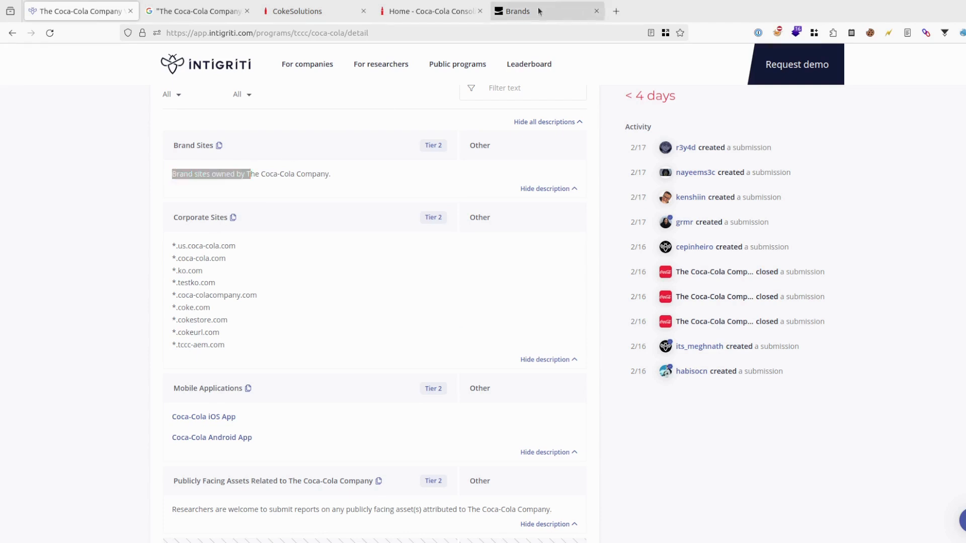
click(545, 11)
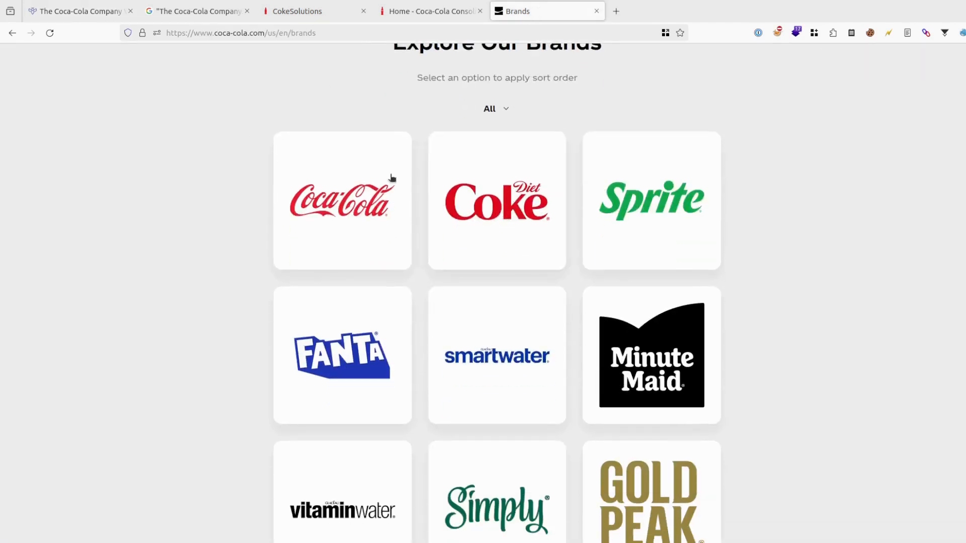
scroll(down, 3)
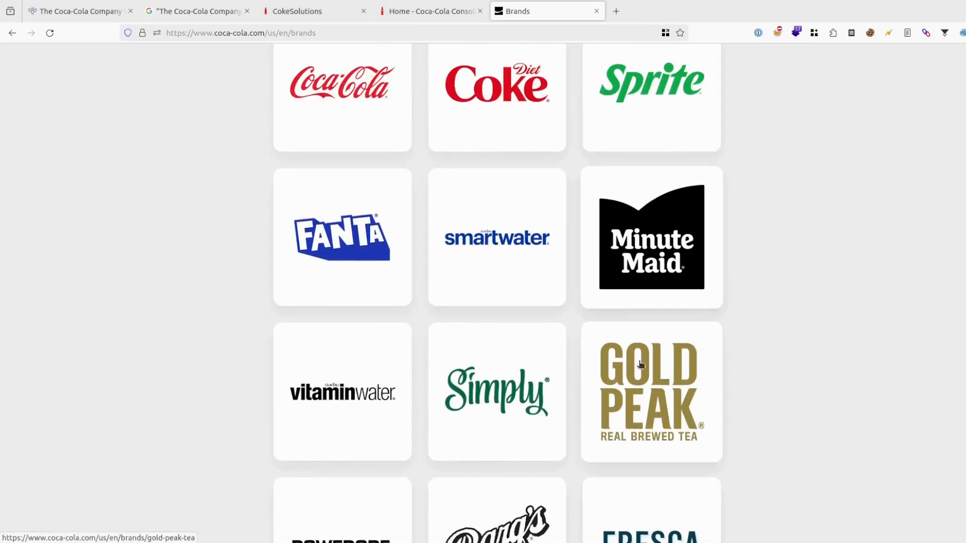
scroll(down, 3)
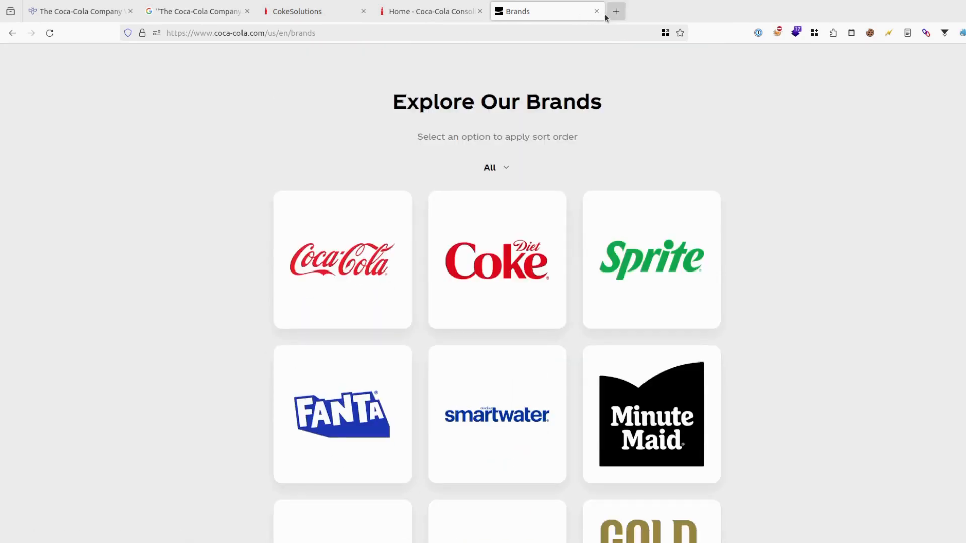
click(196, 11)
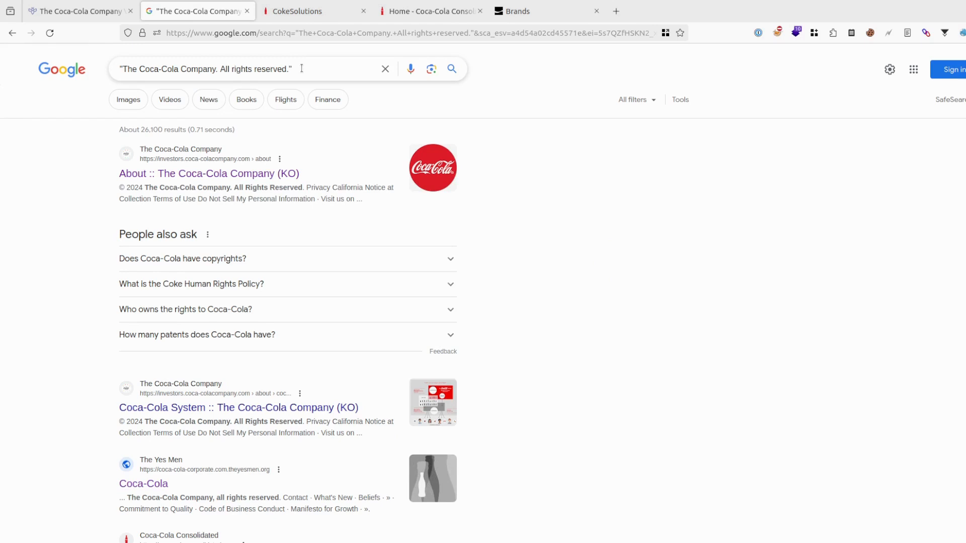
Step: Search site:fanta.com, open the Fanta page and enter its "Coca-Cola Ltd., used under license." footer line as the next query
text(fanta.com)
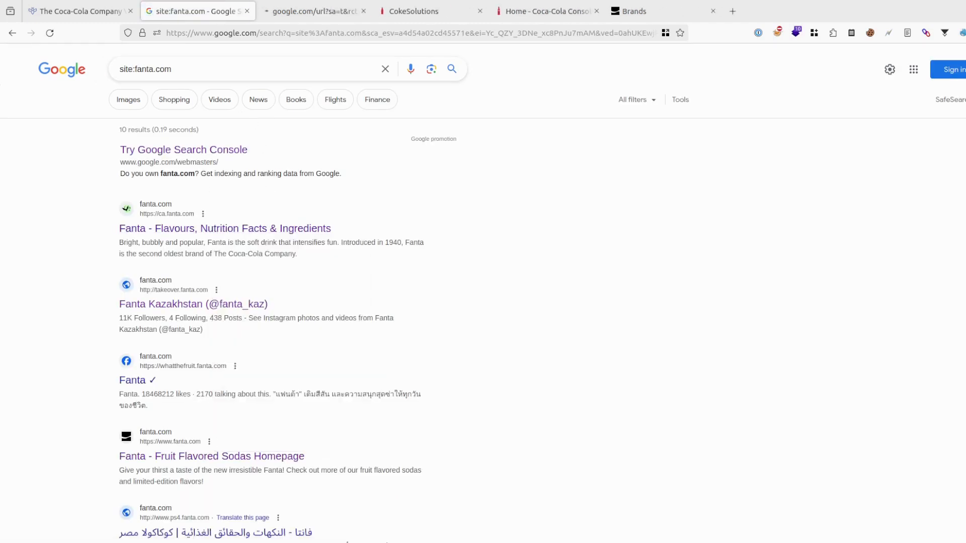
click(225, 228)
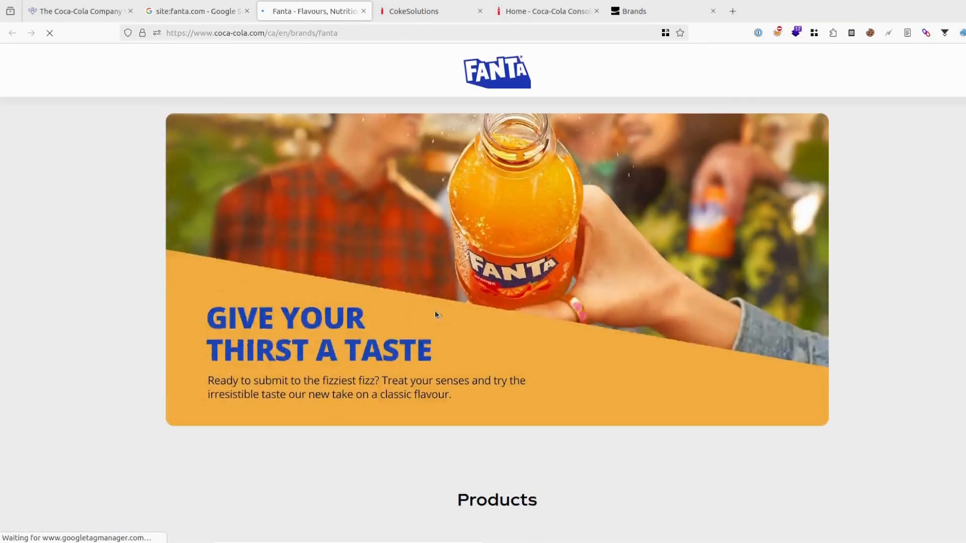
scroll(down, 3)
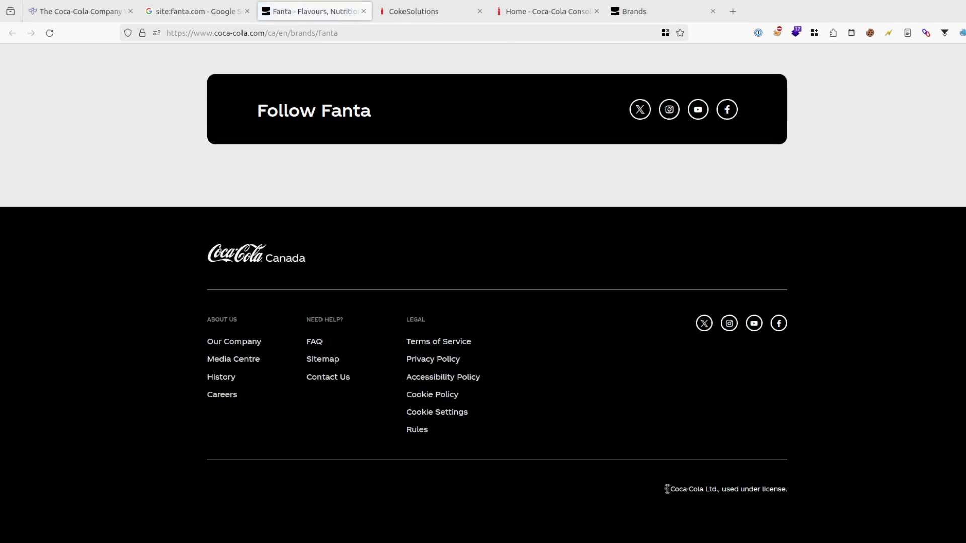
mouse_move(791, 494)
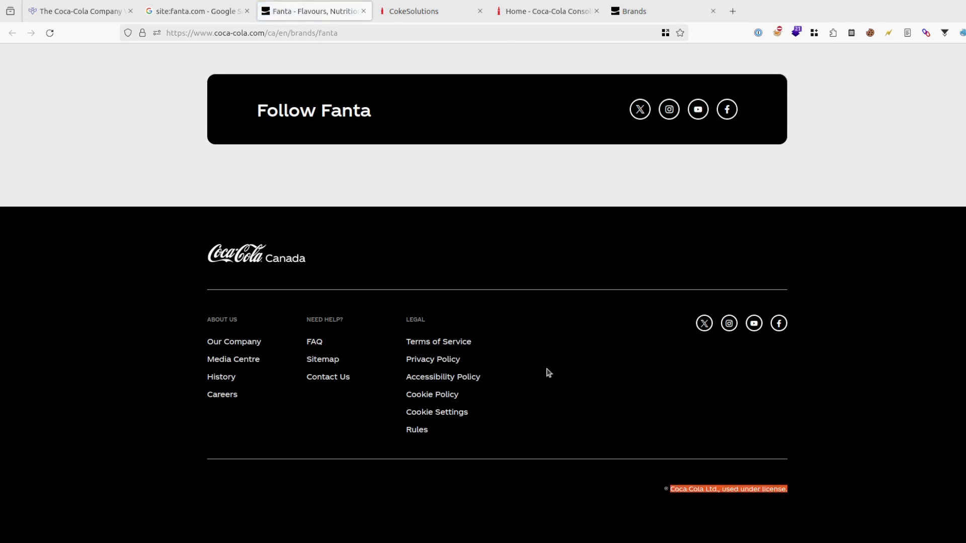
click(196, 11)
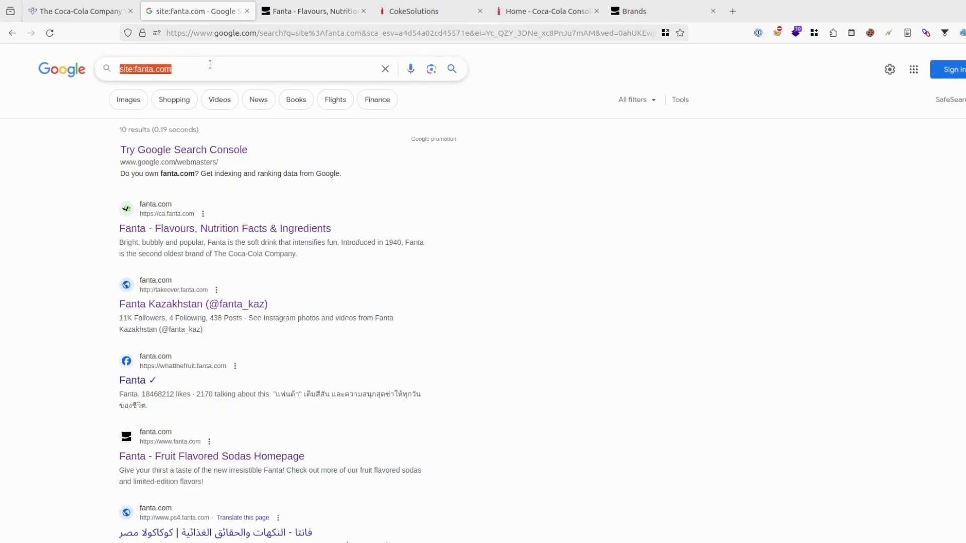
text("Coca-Cola Ltd., used under license.")
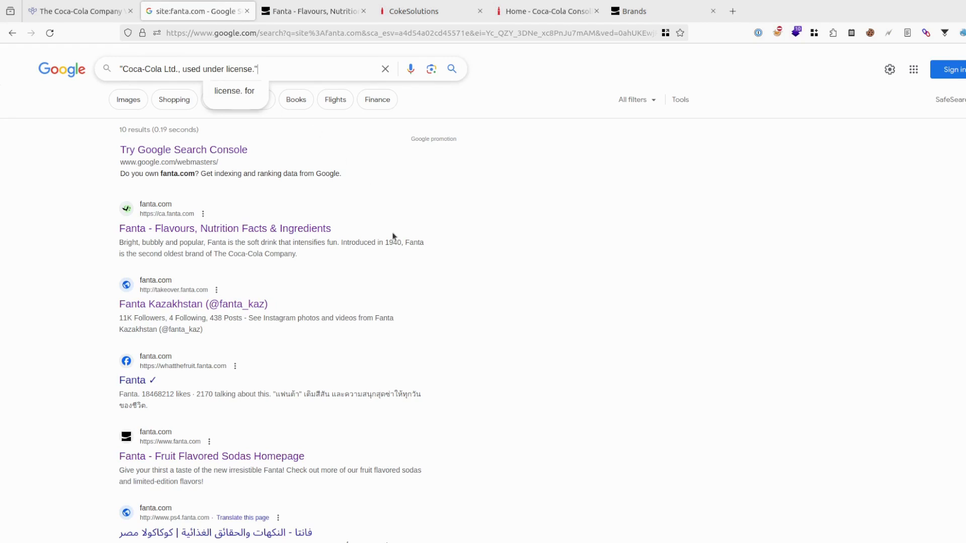
mouse_move(429, 340)
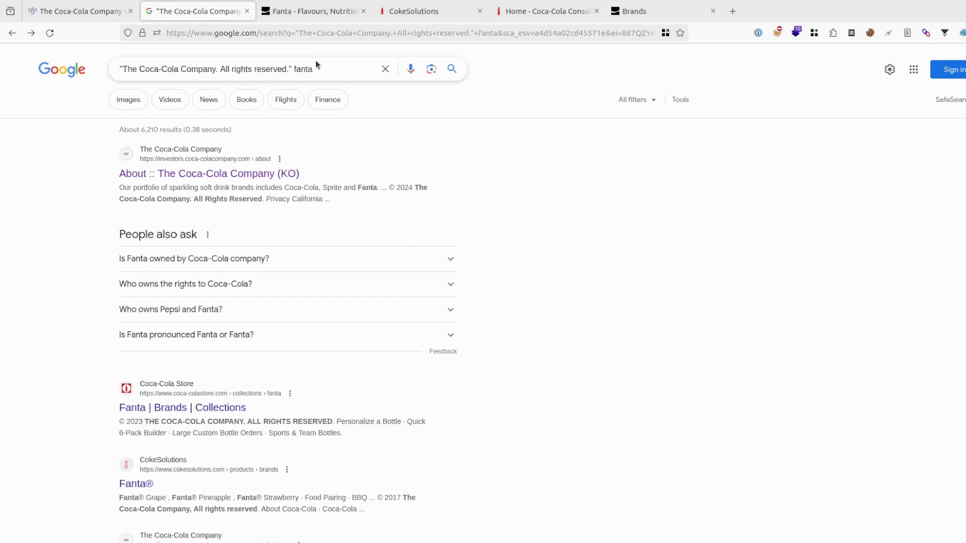
Step: Search the Coca-Cola copyright phrase excluding -"2024" -2023 -2022
key(Backspace)
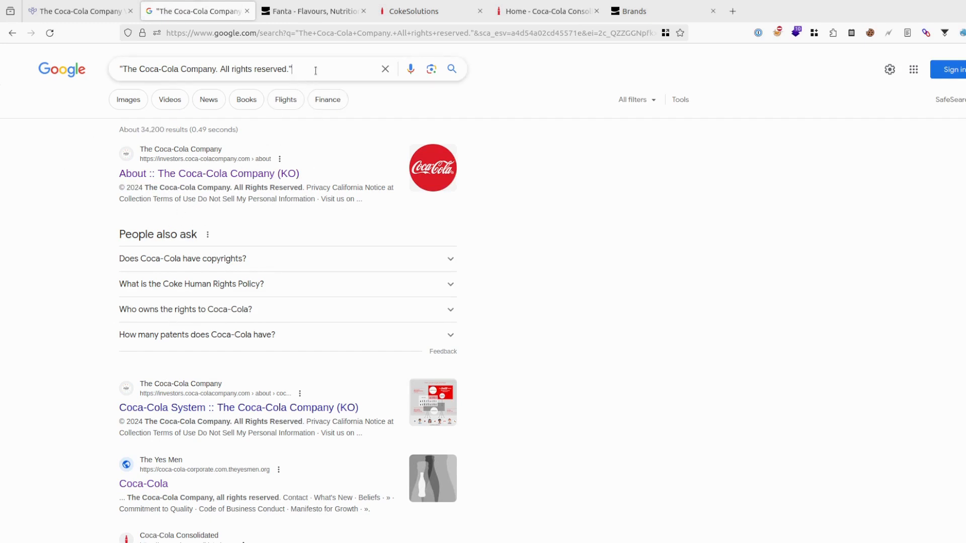
text(-"2024)
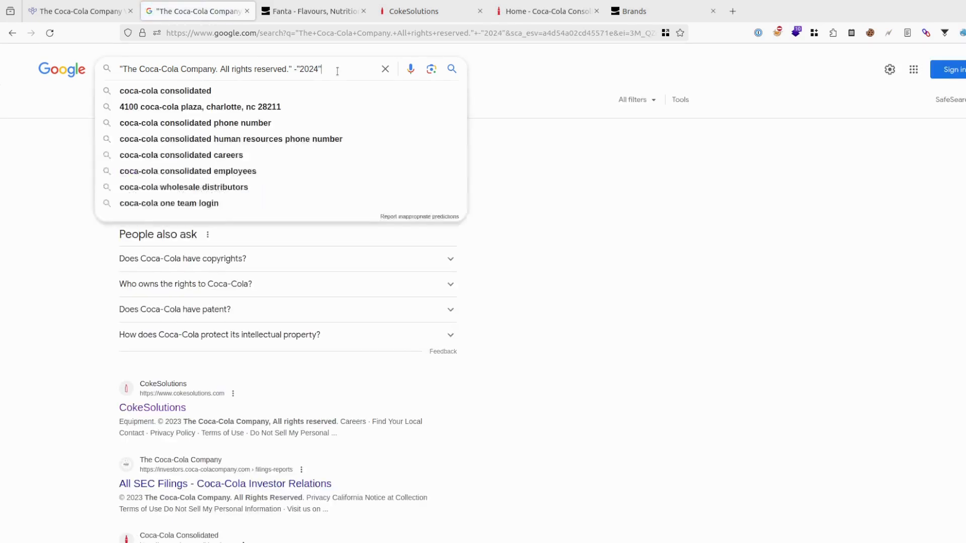
text(-2023)
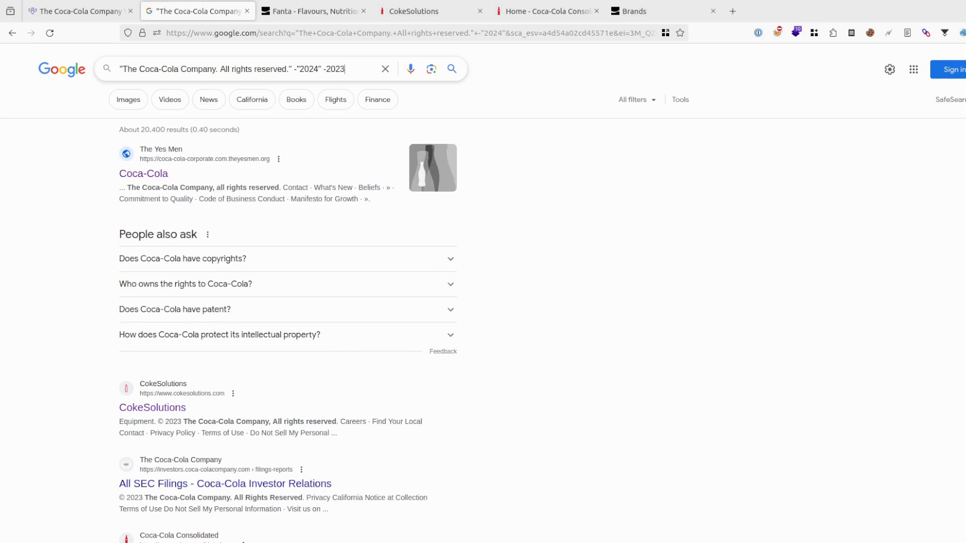
text(-29)
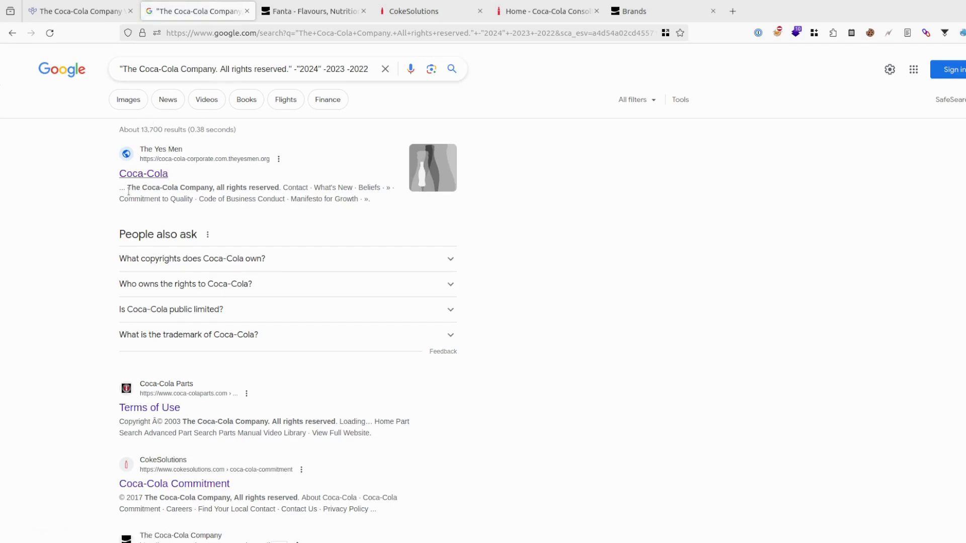
Step: Open the Coca-Cola Parts Terms of Use result in a new tab and skim it
right_click(149, 230)
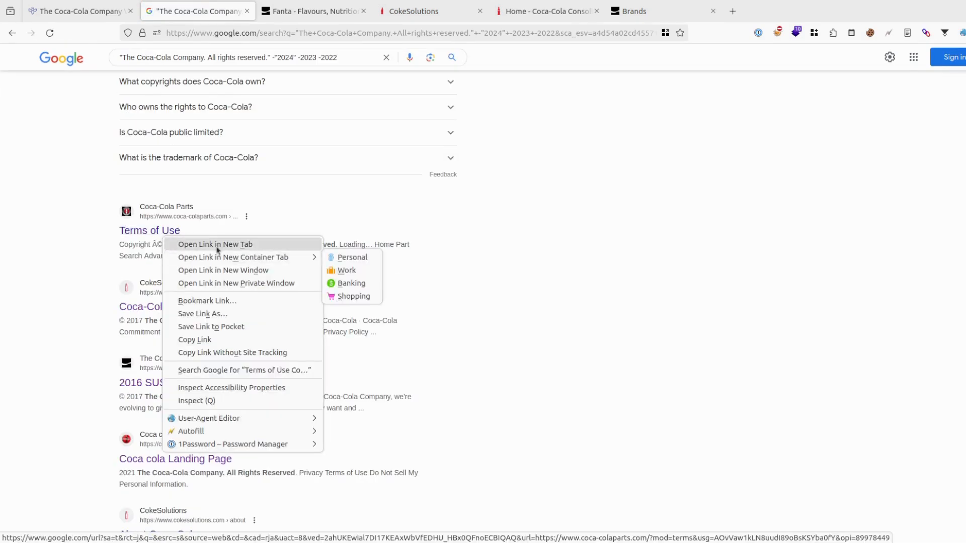
click(215, 244)
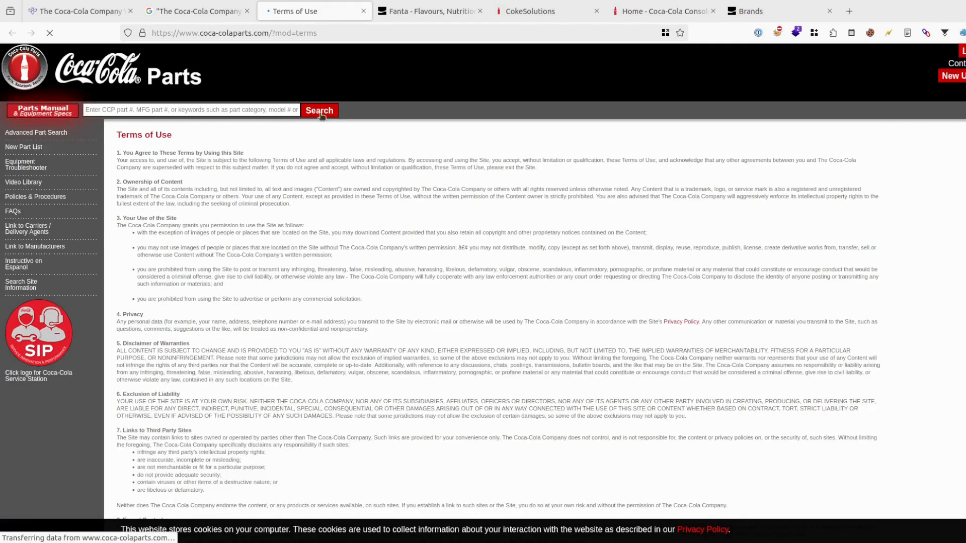
scroll(down, 3)
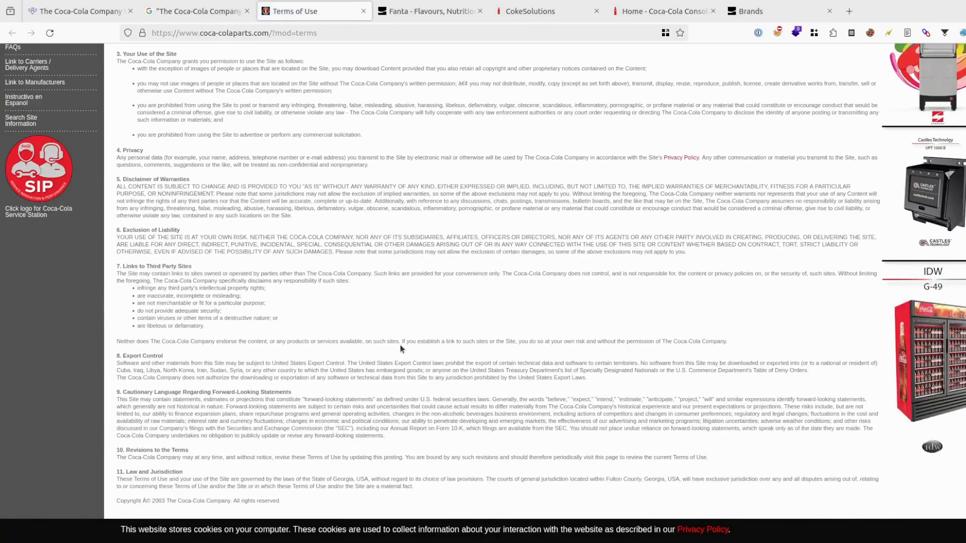
mouse_move(216, 236)
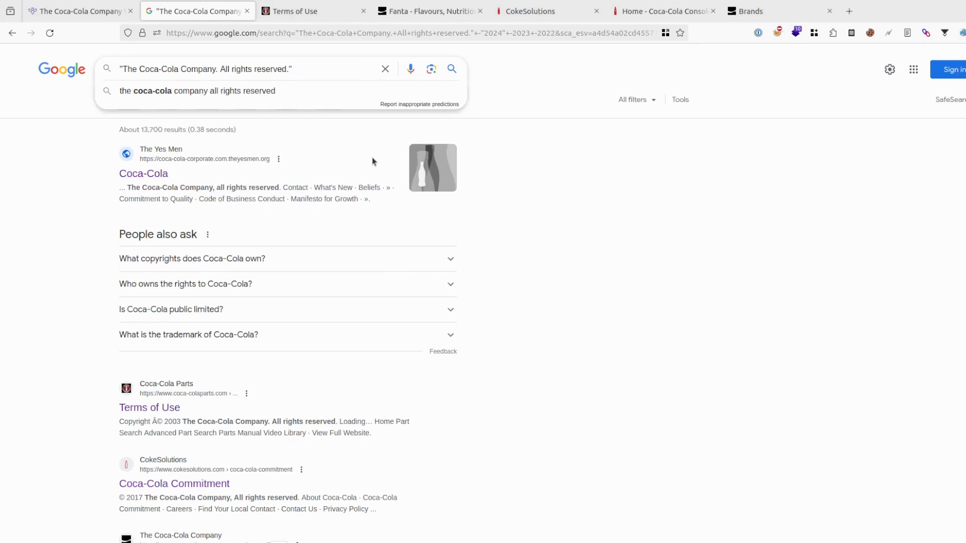
Step: Search the copyright phrase with "register" and then "sign up" added
text(register)
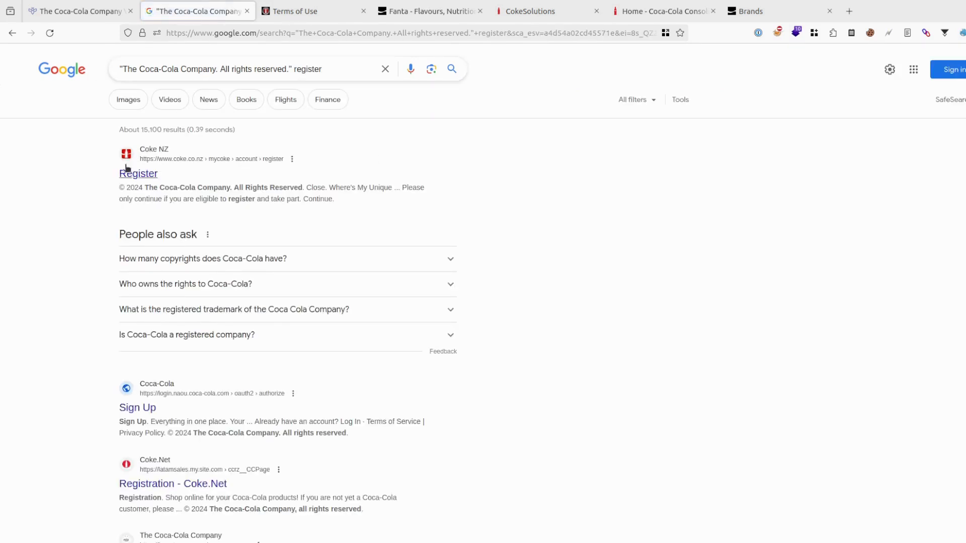
click(246, 68)
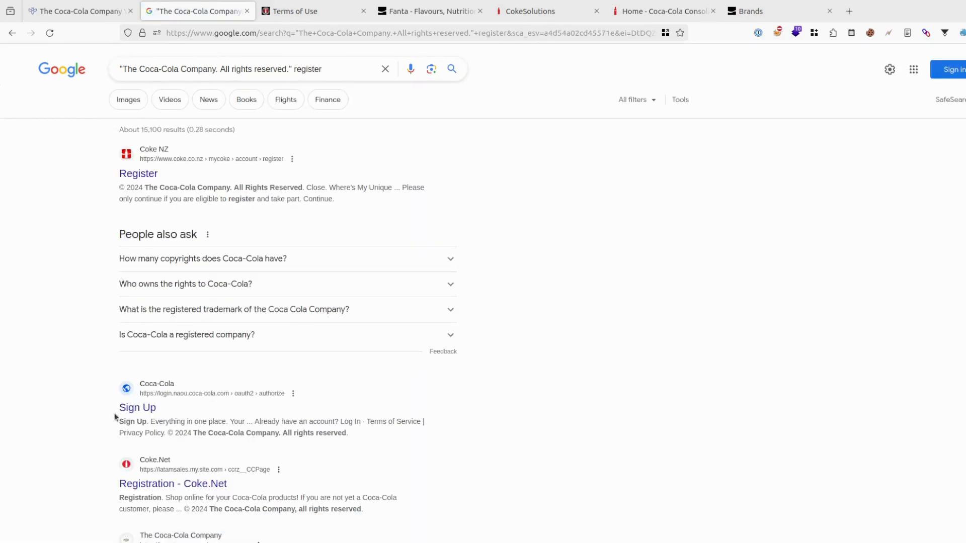
click(247, 69)
text("sign up" -www)
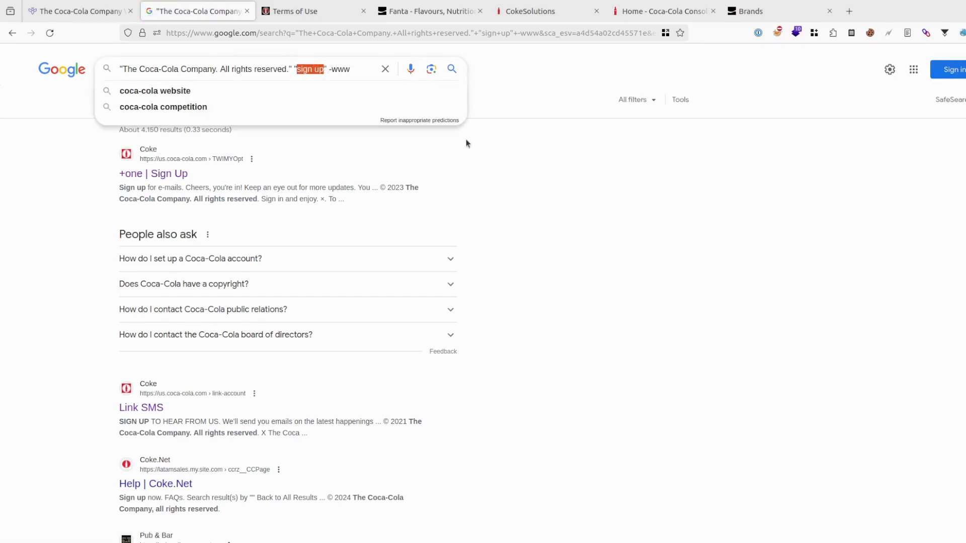
Step: Search the copyright phrase with "backup" -www, then select backup to swap in admin
text(backup)
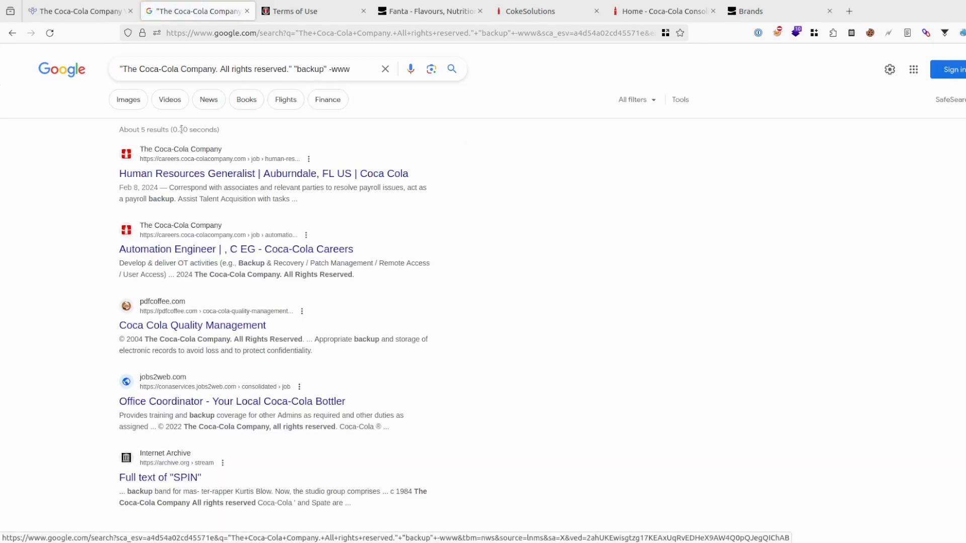
scroll(down, 3)
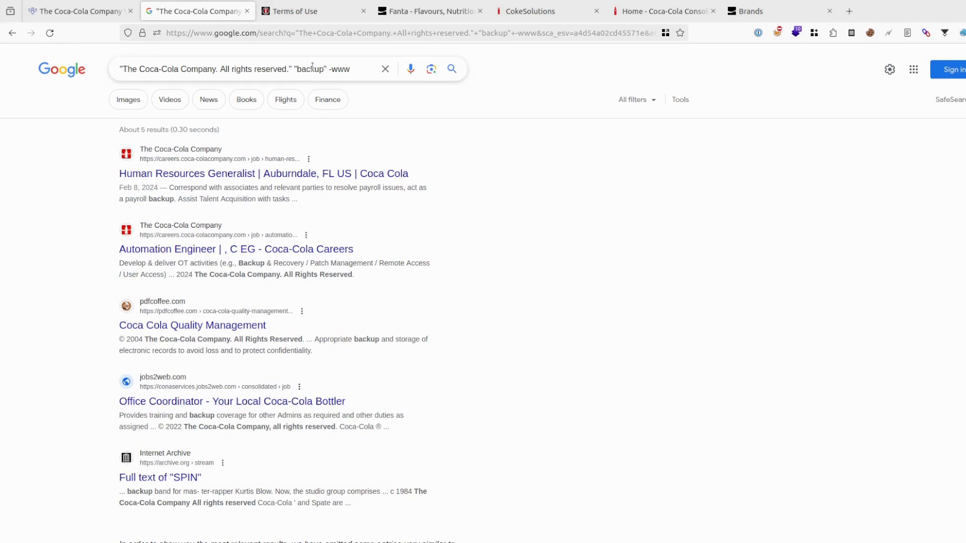
double_click(310, 68)
text(dmin)
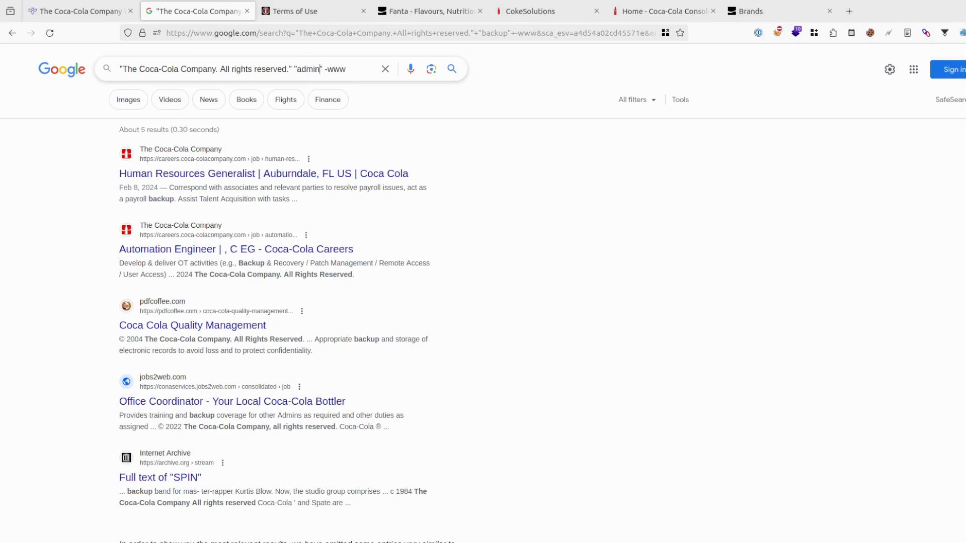
double_click(308, 68)
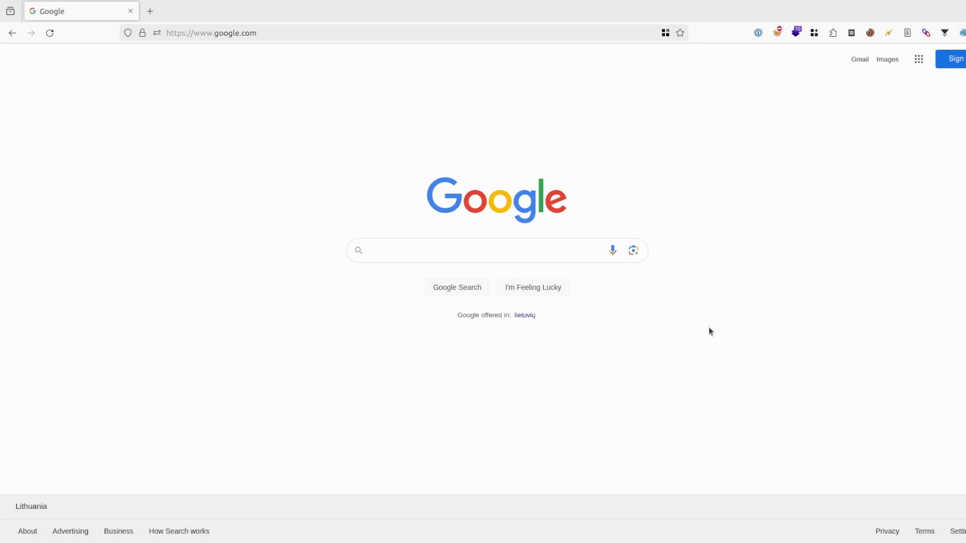
mouse_move(583, 345)
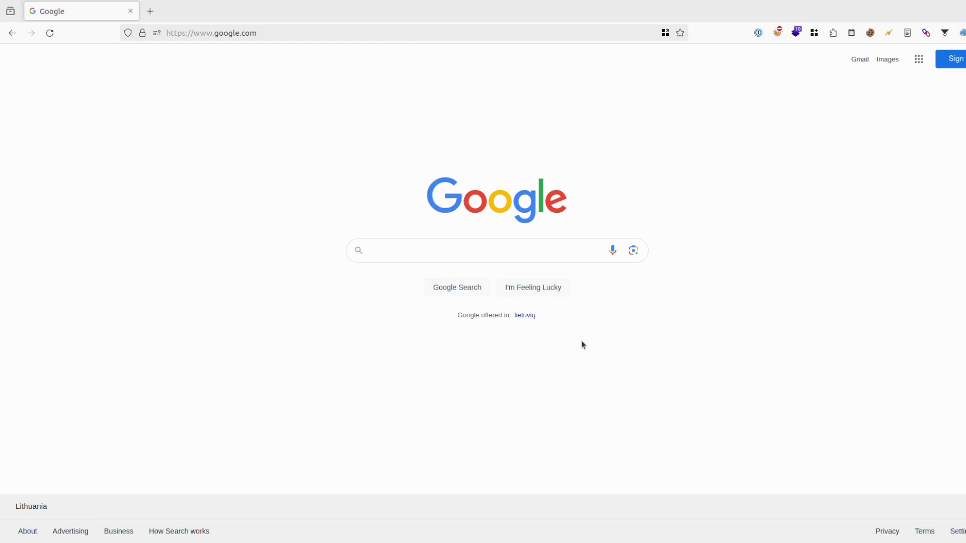
Step: Search site:twitter.com inurl:status XSS payload from the Google homepage
click(457, 250)
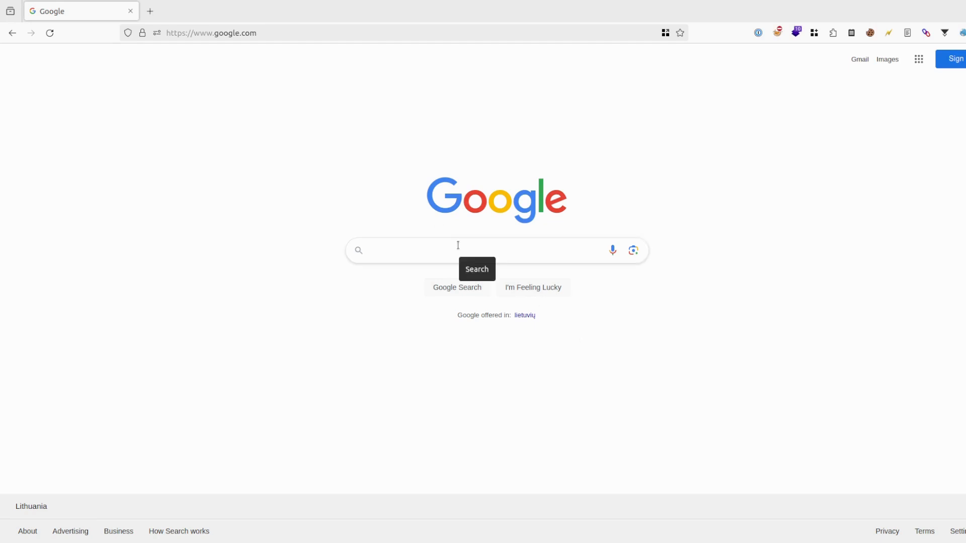
text(s)
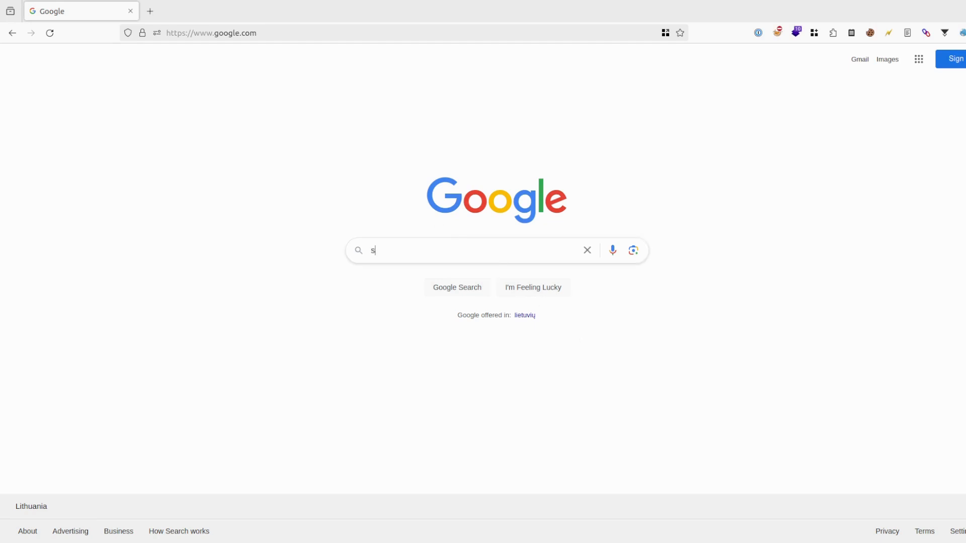
text(ite:twitter.com inurl)
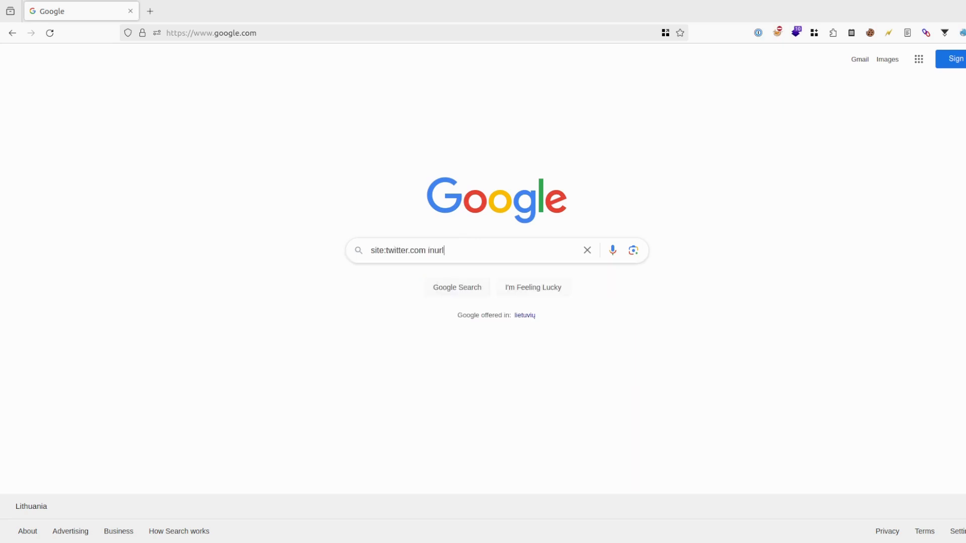
text(:status)
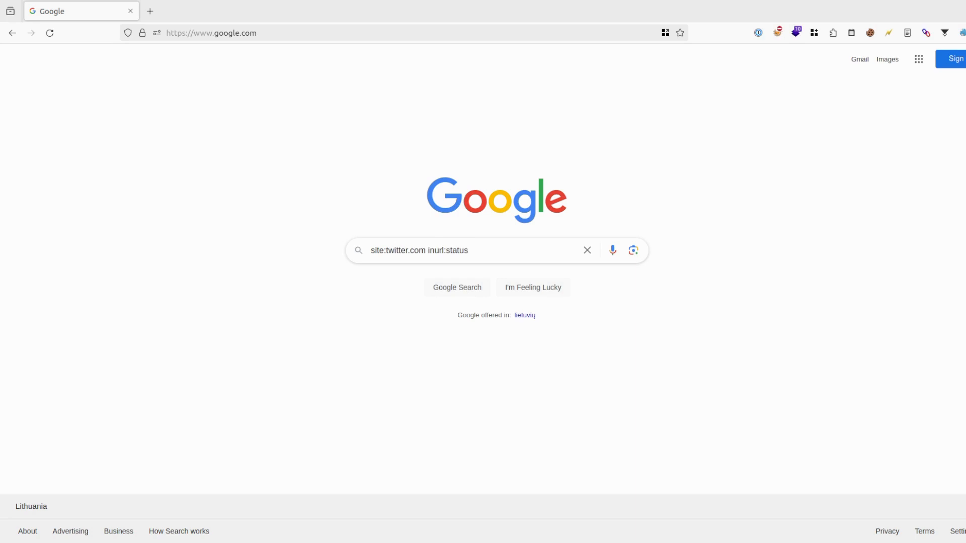
text(XSS payload)
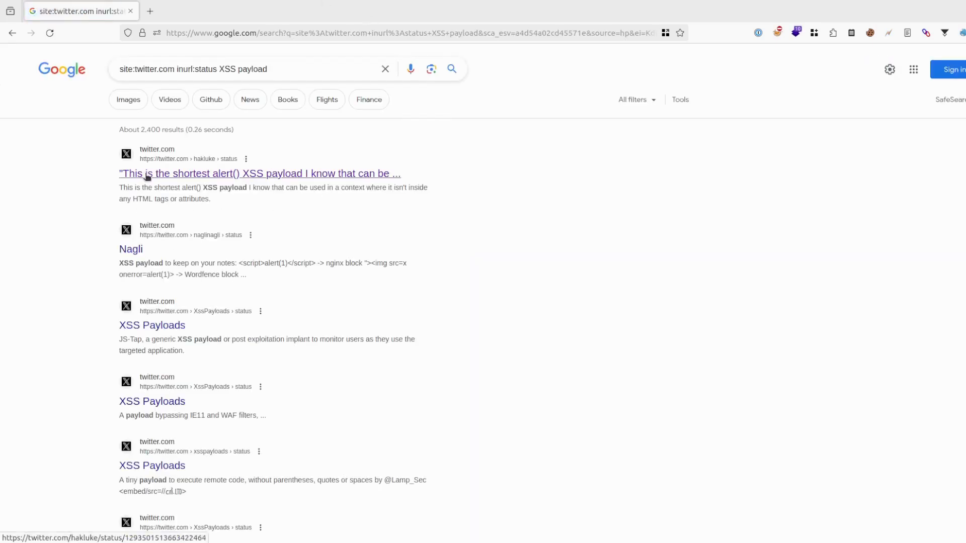
Step: Open hakluke's shortest alert() XSS payload tweet, then return to the results
click(258, 173)
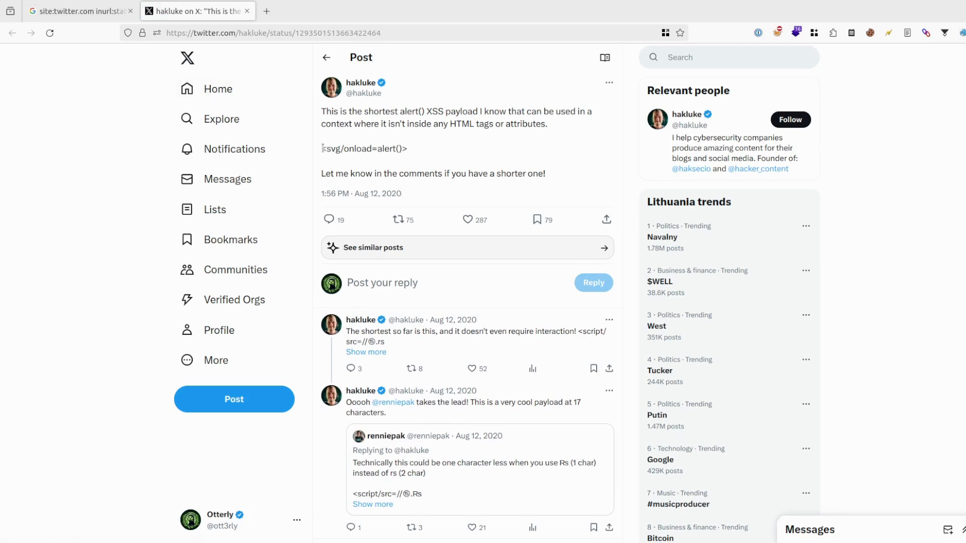
click(80, 11)
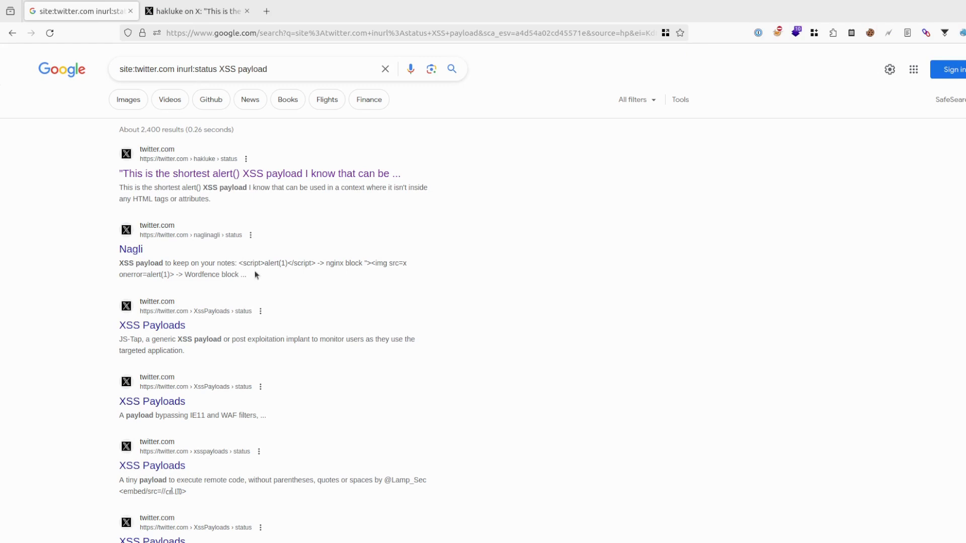
mouse_move(195, 260)
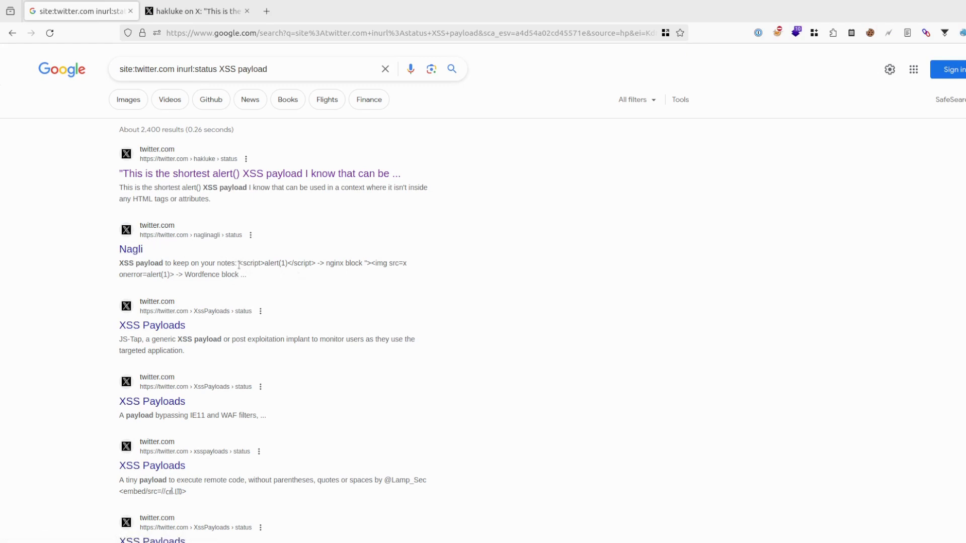
Step: Highlight the img onerror payload in the second snippet and open Nagli's tweet
drag(119, 262, 216, 262)
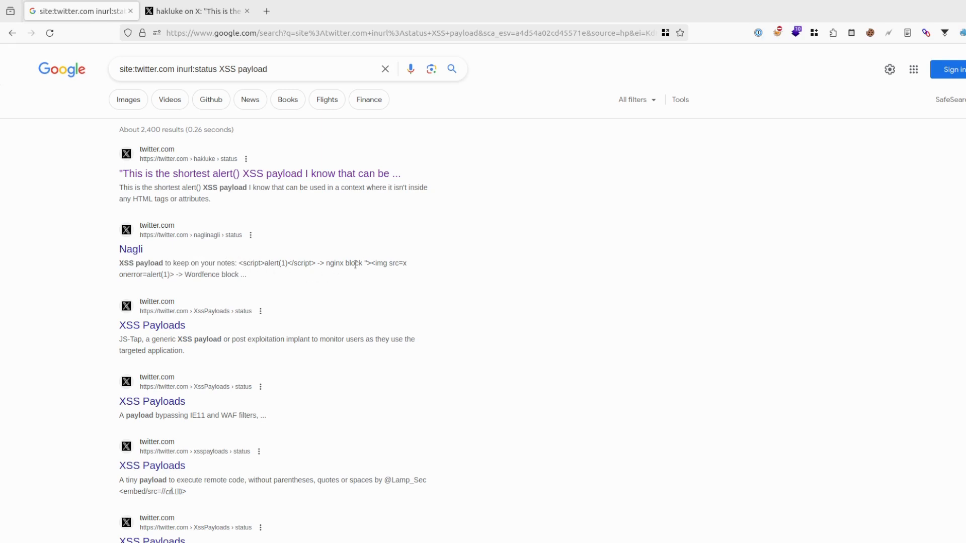
drag(365, 262, 225, 274)
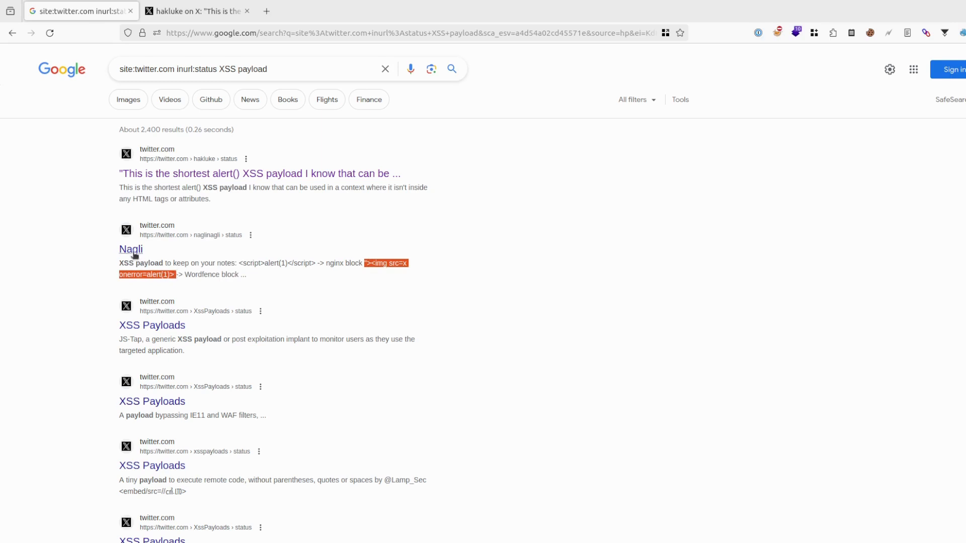
click(131, 248)
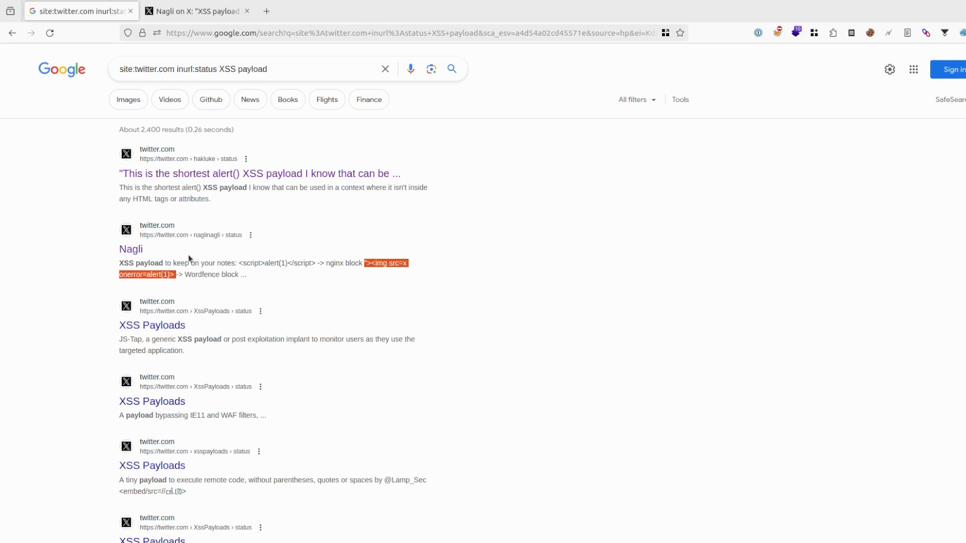
mouse_move(198, 11)
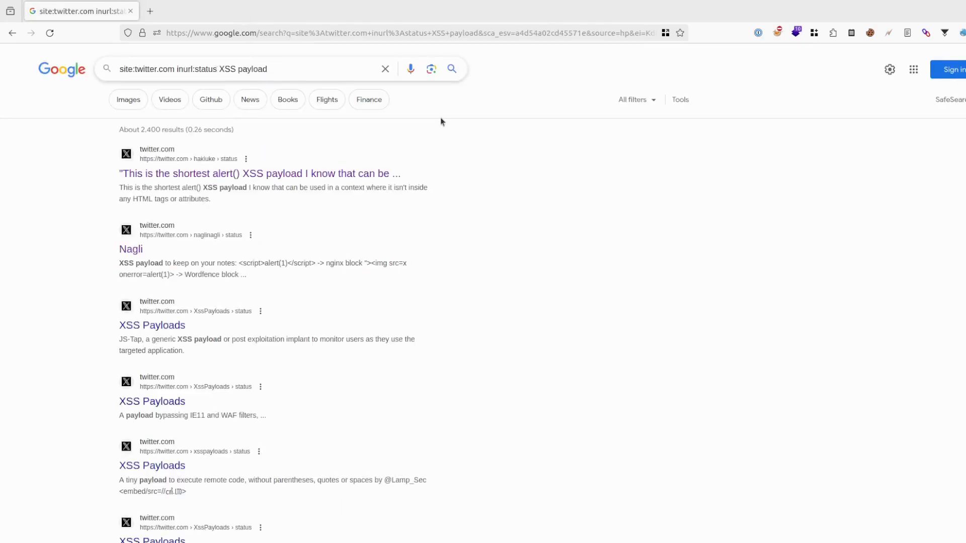
Step: Search site:hackerone.com inurl:reports XSS for disclosed HackerOne reports
double_click(148, 68)
text(site:hackerone.com)
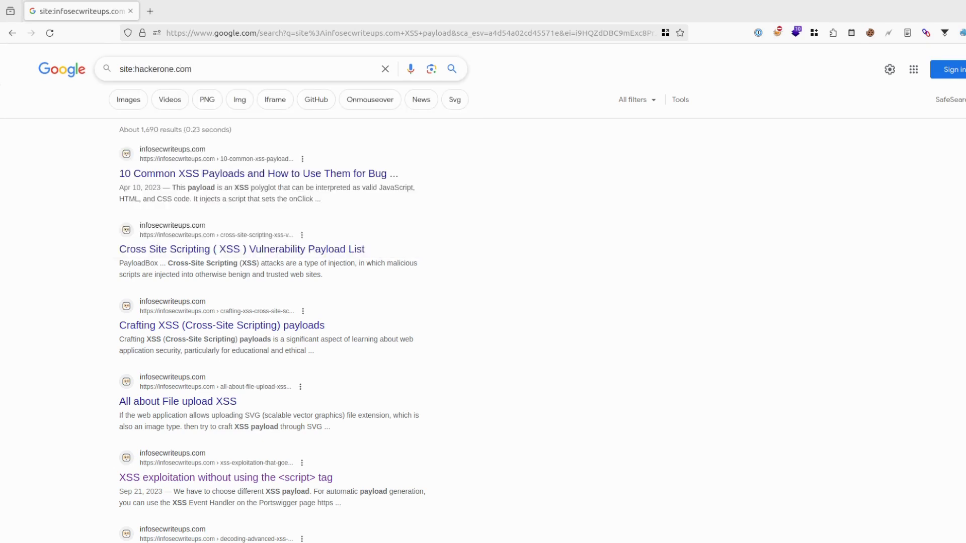
click(193, 68)
text( inurl:reports XSS)
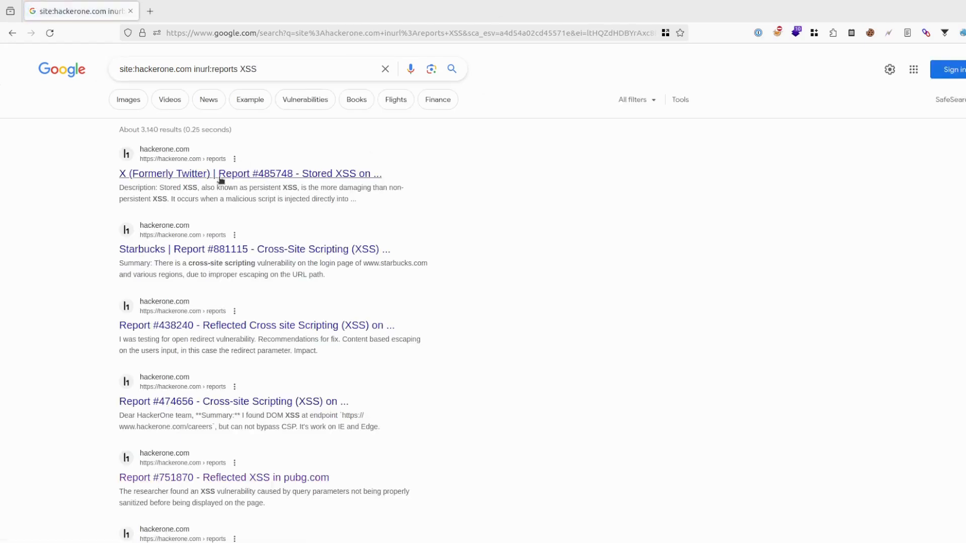
Step: Open and read the X (Twitter) Stored XSS report #485748
click(251, 174)
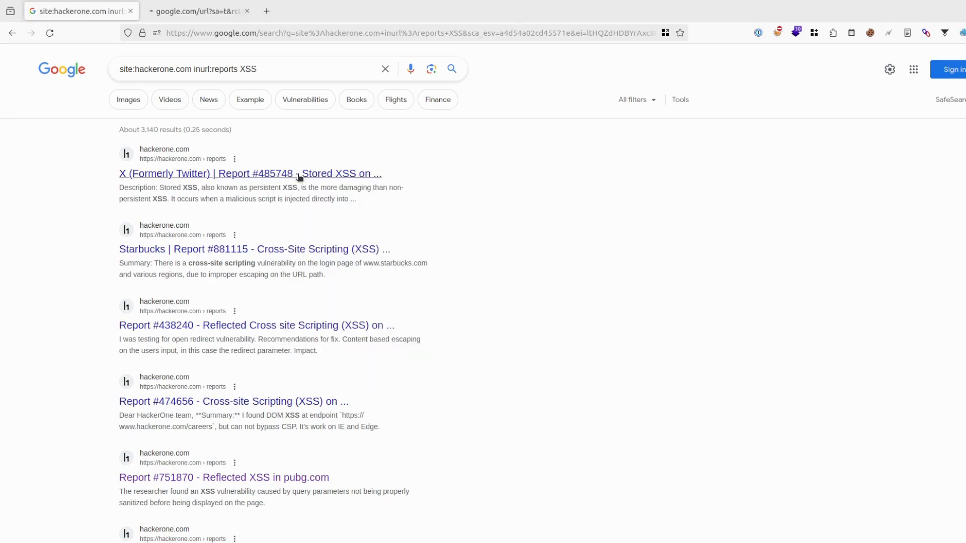
click(251, 174)
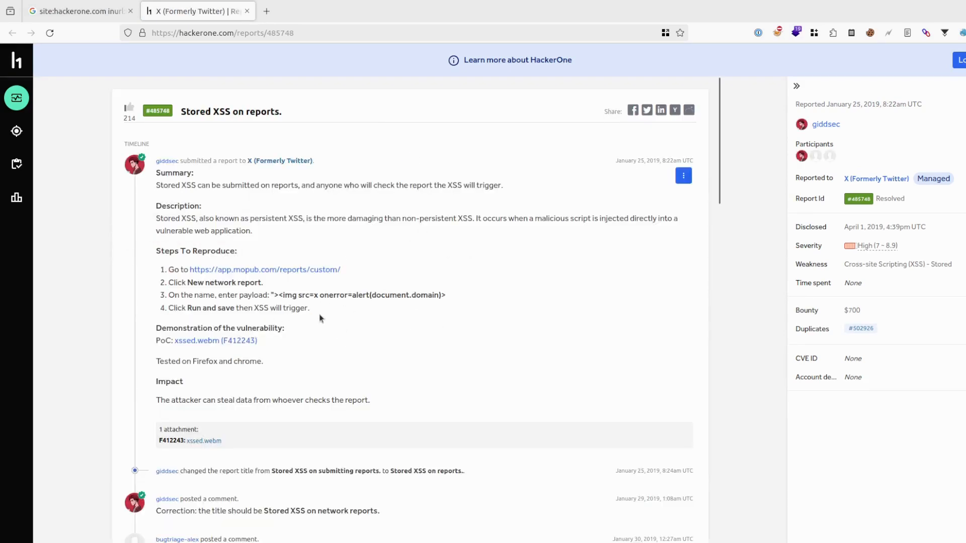
double_click(360, 295)
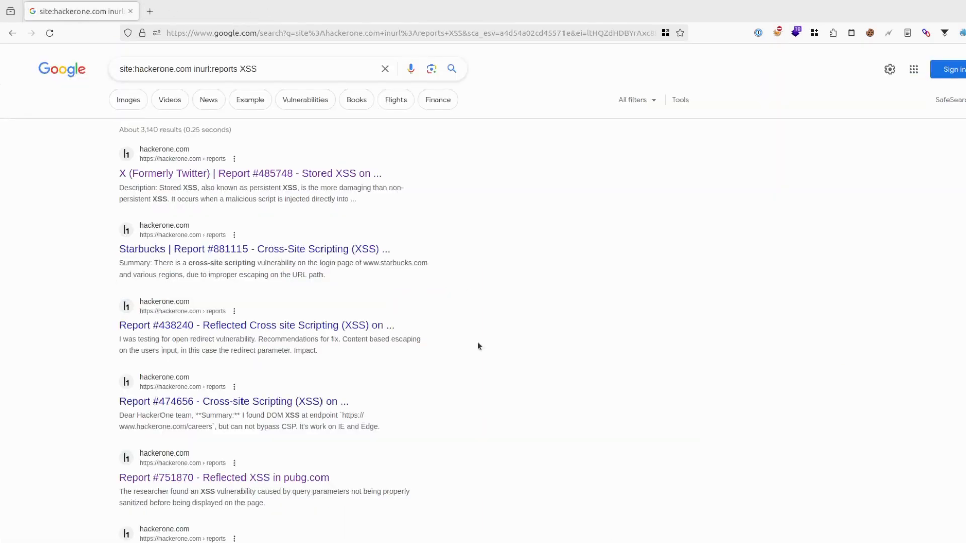
mouse_move(544, 326)
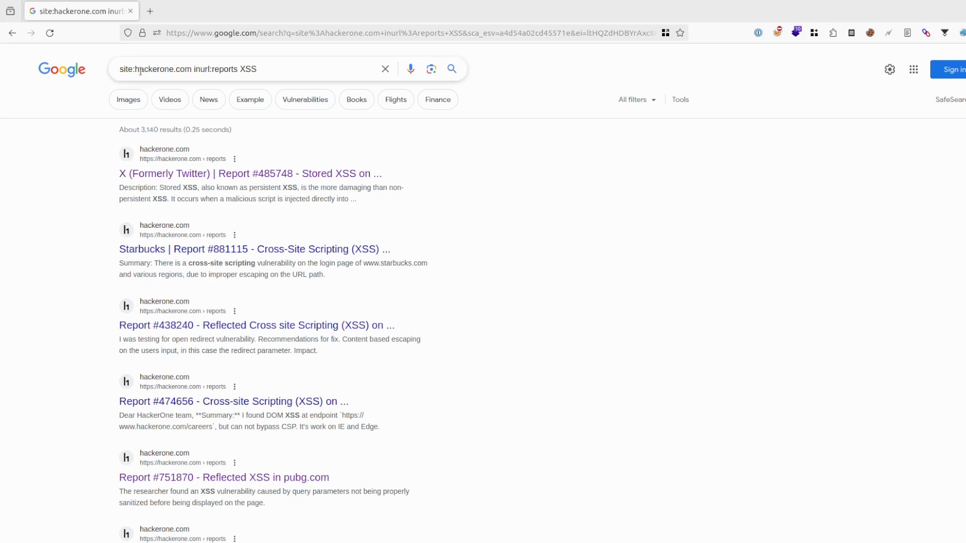
Step: Search site:github.com CVE, then refine to site:github.com "CVE-2024" and skim results
double_click(197, 70)
text(site:github)
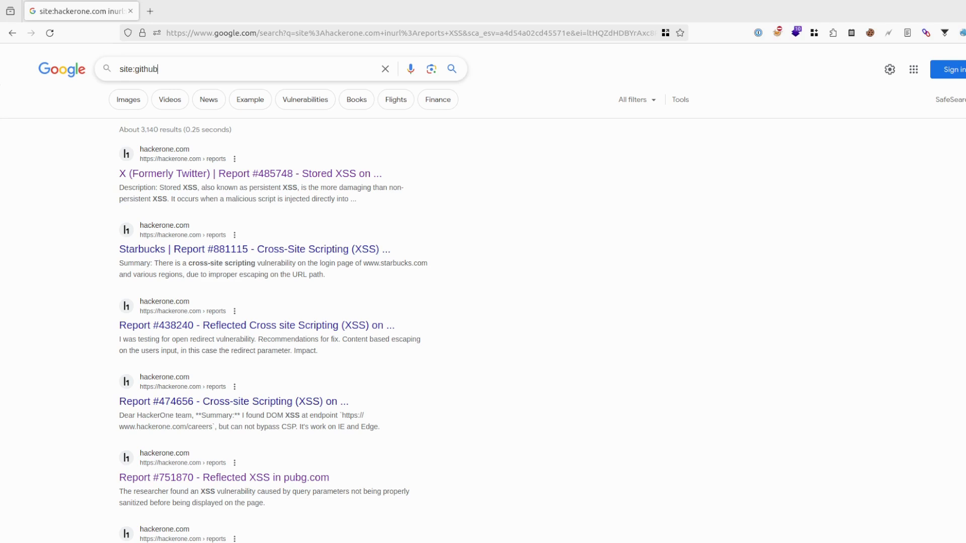
text(.com)
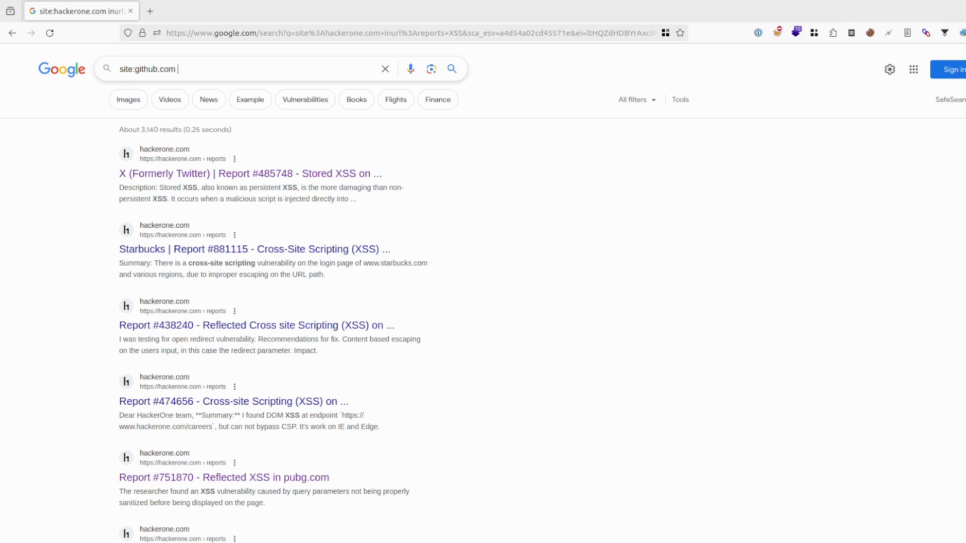
text(CVE)
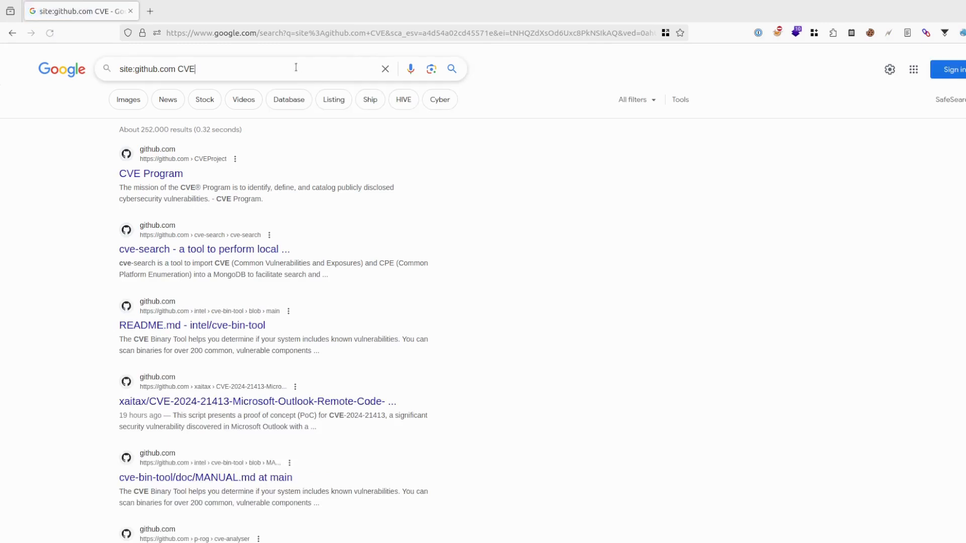
text(-2024-)
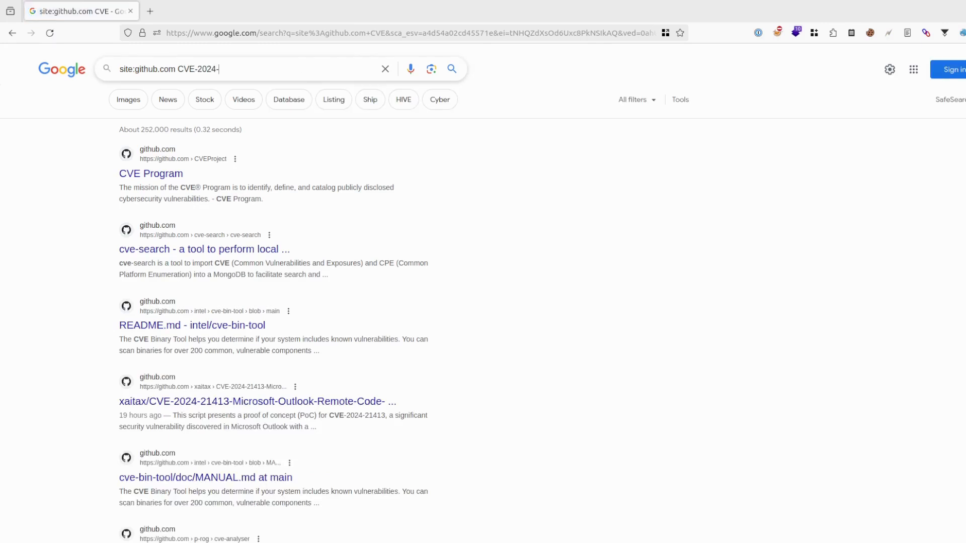
text(")
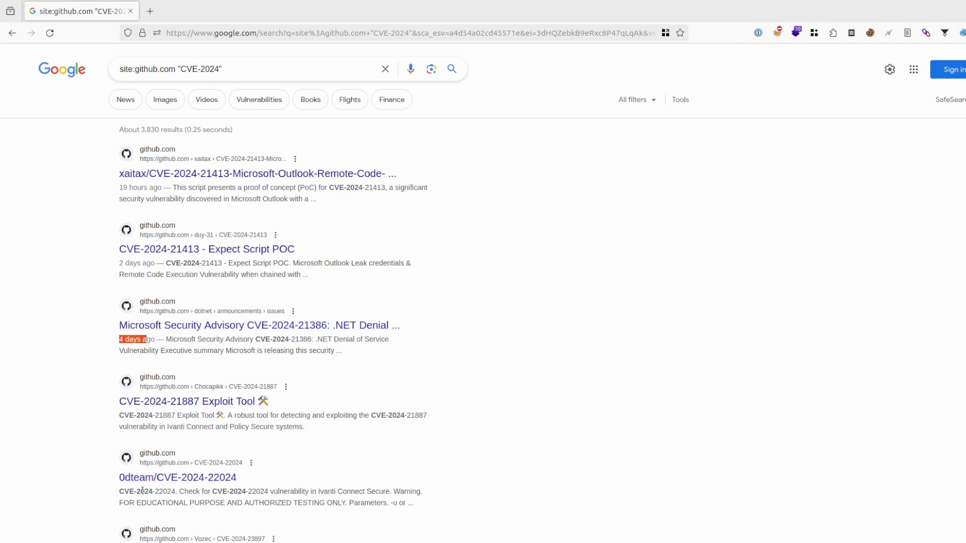
scroll(down, 3)
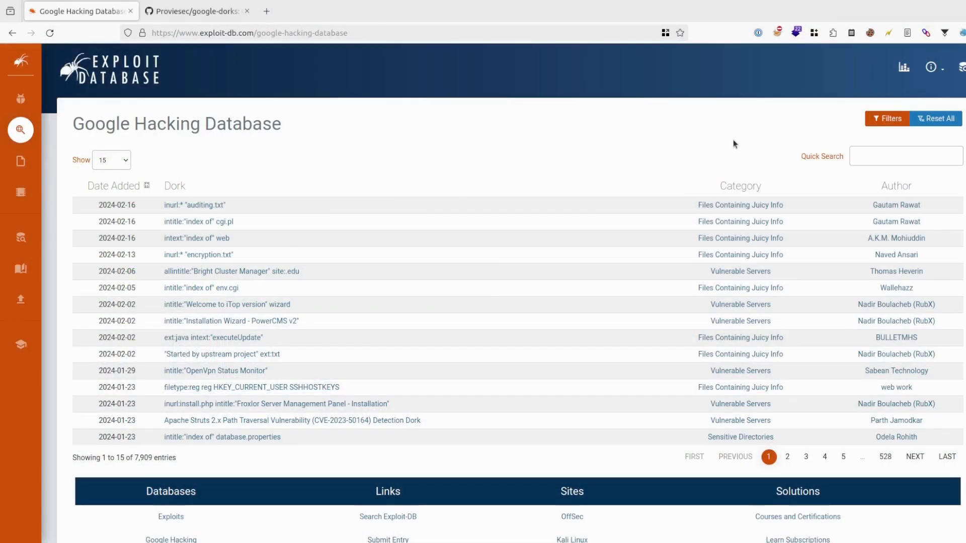
mouse_move(804, 191)
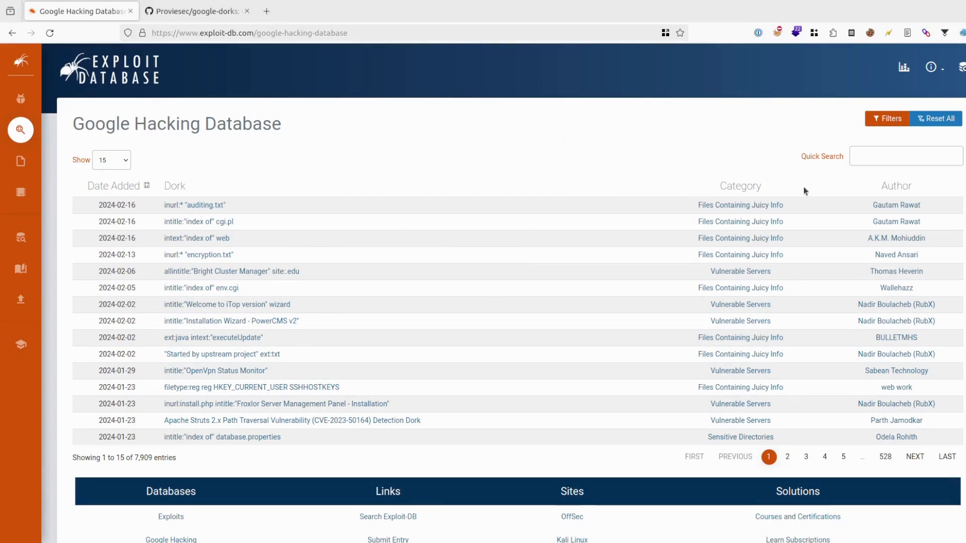
mouse_move(782, 117)
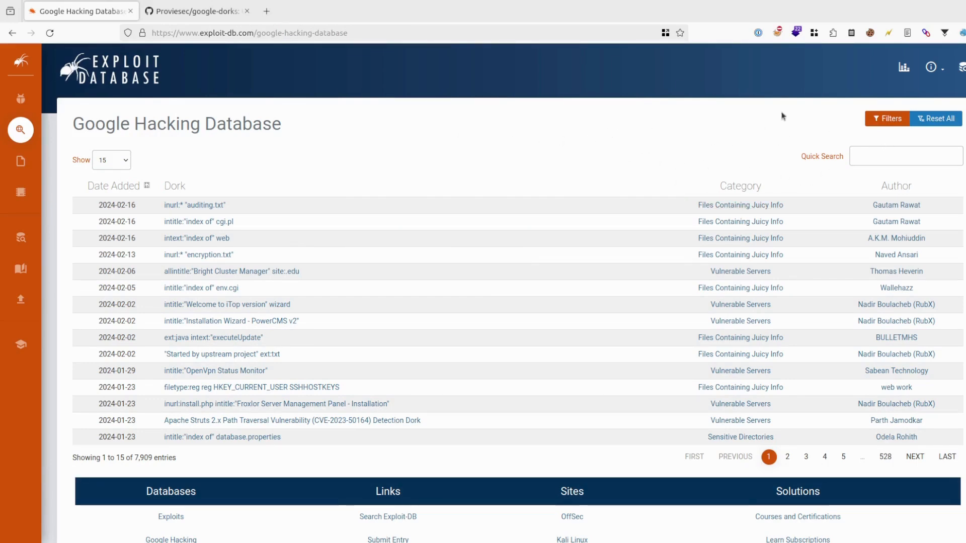
mouse_move(284, 91)
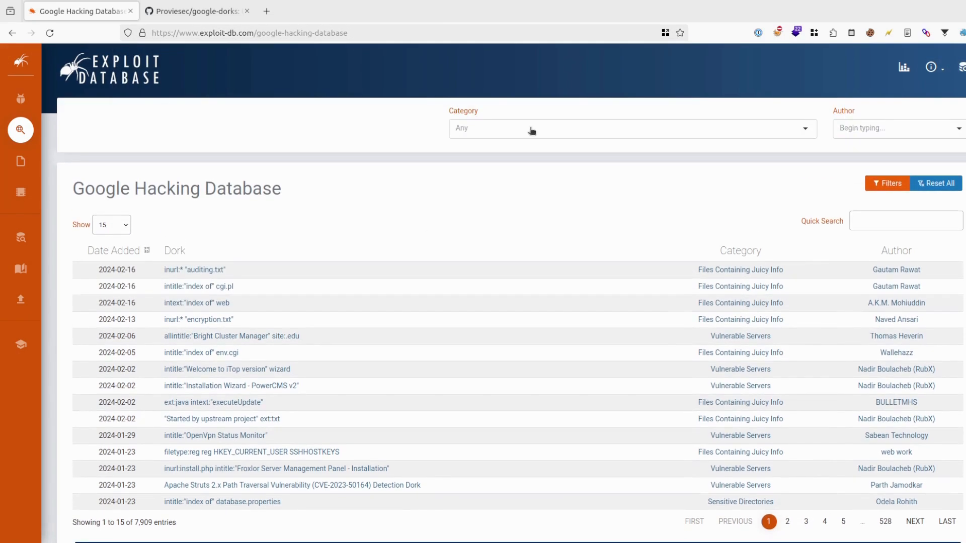
Step: Filter the Google Hacking Database by Error Messages, then Vulnerable Servers
click(628, 128)
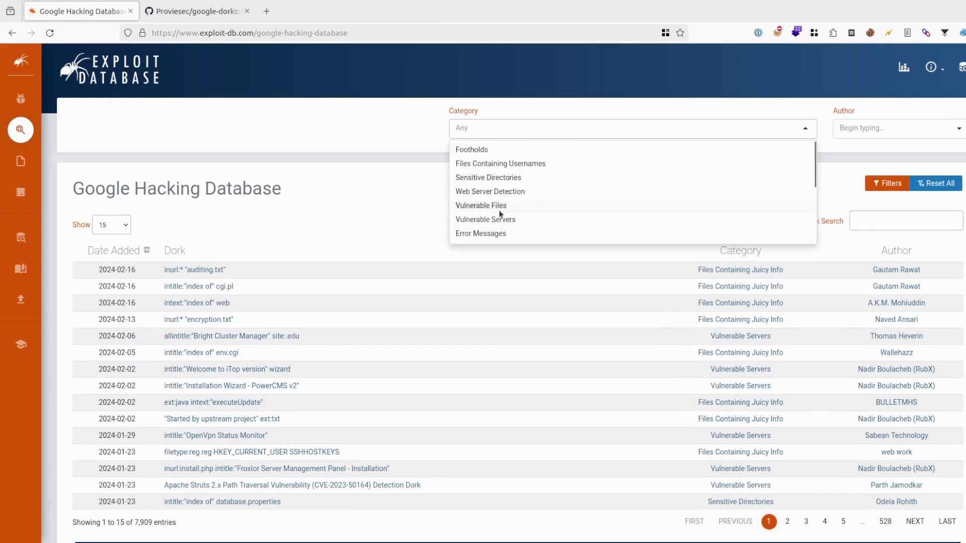
click(481, 234)
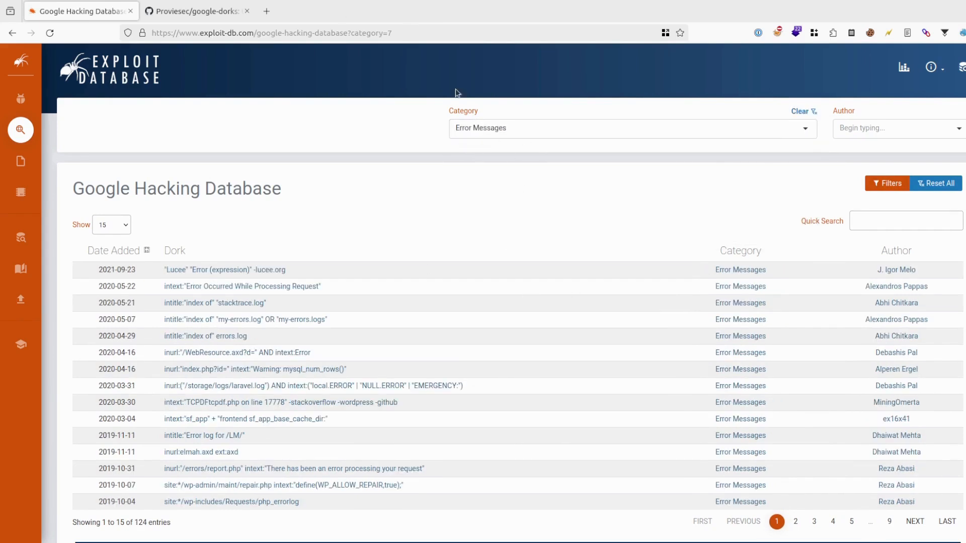
mouse_move(446, 182)
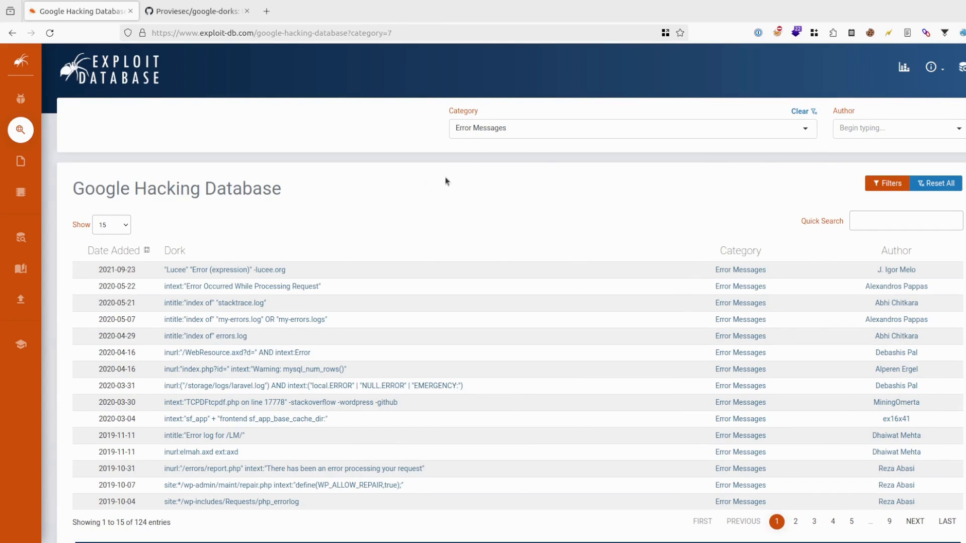
mouse_move(595, 240)
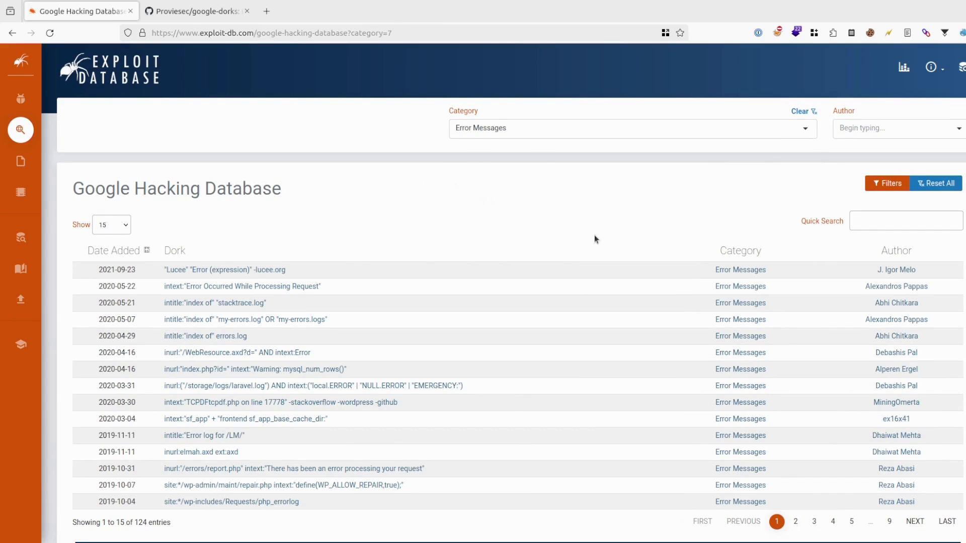
click(628, 127)
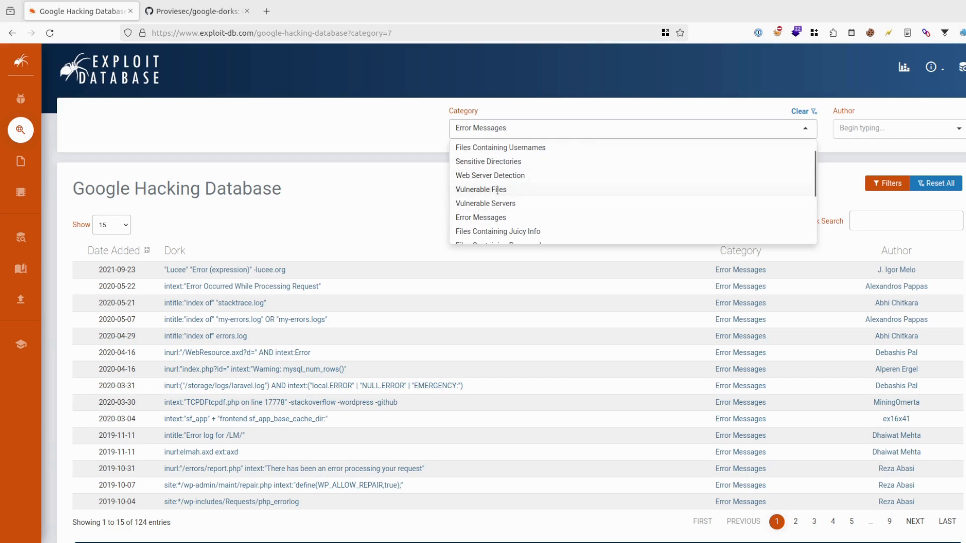
click(485, 203)
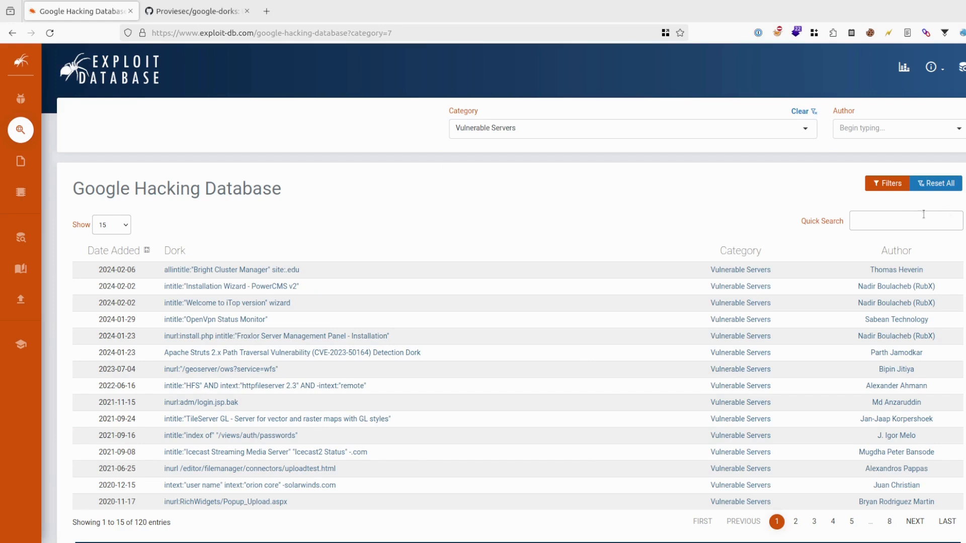
Step: Quick-search ext:pdf, clear the category filter and view page 2 of results
click(632, 128)
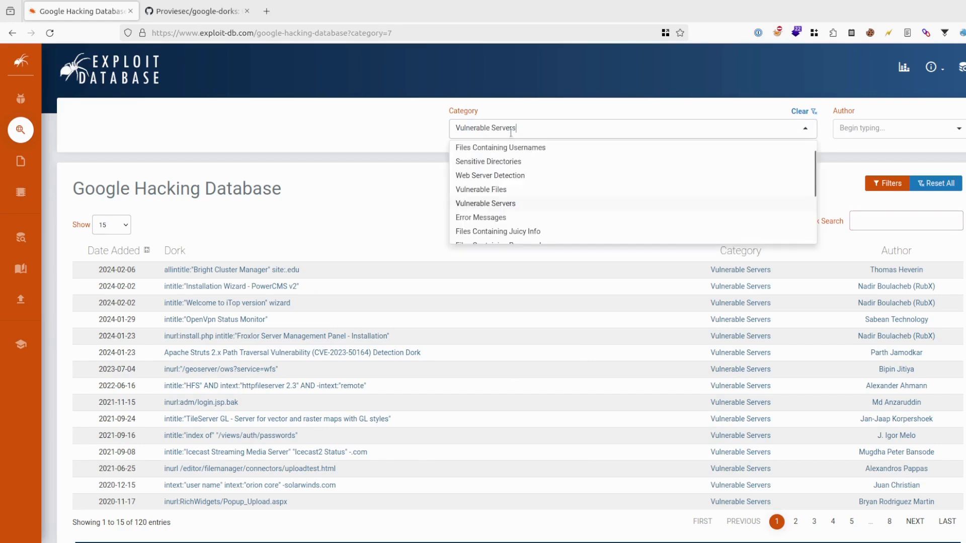
text(ext:pdf)
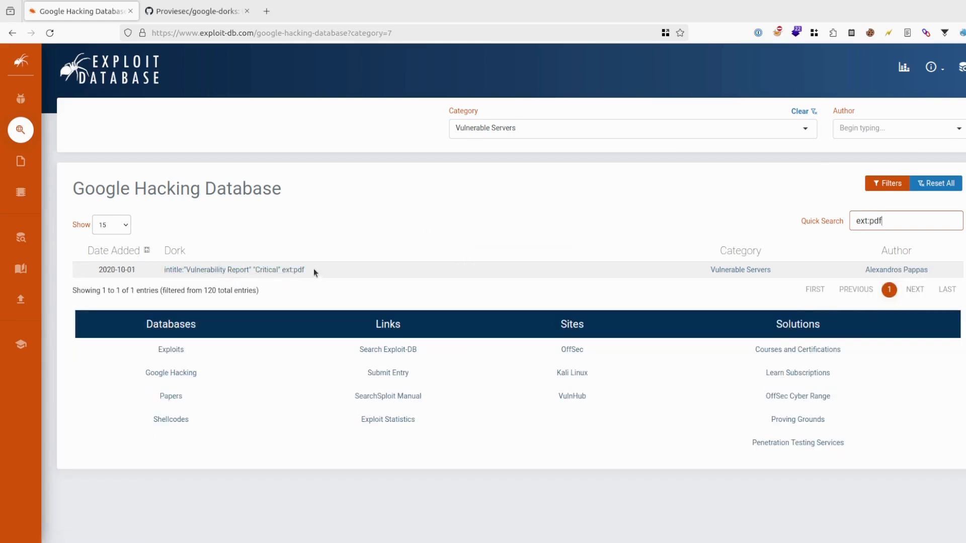
click(627, 128)
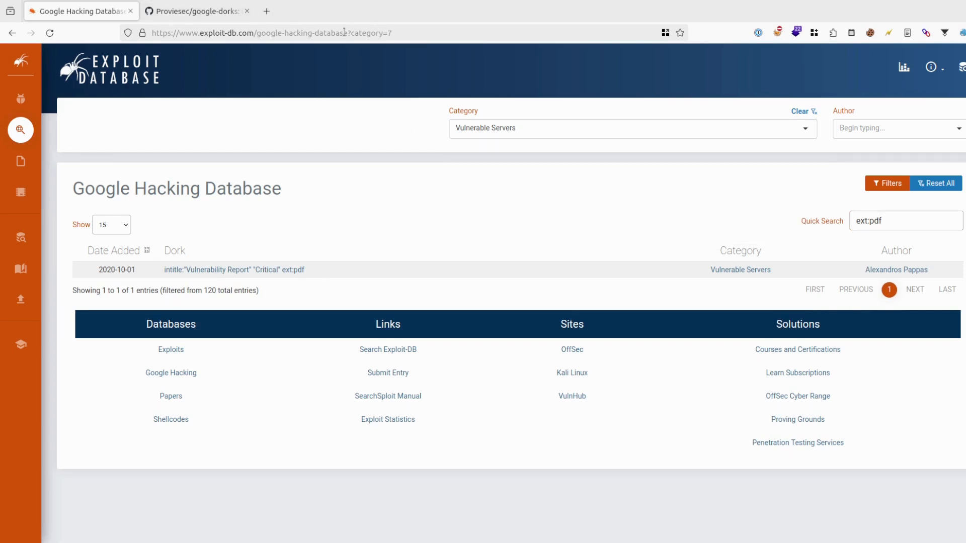
click(804, 112)
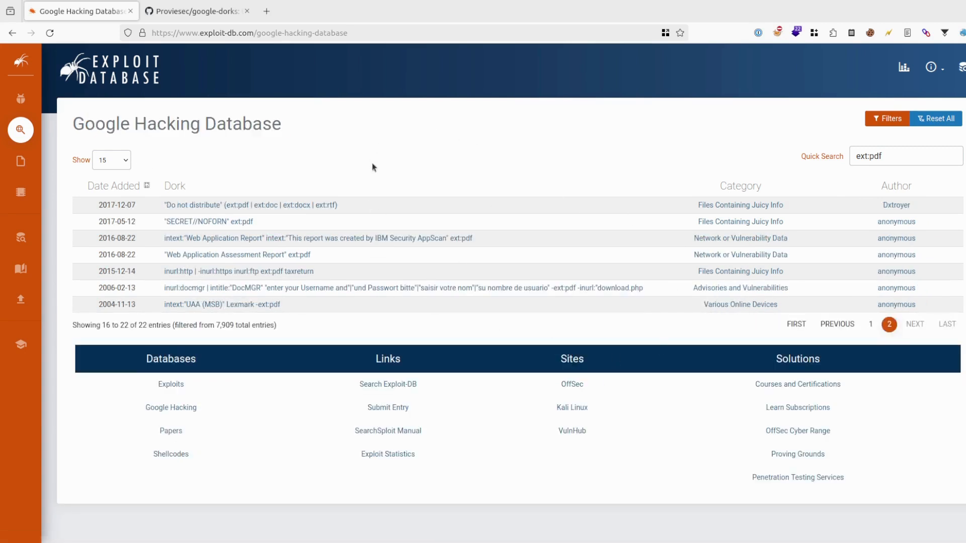
Step: Switch to the Proviesec google-dorks repository and scroll its file list
click(197, 11)
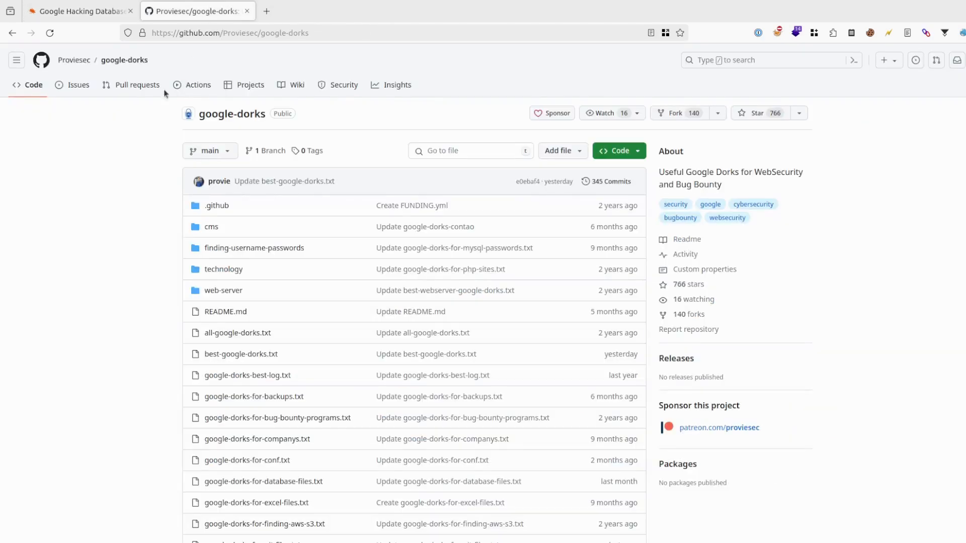
scroll(down, 3)
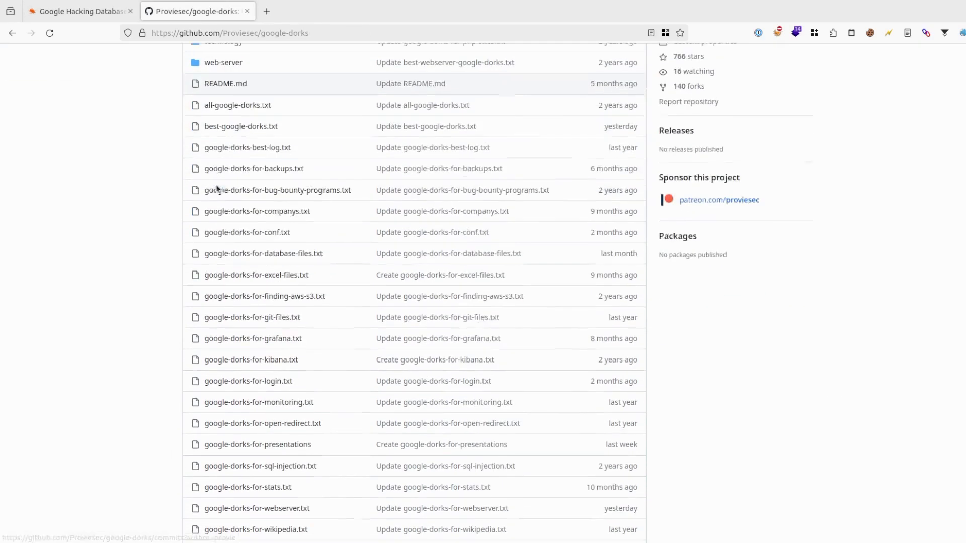
scroll(up, 3)
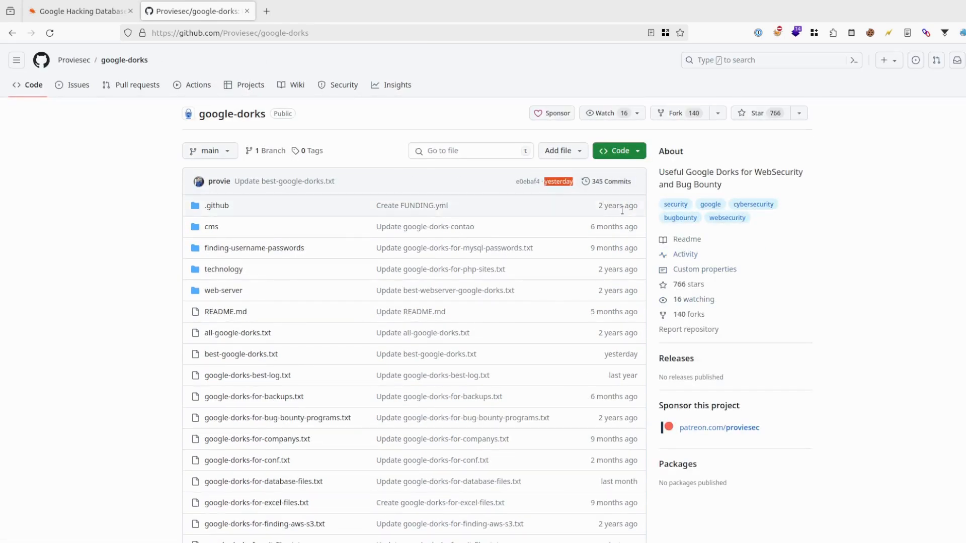
scroll(down, 3)
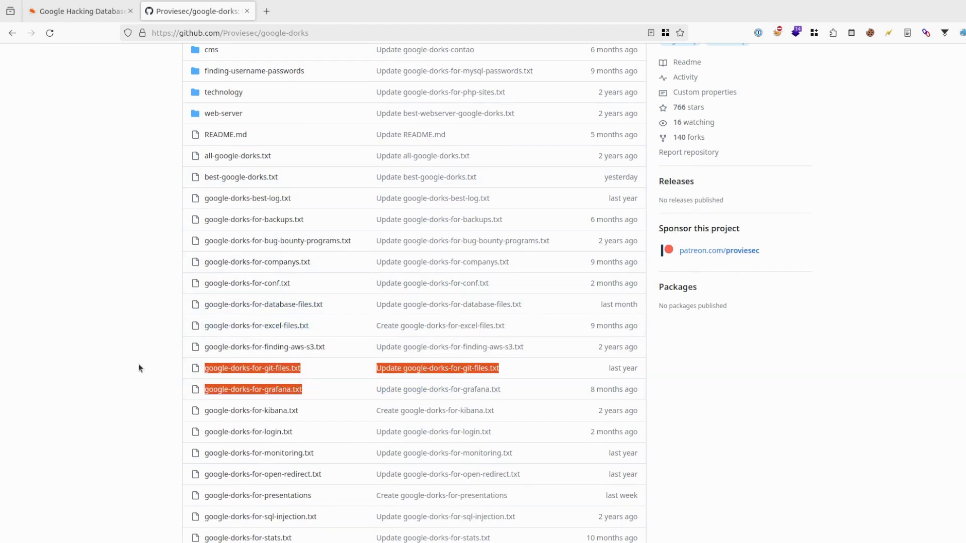
scroll(down, 3)
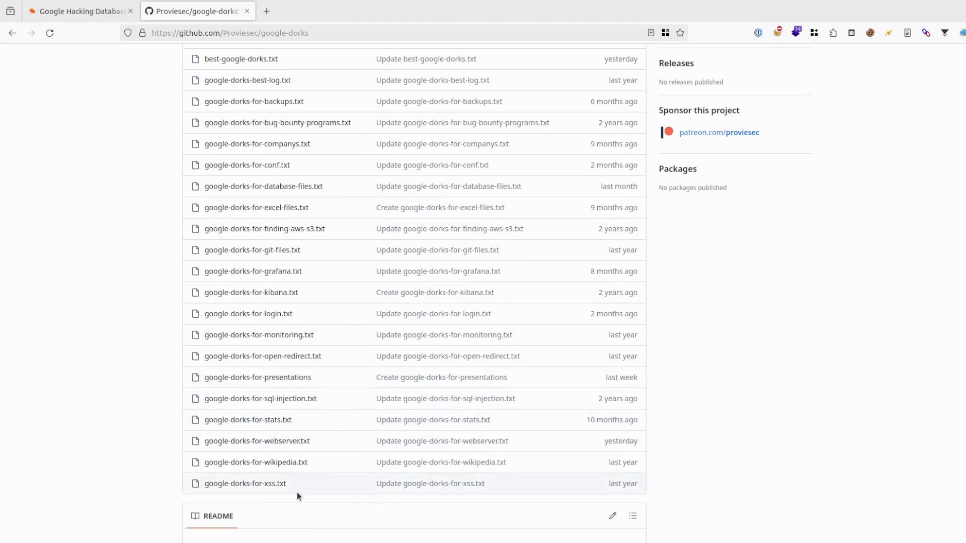
Step: Open google-dorks-for-xss.txt to show its 27 inurl dork lines
click(245, 484)
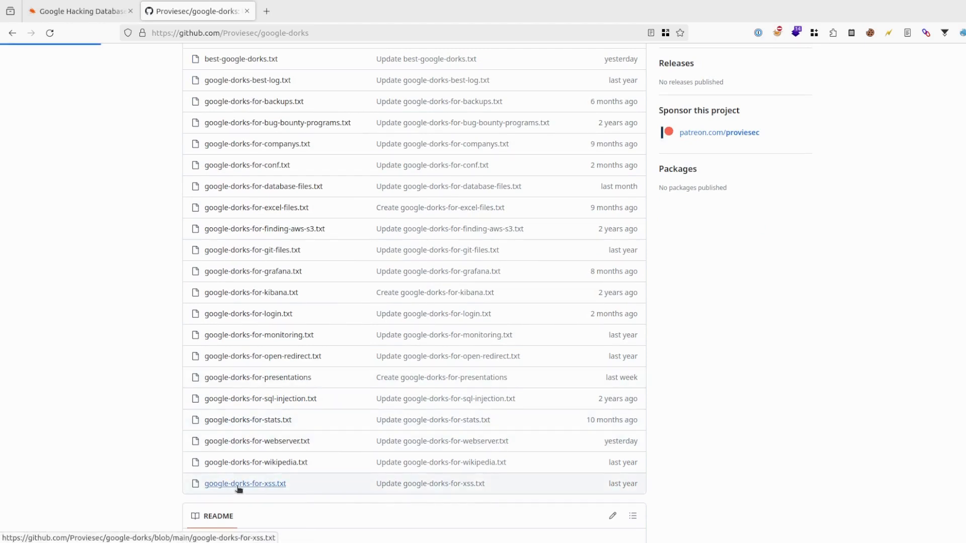
click(245, 484)
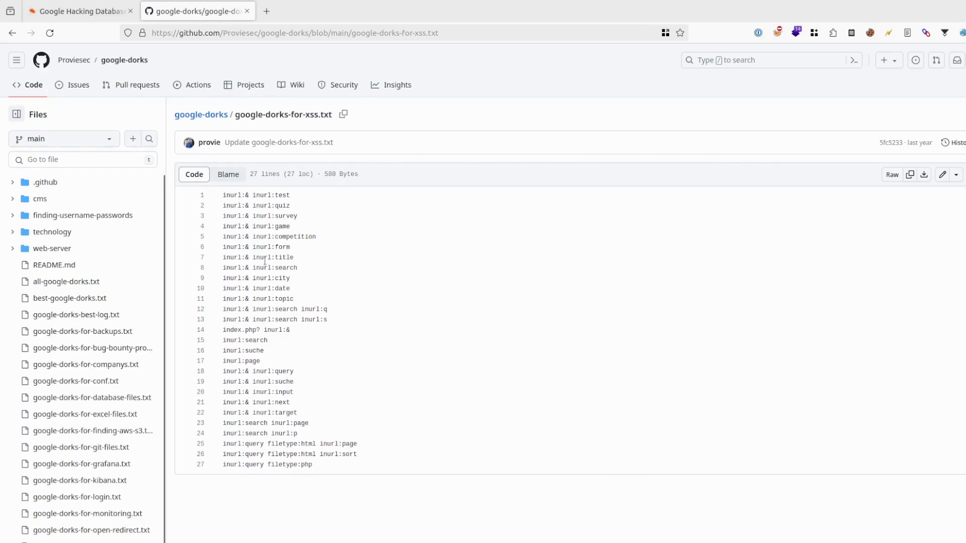
double_click(262, 195)
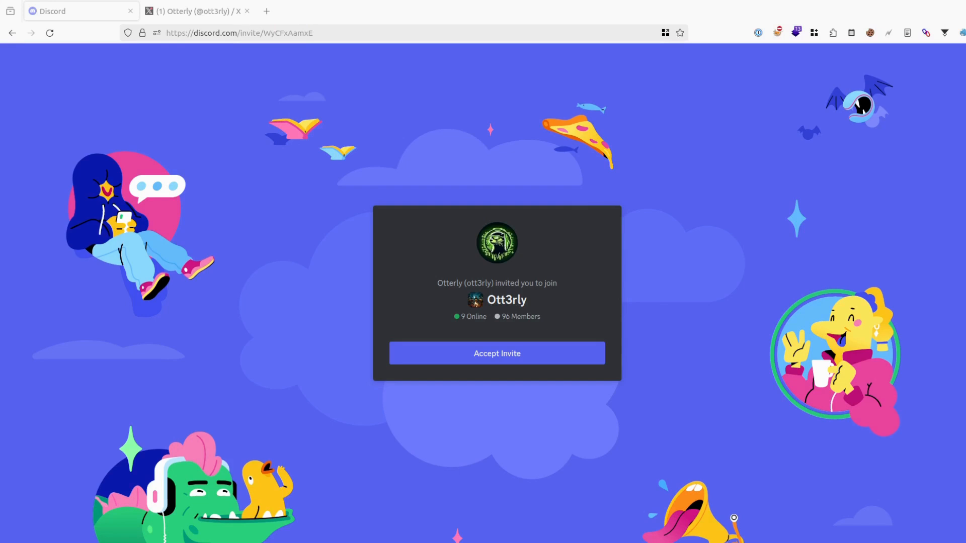
click(196, 11)
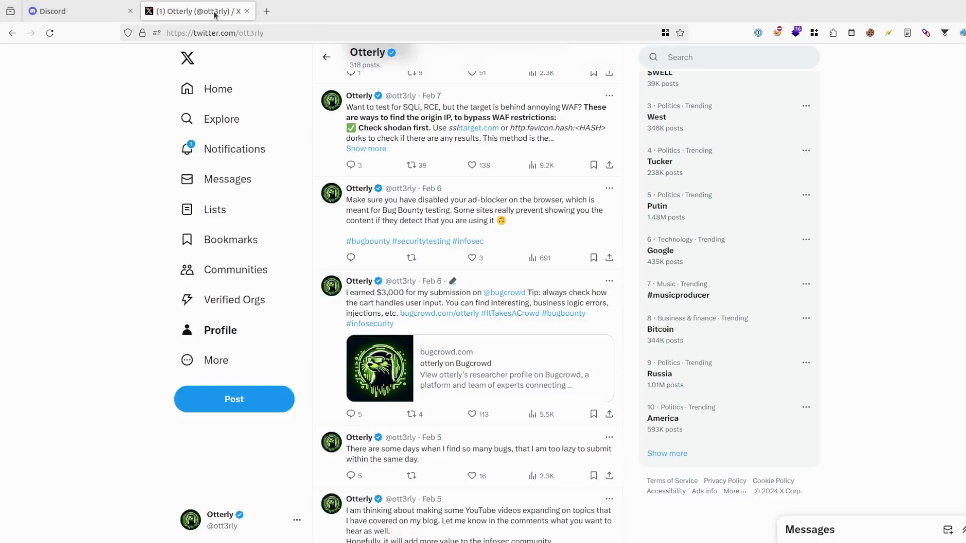
scroll(down, 3)
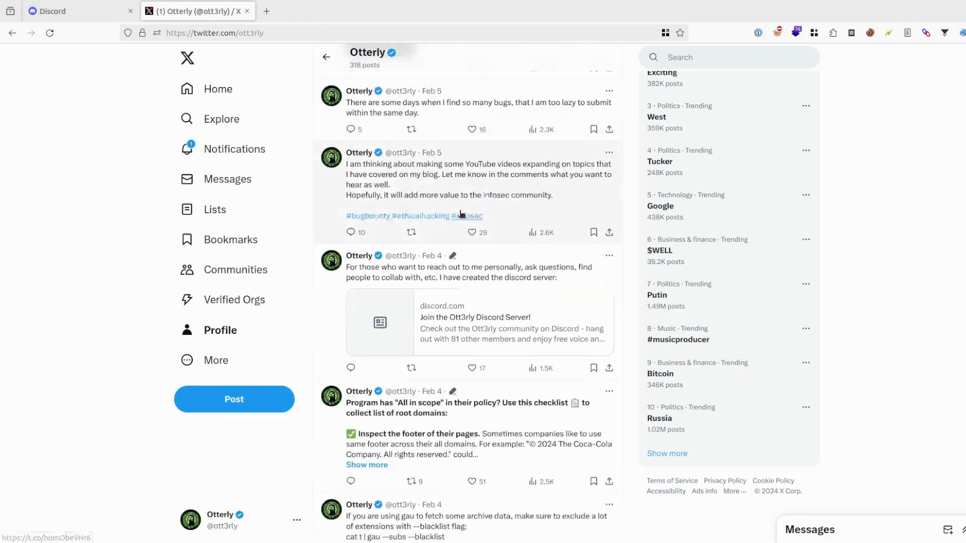
scroll(down, 3)
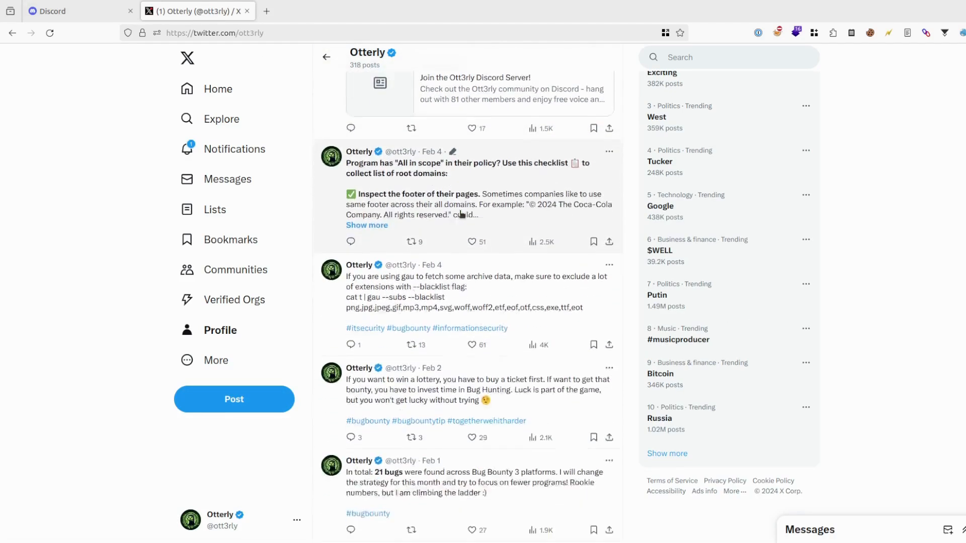
scroll(down, 3)
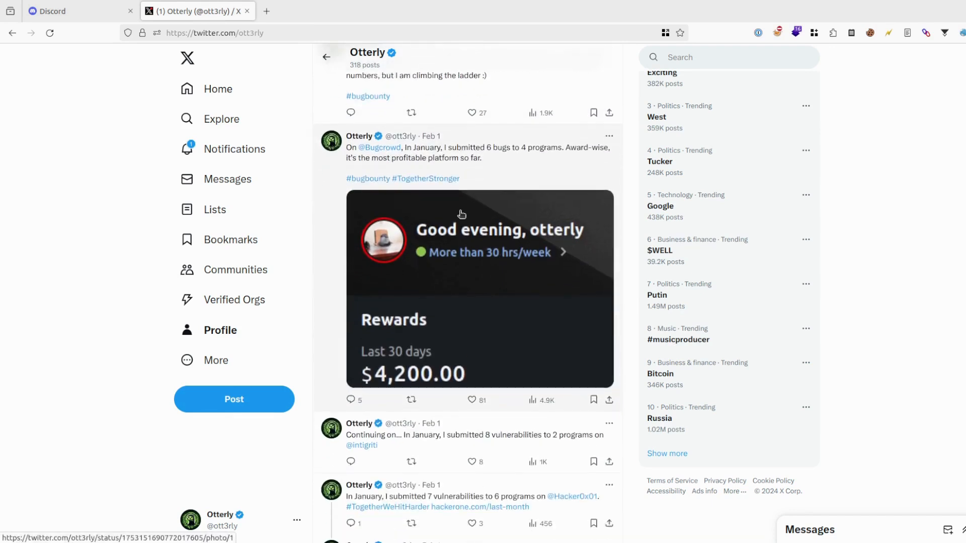
scroll(down, 3)
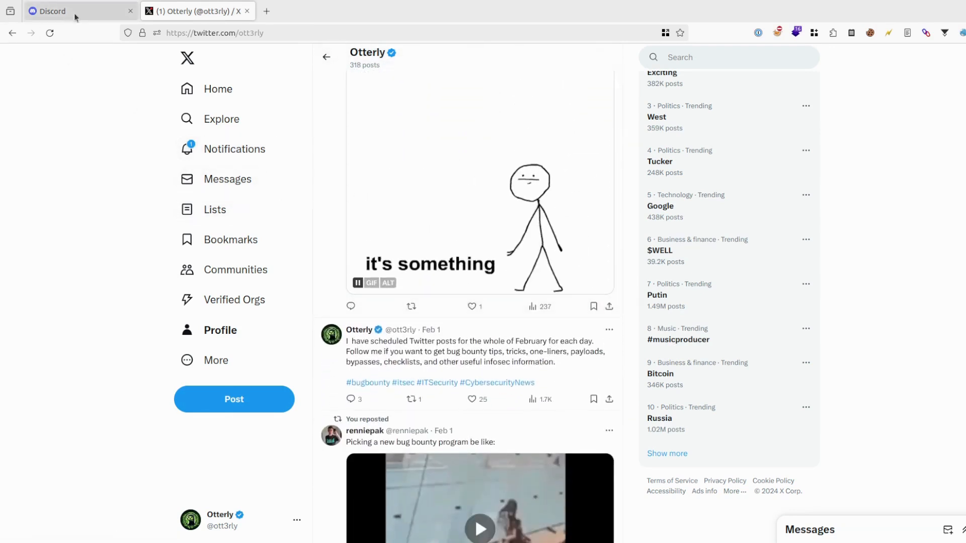
click(73, 12)
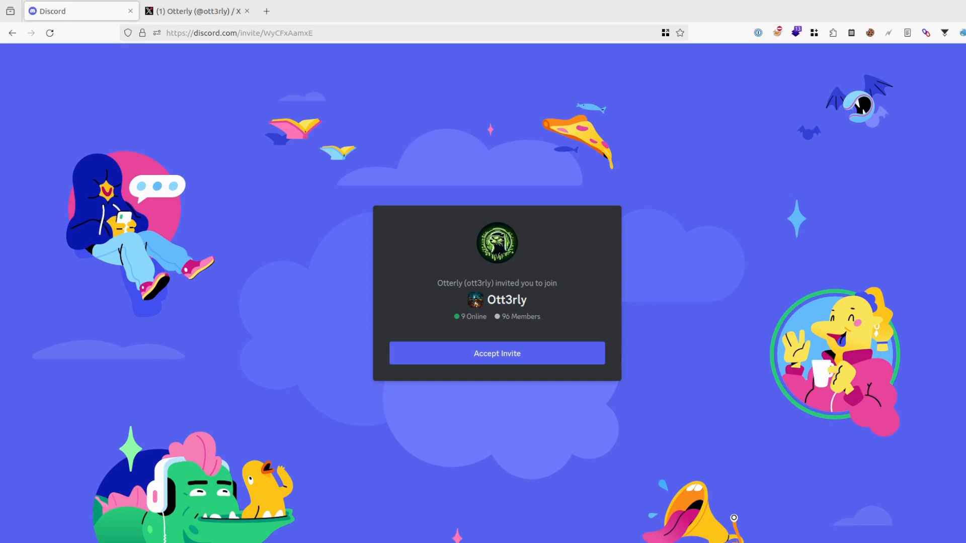